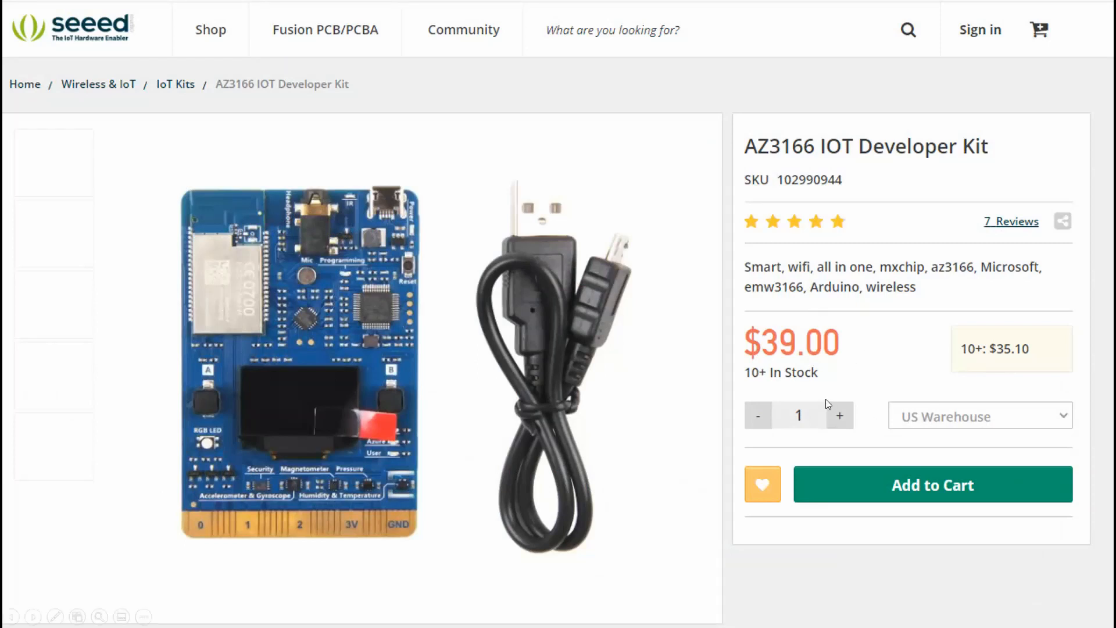
Step: Go back to the IoT Central quickstart article and follow its Azure IoT Central Build link
left_click(71, 9)
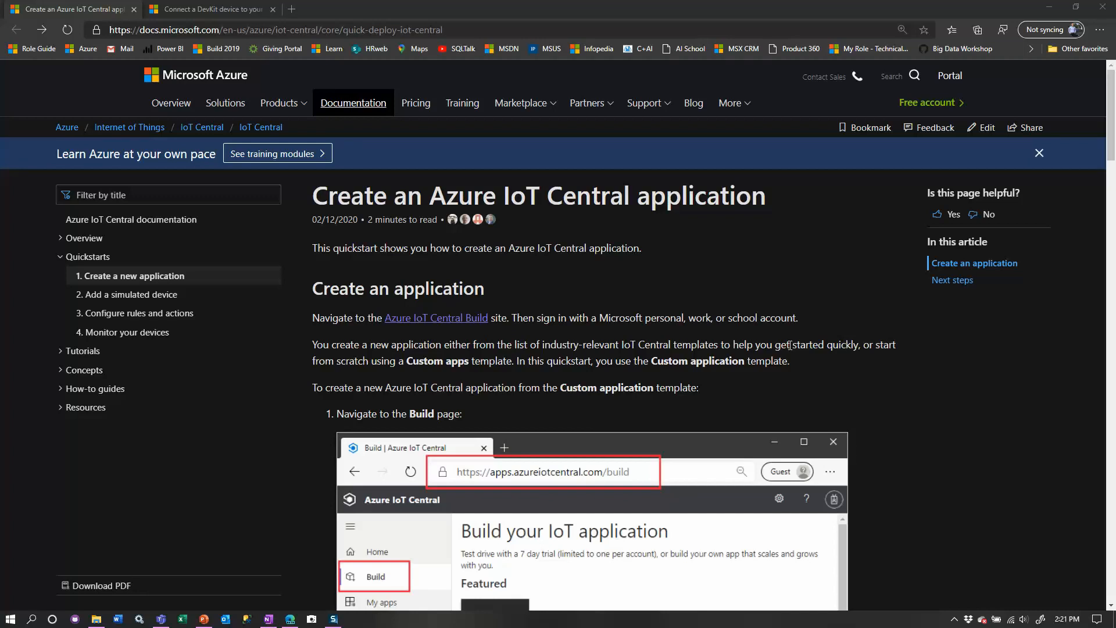
mouse_move(460, 326)
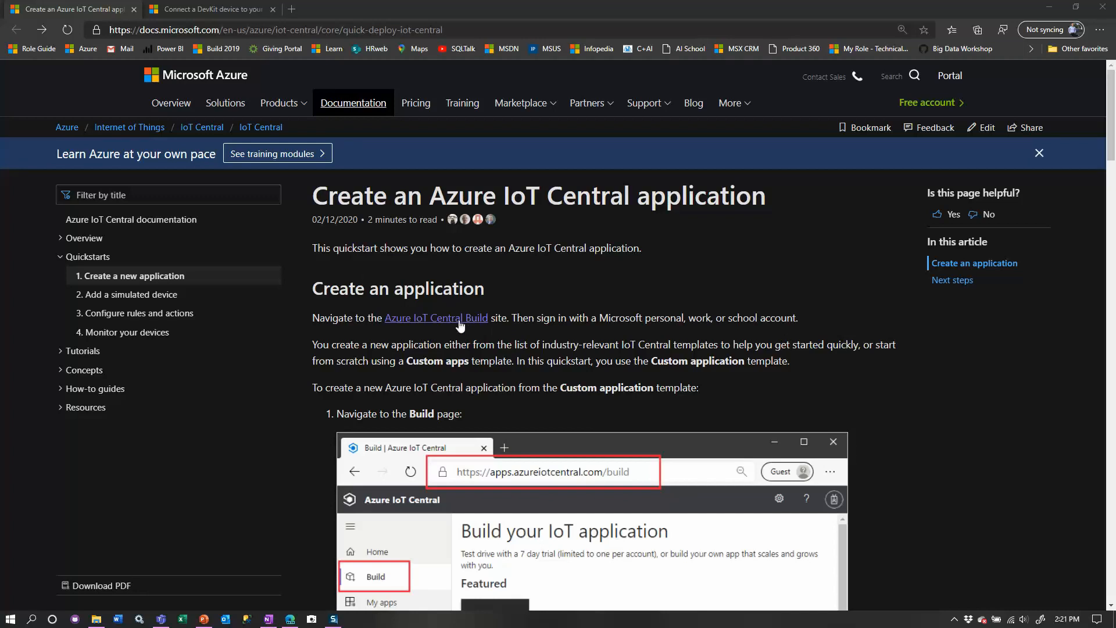
mouse_move(436, 317)
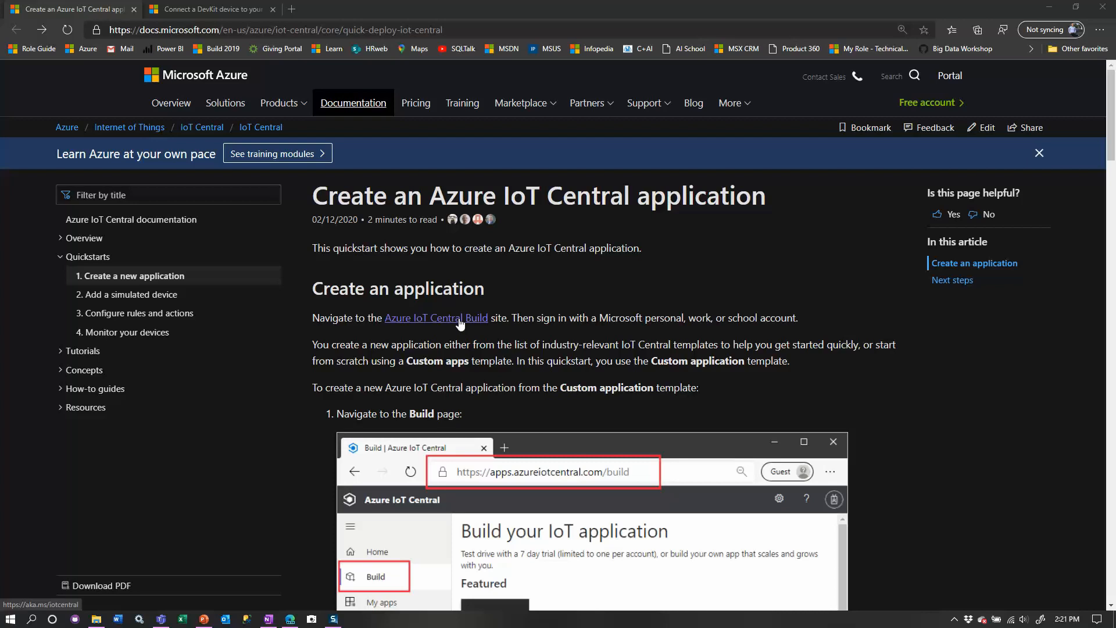
left_click(435, 318)
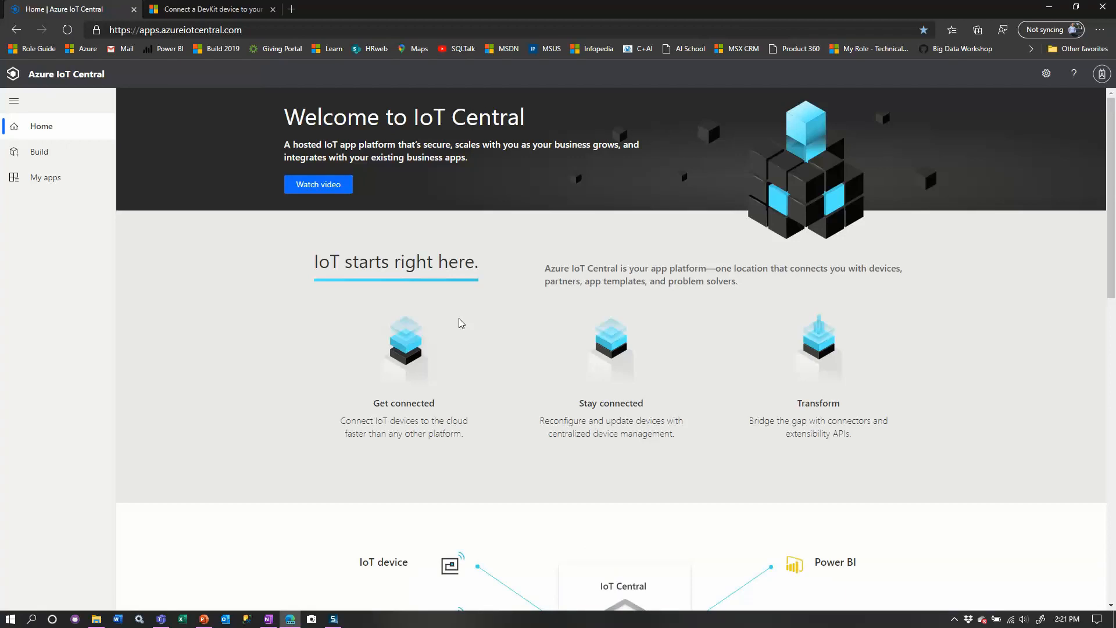
mouse_move(54, 107)
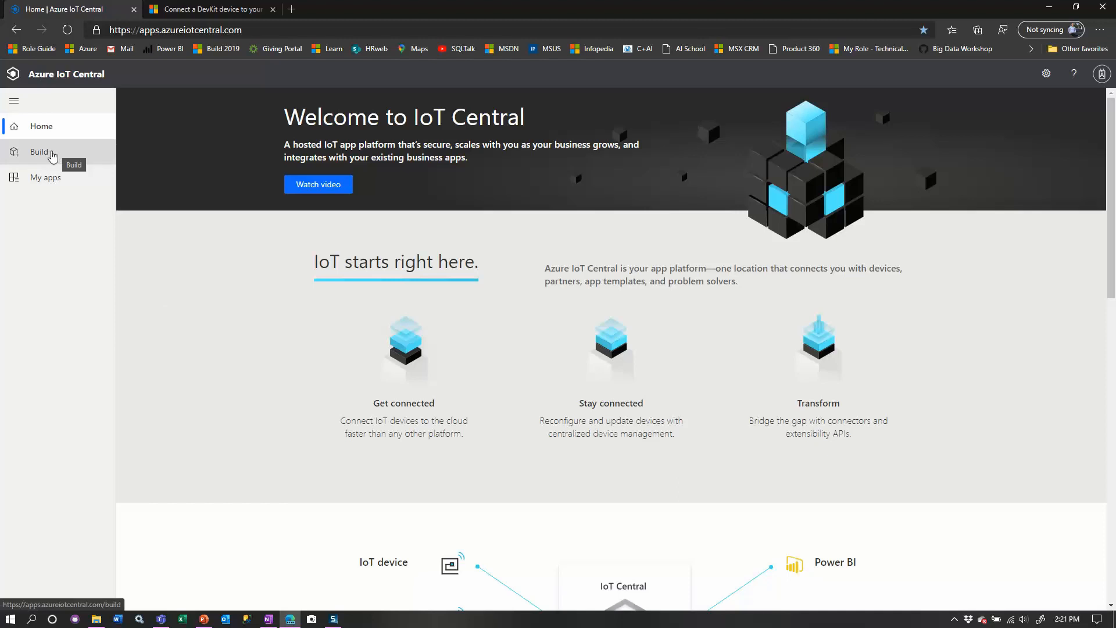
Step: Create a custom app named KirbysCustomIoTApp on the free 7-day plan
left_click(40, 152)
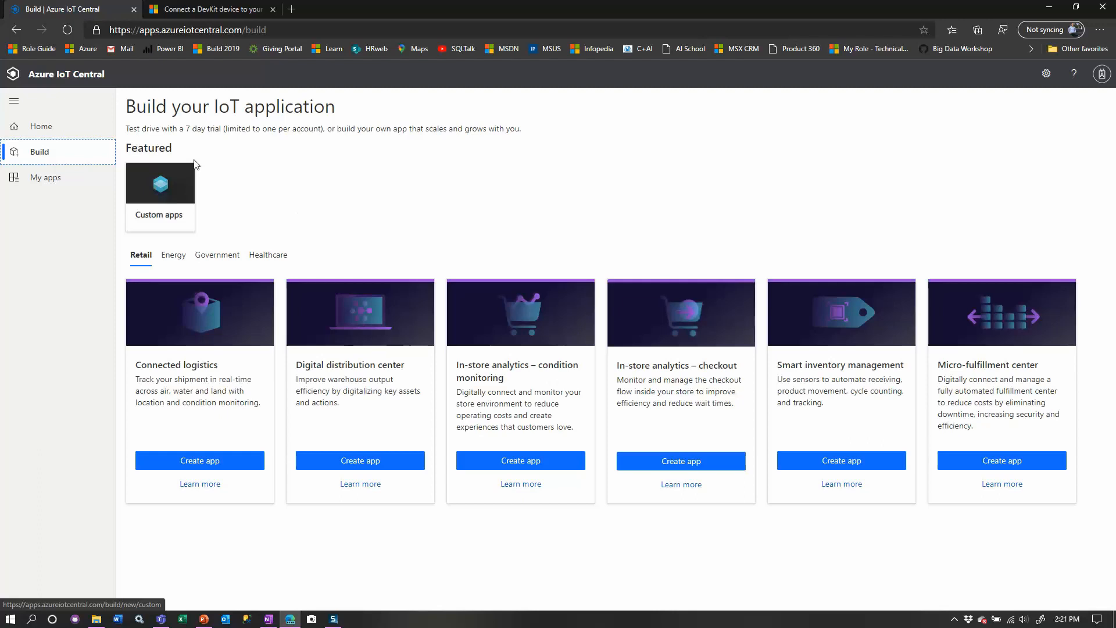
left_click(160, 187)
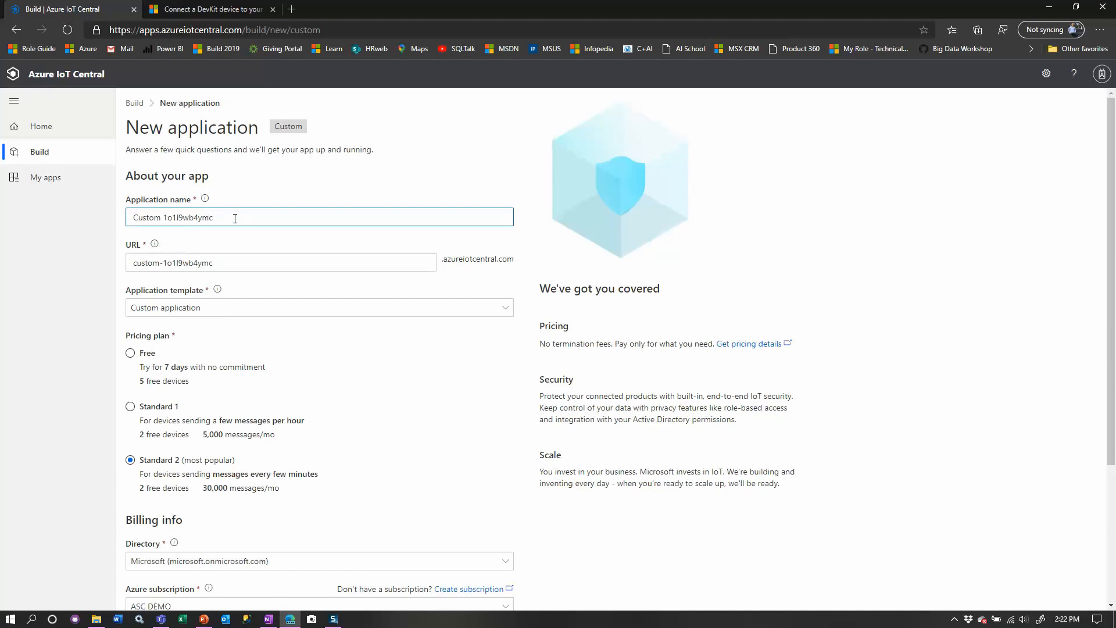
triple_click(172, 217)
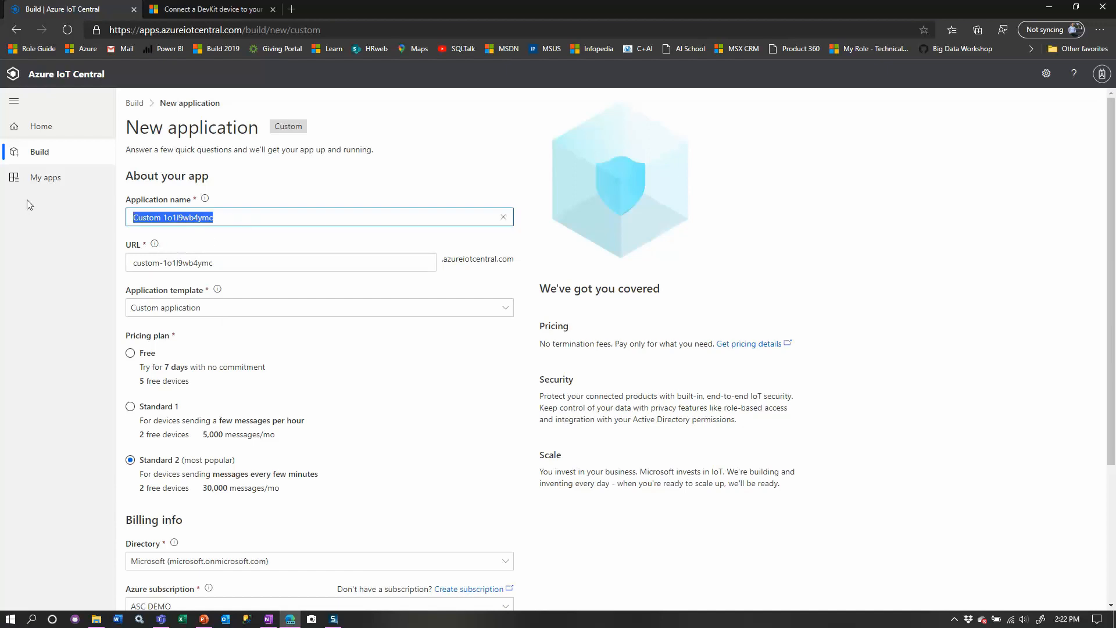
type("KirbysCustom")
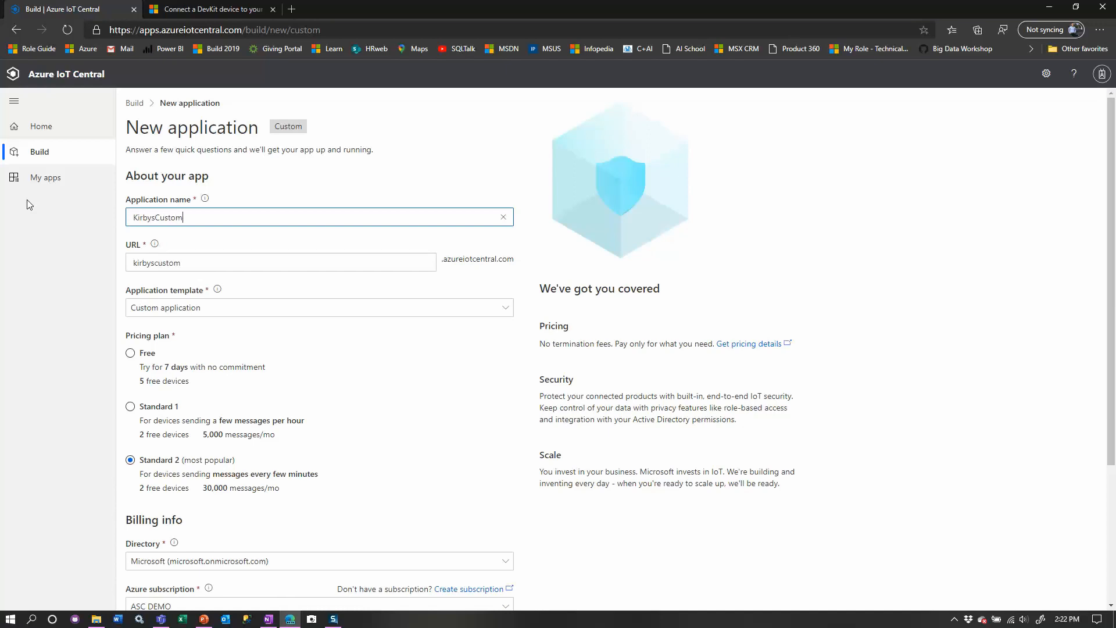
type("IoTApp")
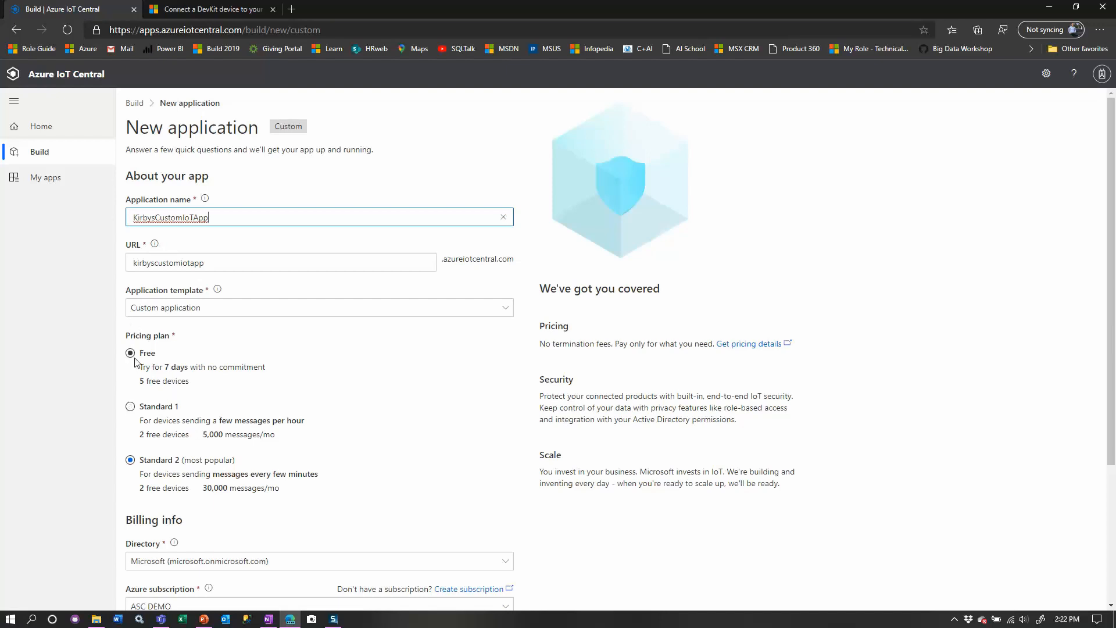
left_click(130, 352)
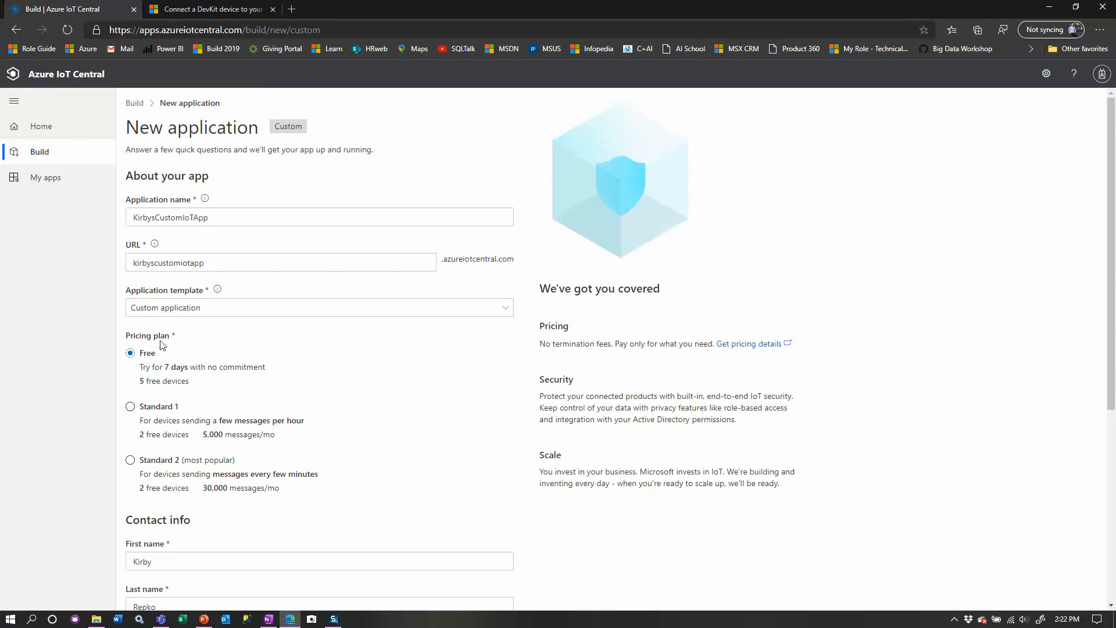
left_click(131, 406)
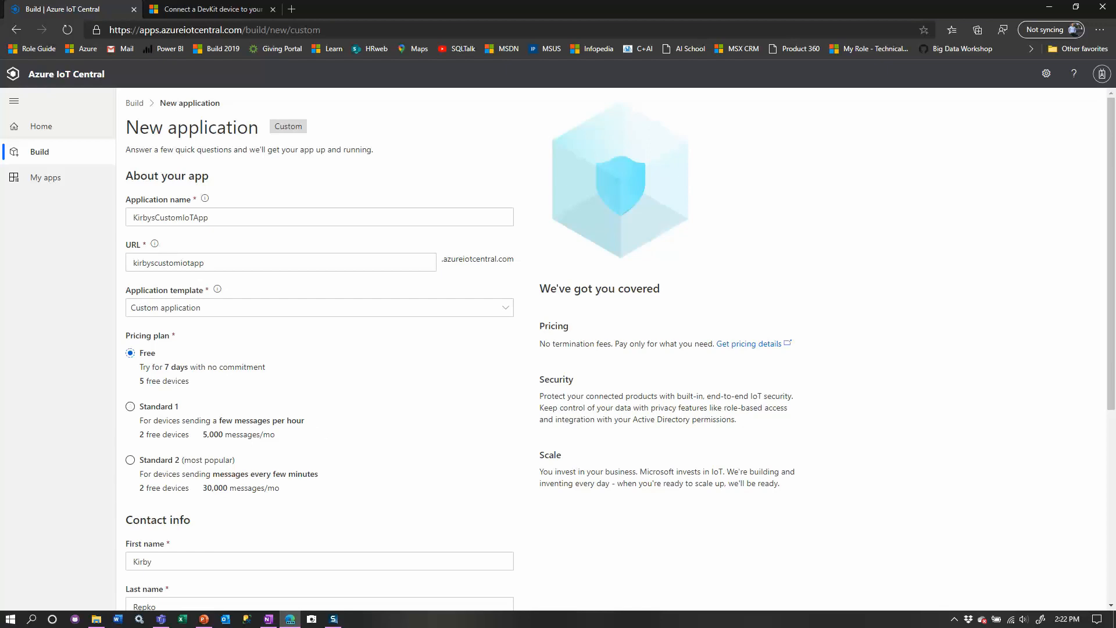
scroll("down", 3)
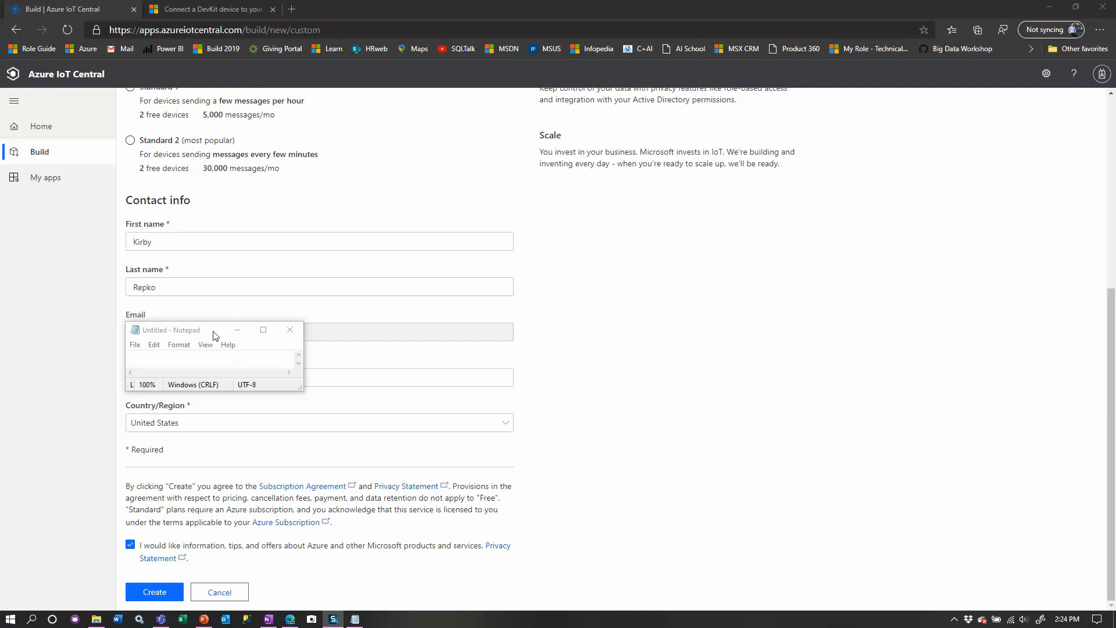
mouse_move(154, 592)
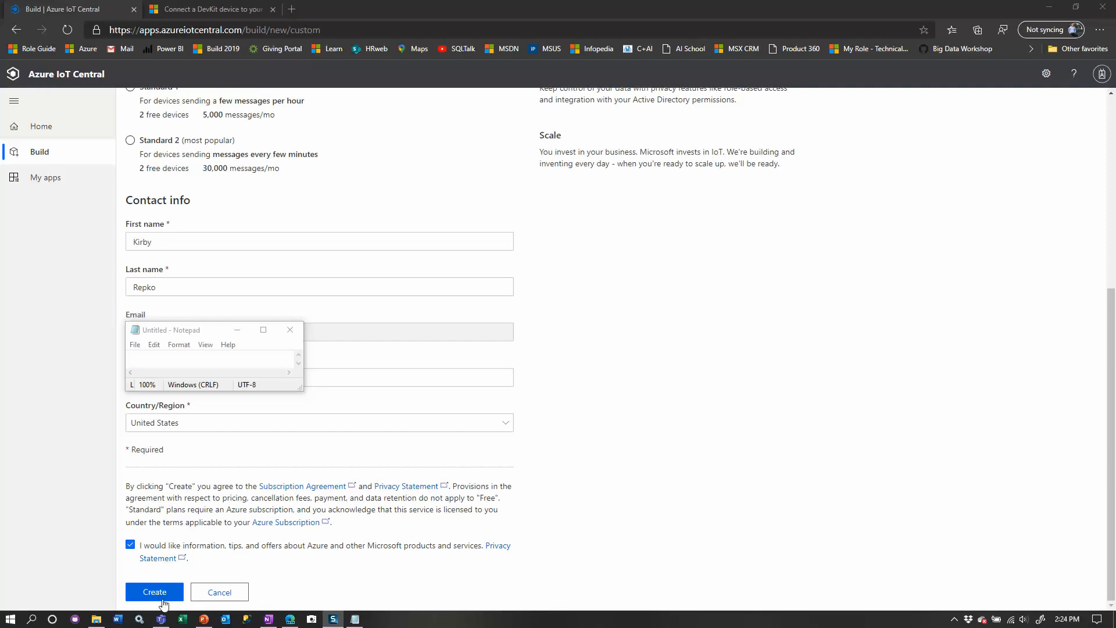
mouse_move(155, 592)
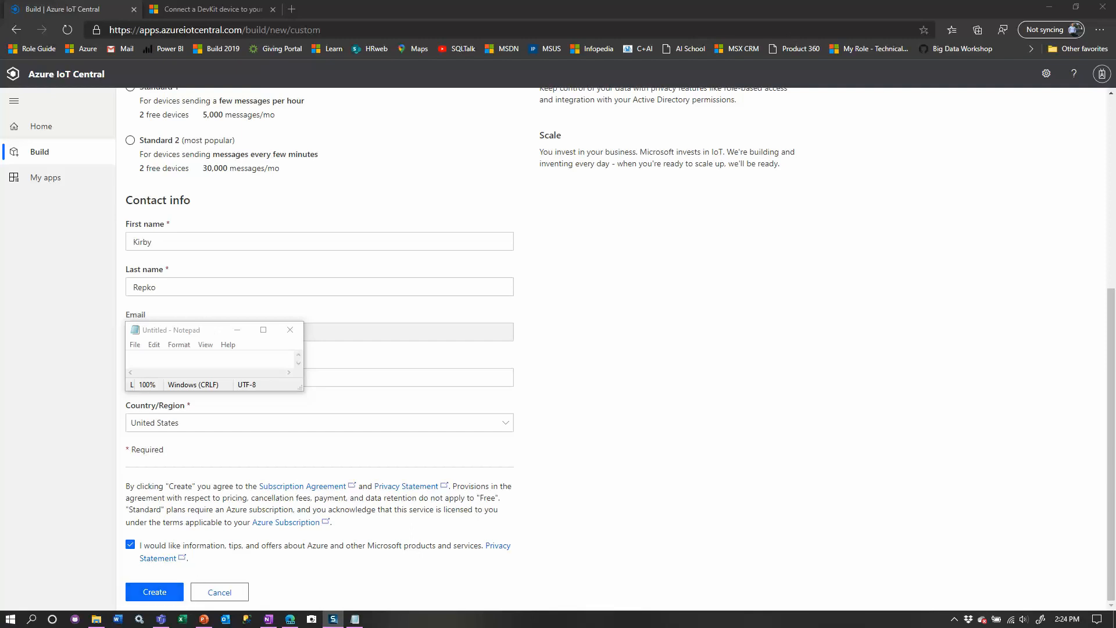
left_click(153, 592)
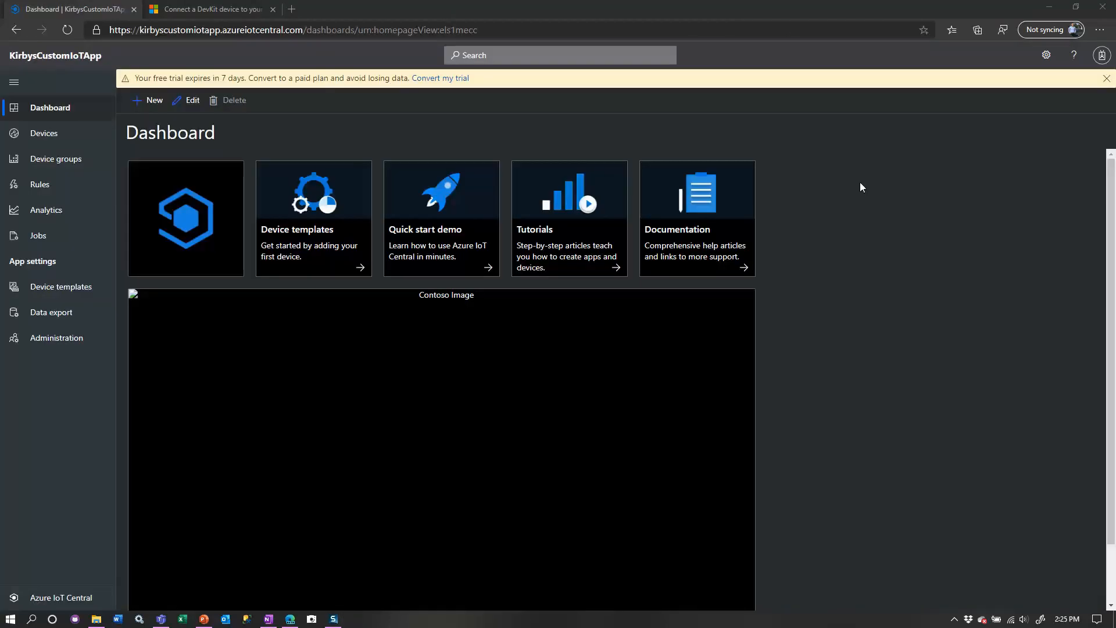
mouse_move(872, 183)
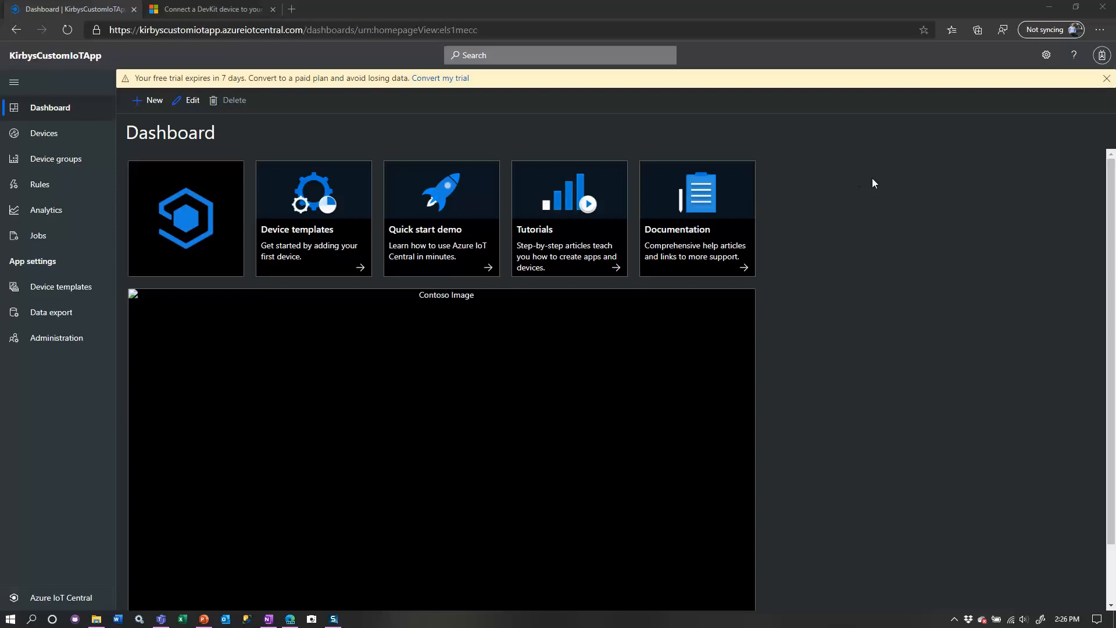
mouse_move(50, 108)
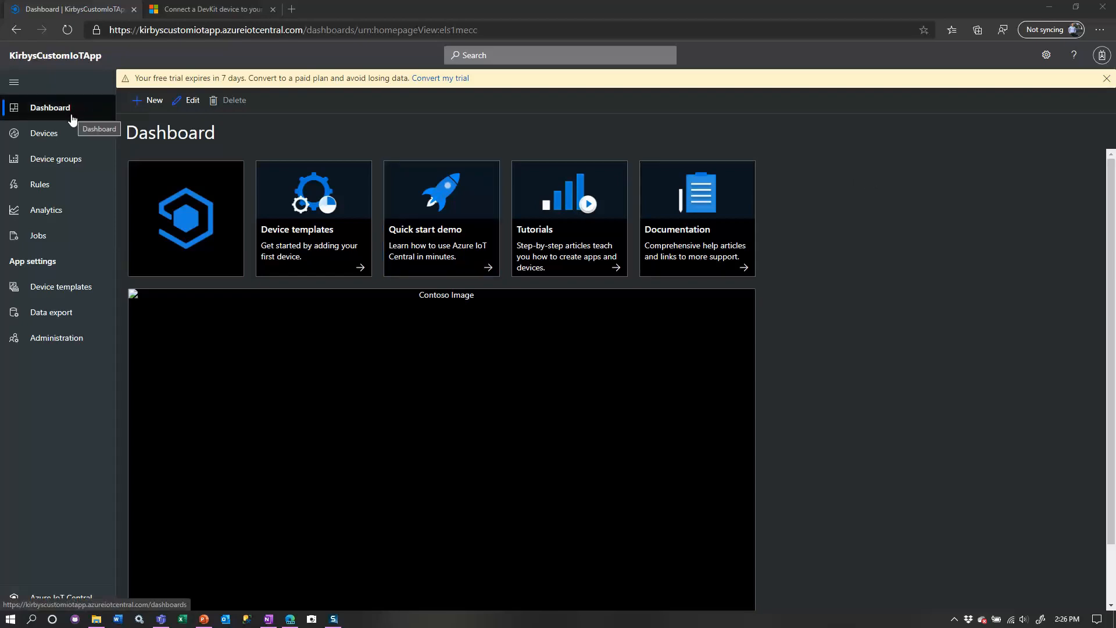
mouse_move(60, 286)
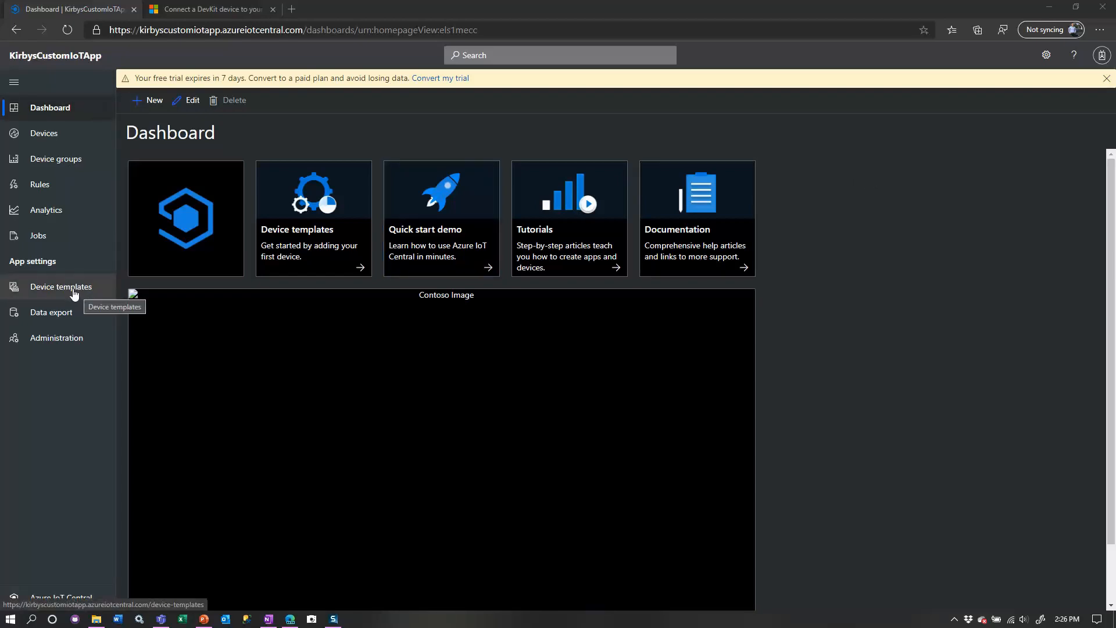
Step: From Device templates, create the MXChip IoT DevKit template after reviewing its settings
left_click(61, 286)
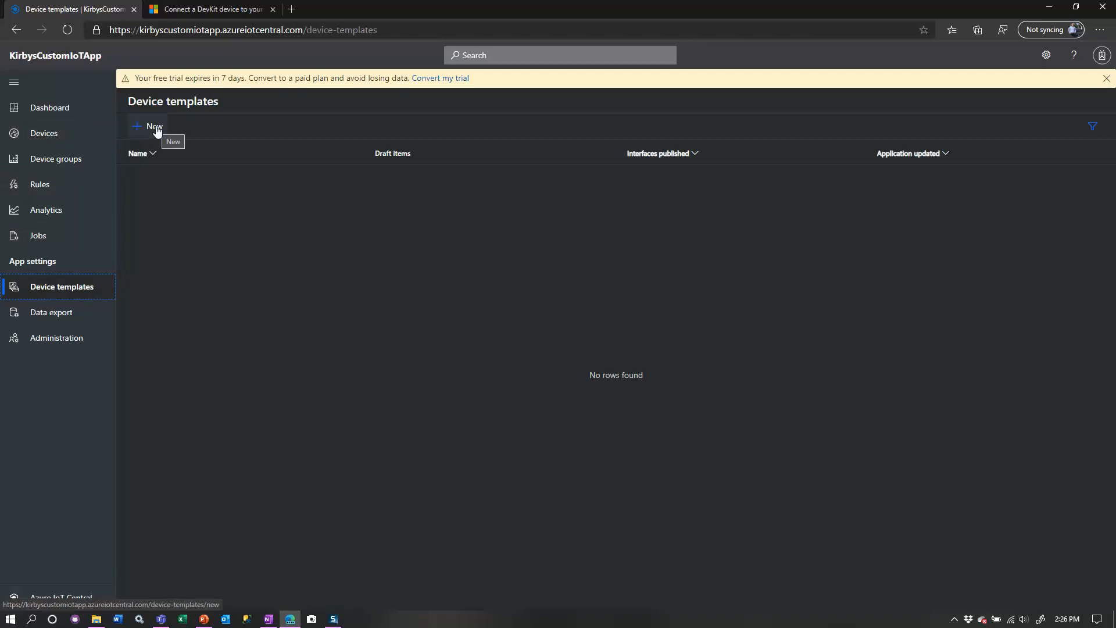
left_click(150, 126)
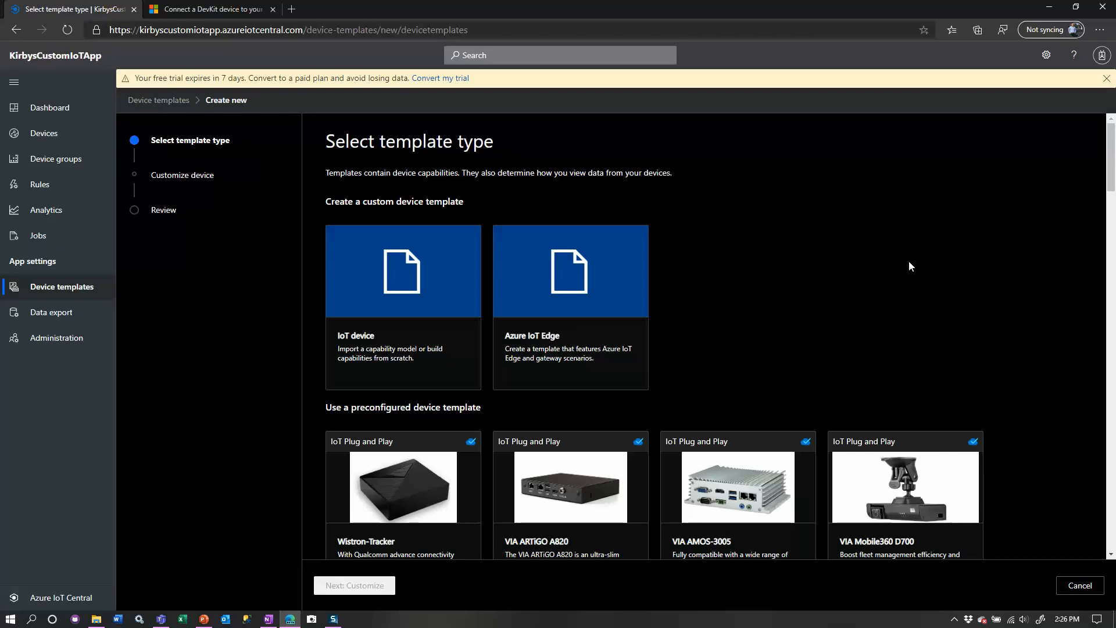
scroll("down", 3)
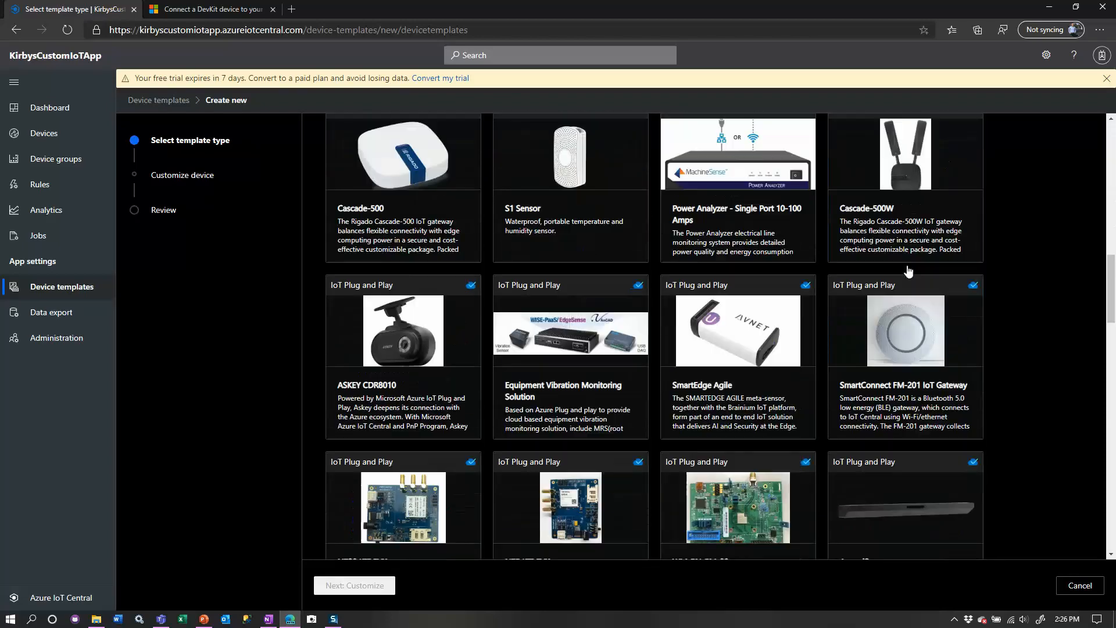
scroll("down", 3)
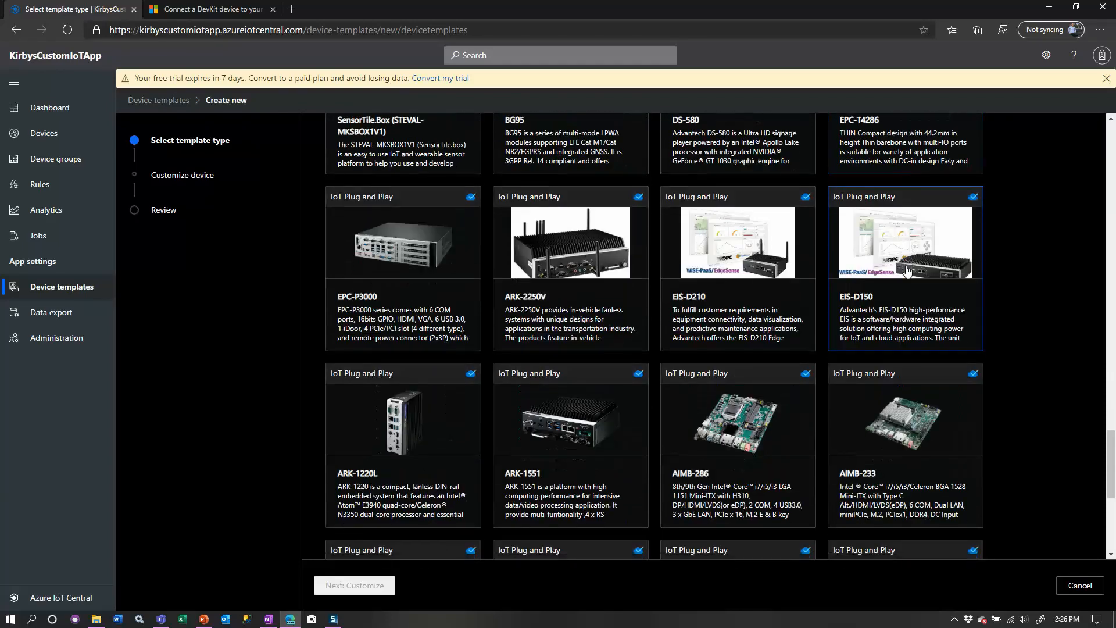
scroll("down", 3)
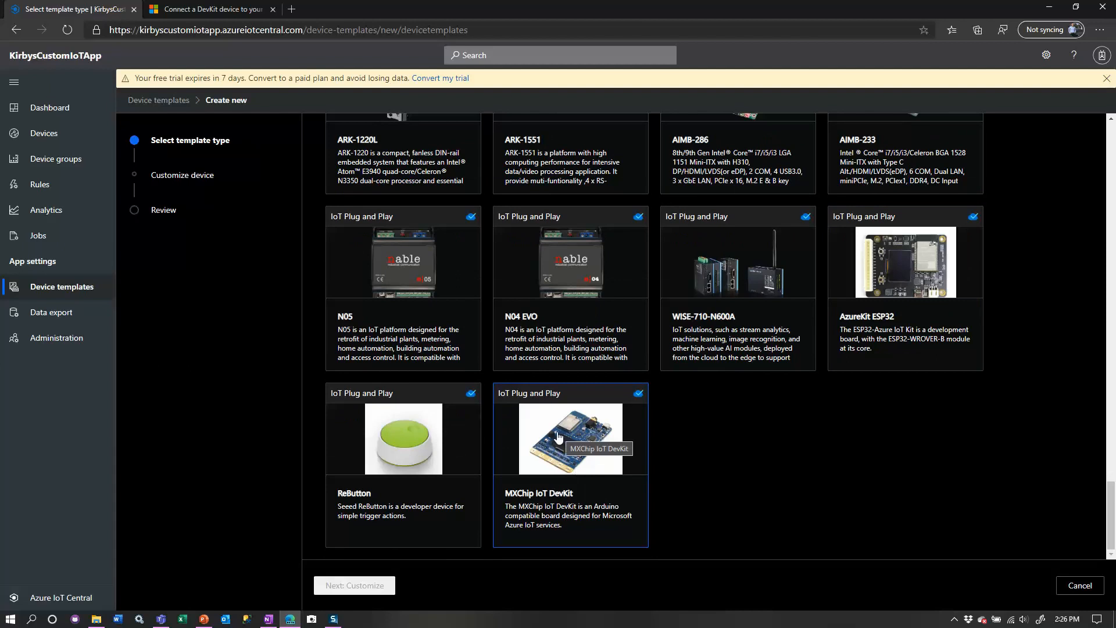
mouse_move(570, 441)
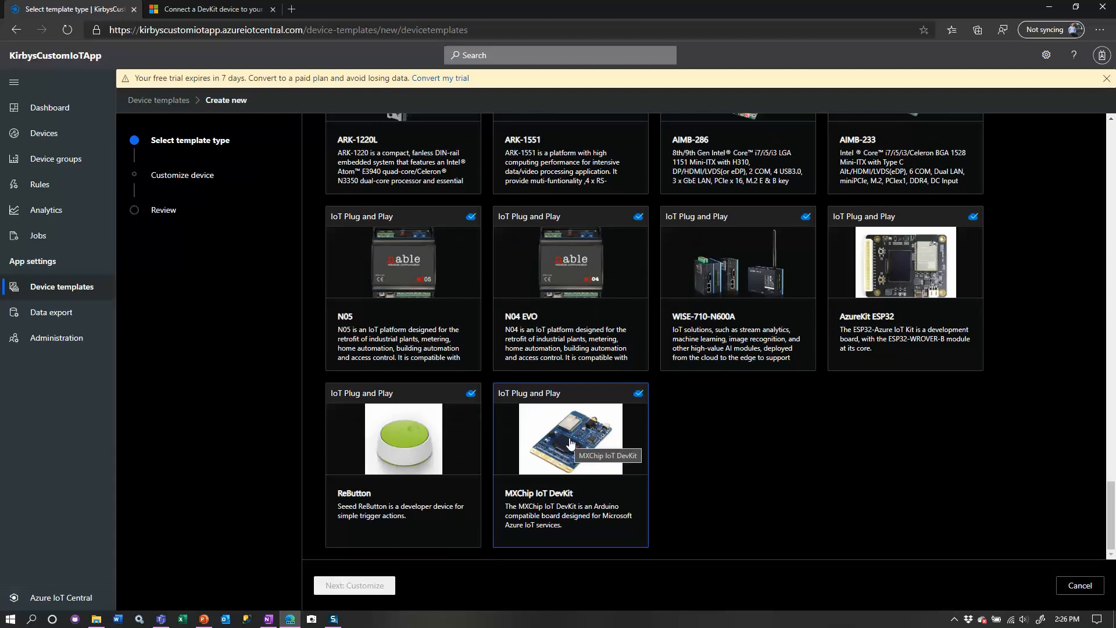
left_click(354, 585)
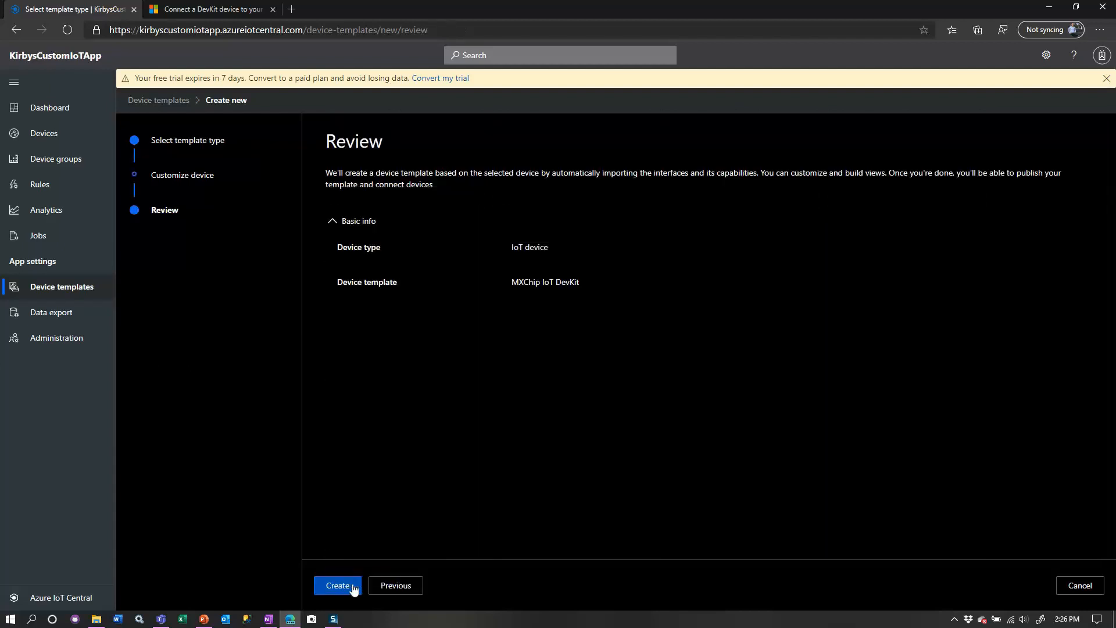
left_click(337, 585)
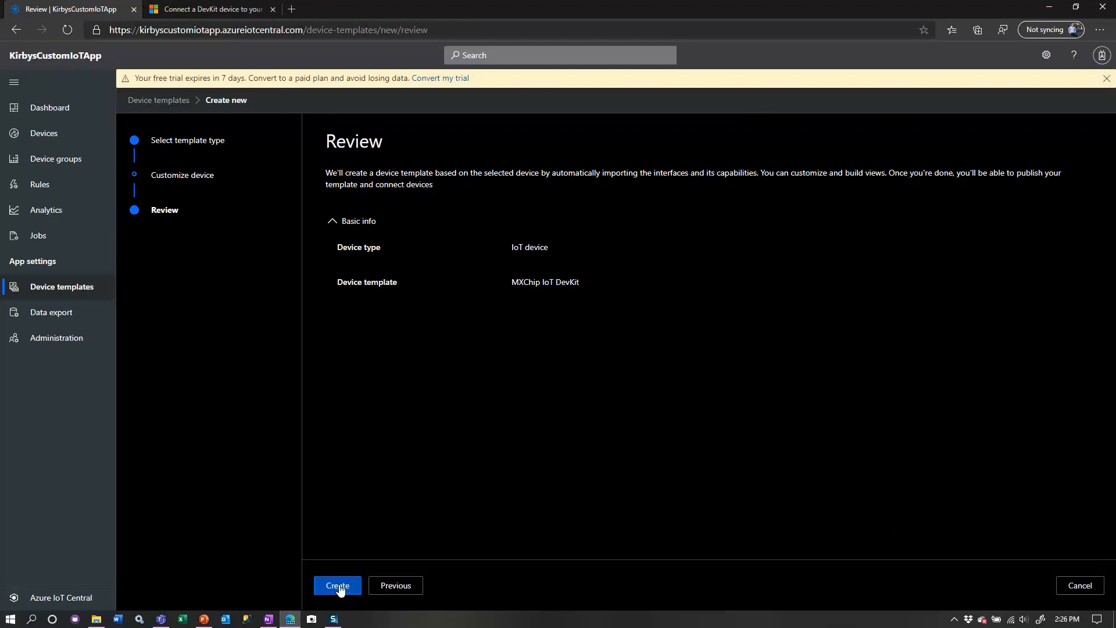
left_click(337, 585)
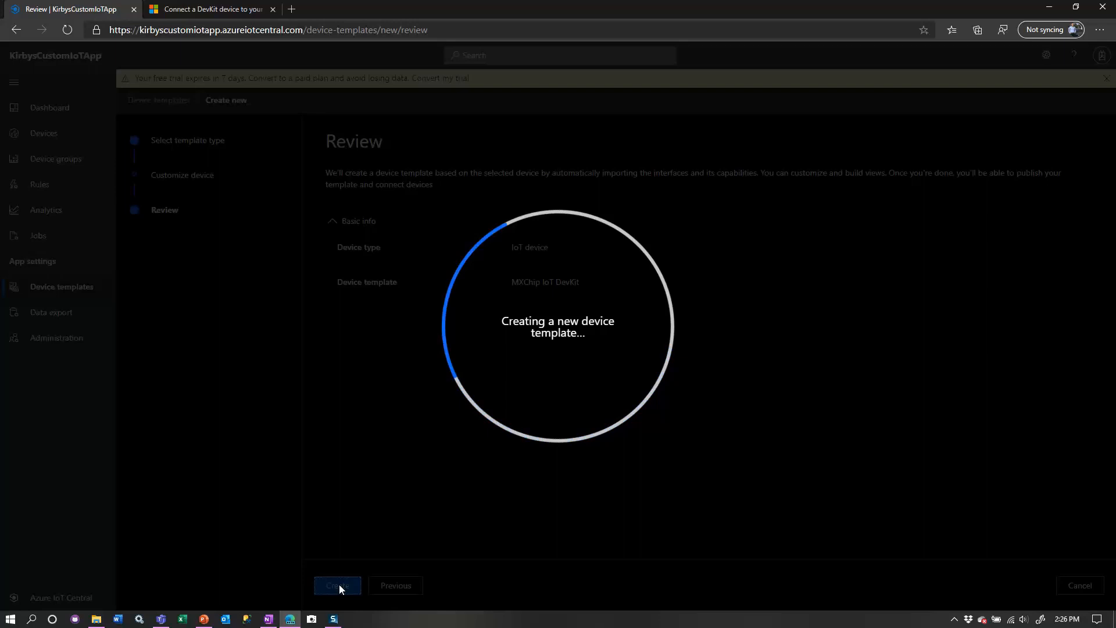
left_click(337, 585)
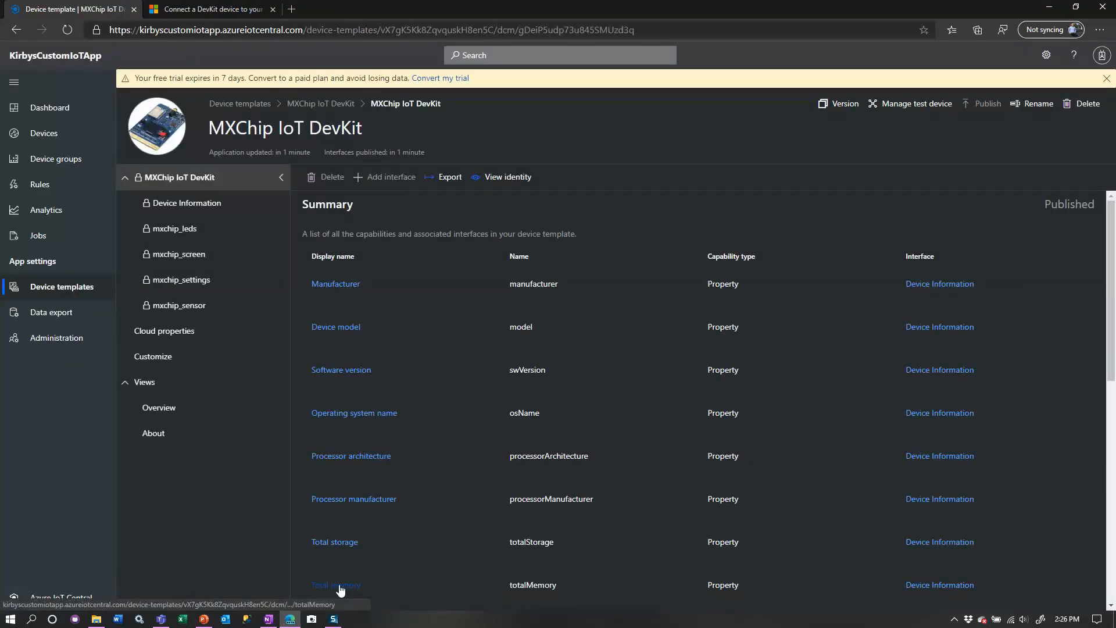
mouse_move(335, 584)
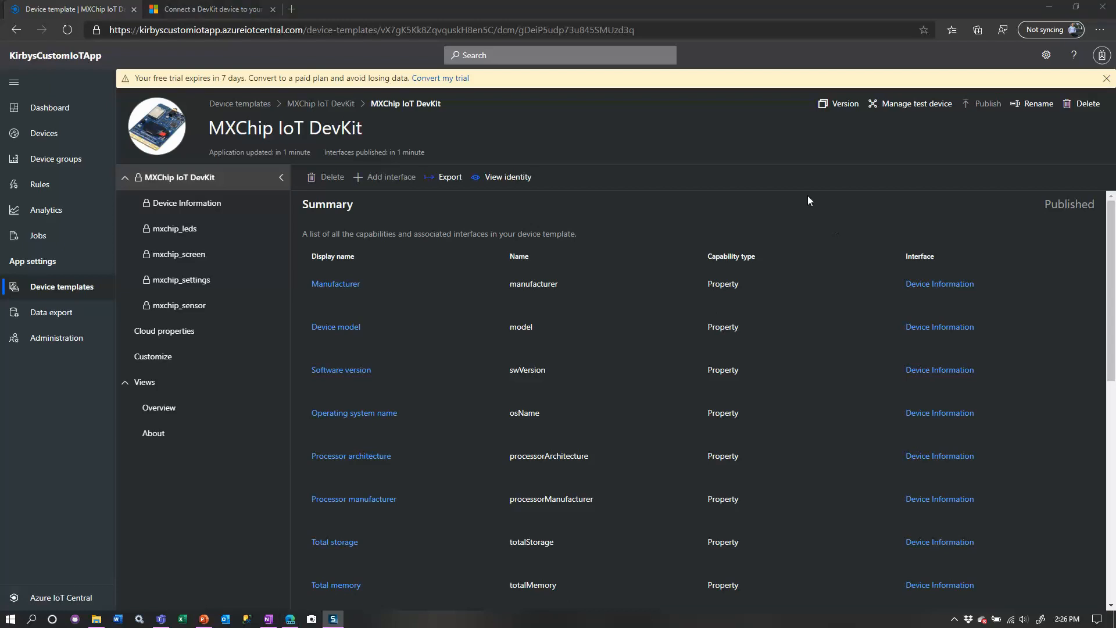
Step: Review the Device Information, mxchip_leds, mxchip_screen and mxchip_settings interfaces, then view Cloud properties
left_click(188, 203)
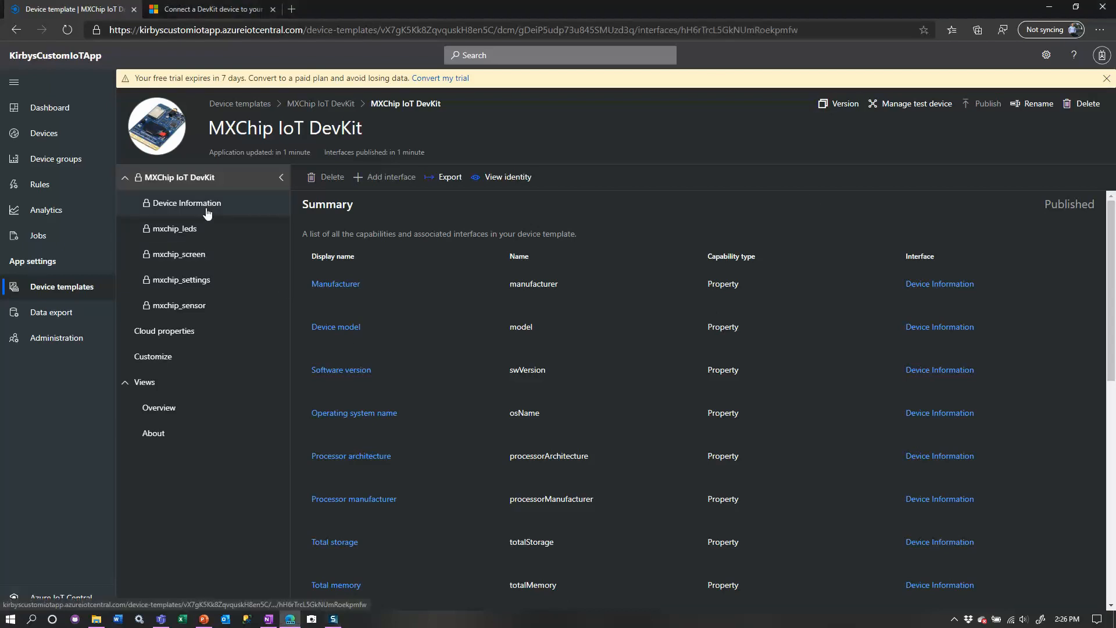
left_click(187, 202)
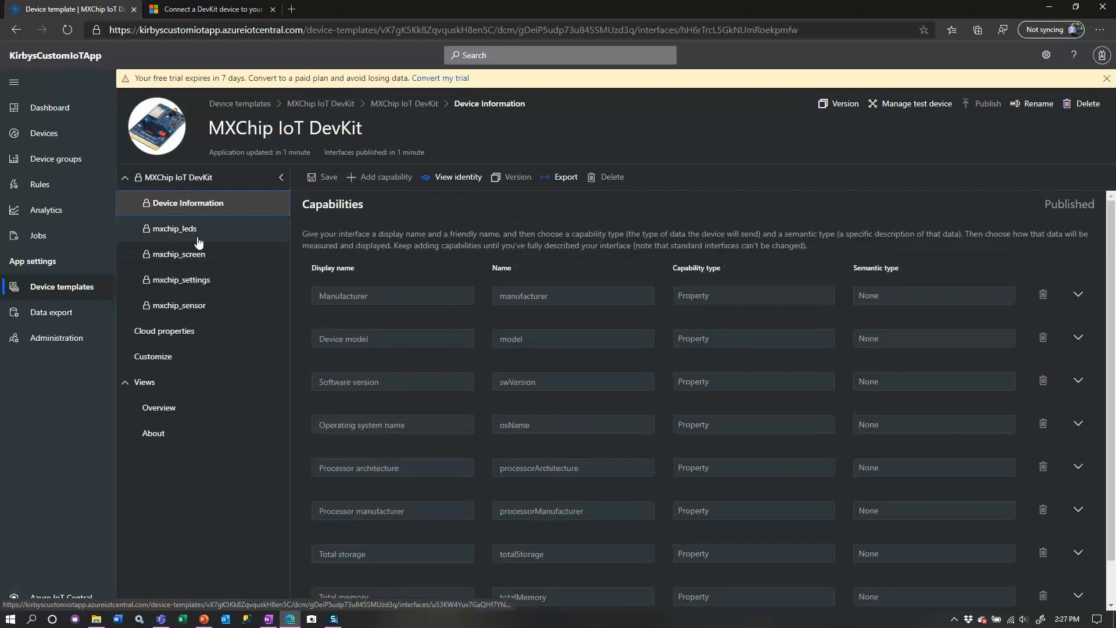
left_click(173, 229)
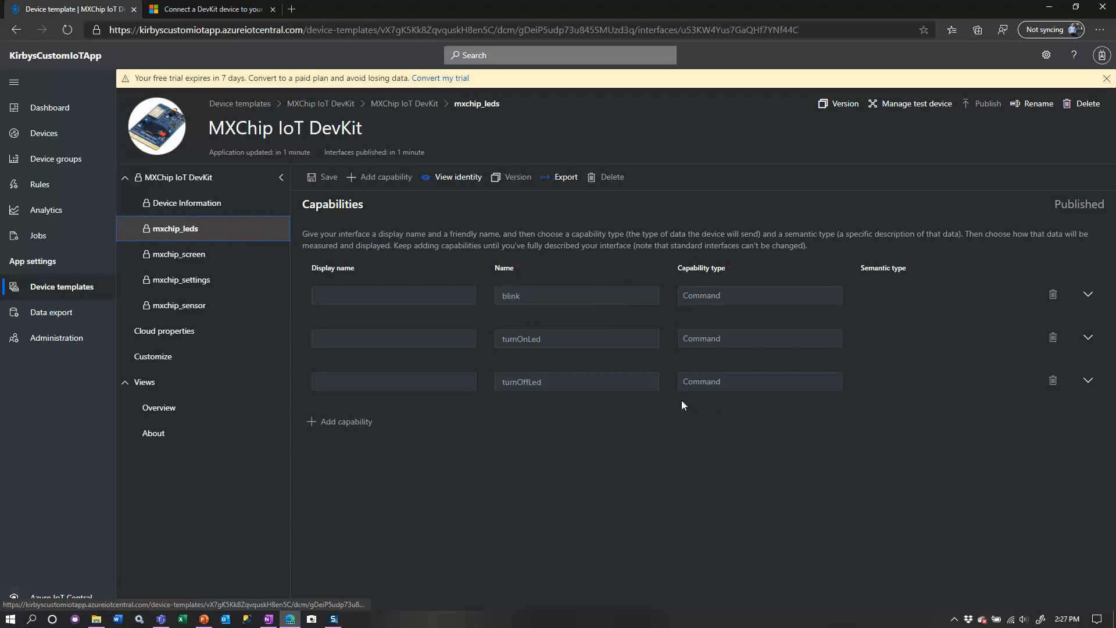
left_click(179, 254)
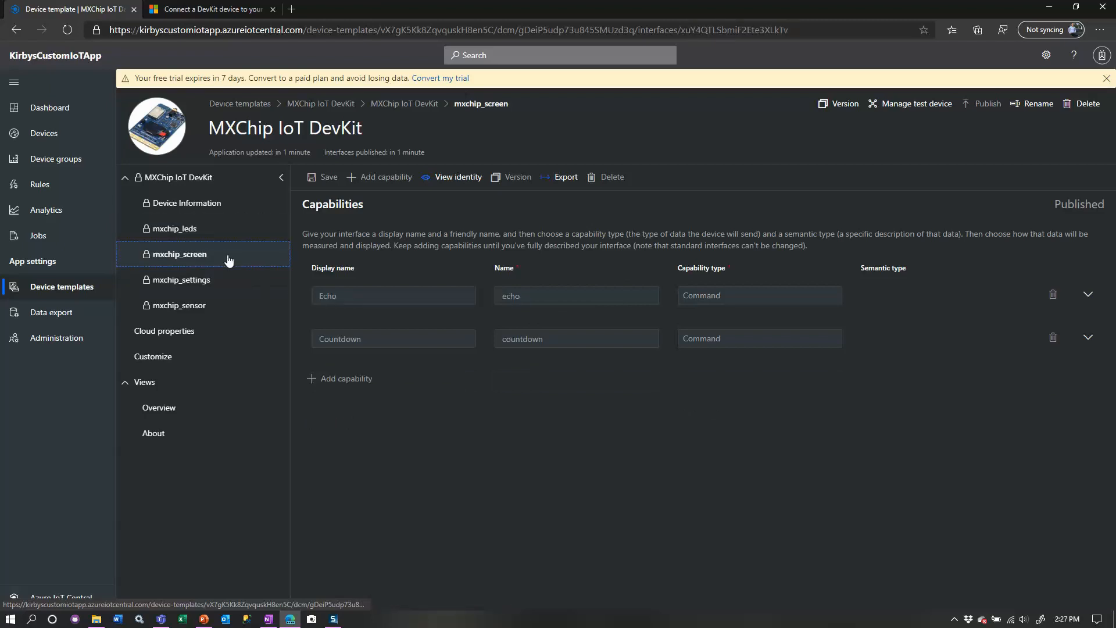
mouse_move(181, 279)
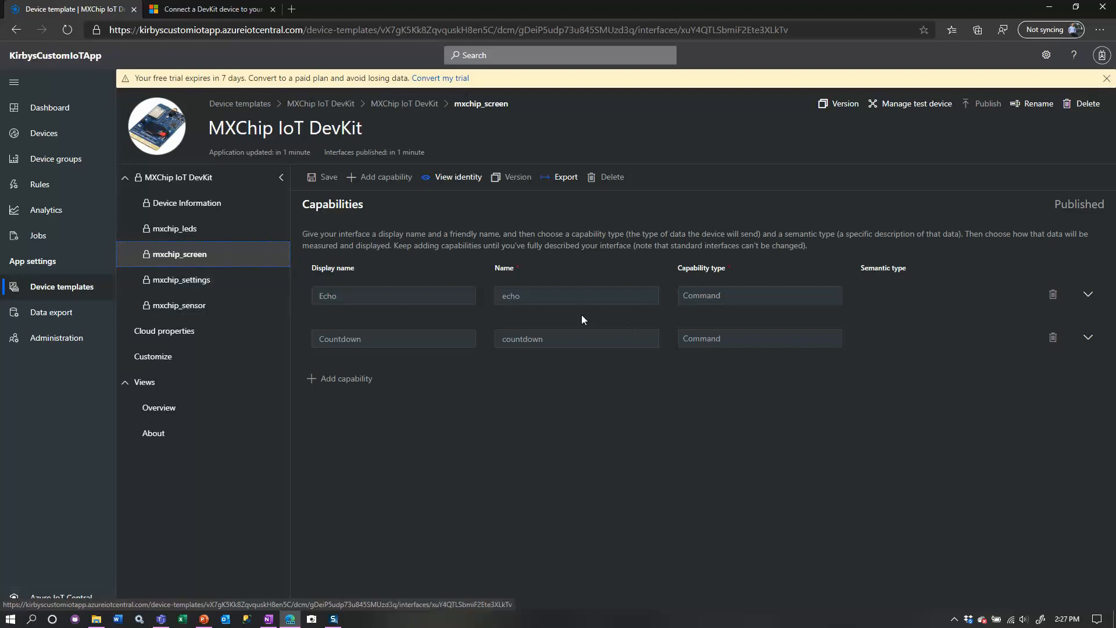
mouse_move(342, 377)
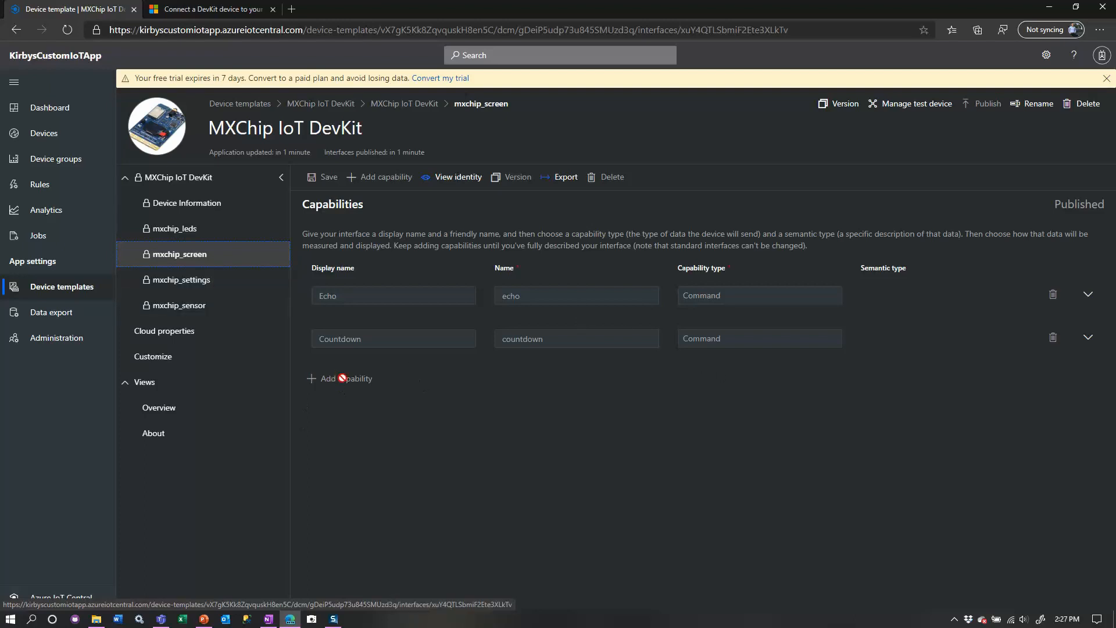
mouse_move(338, 378)
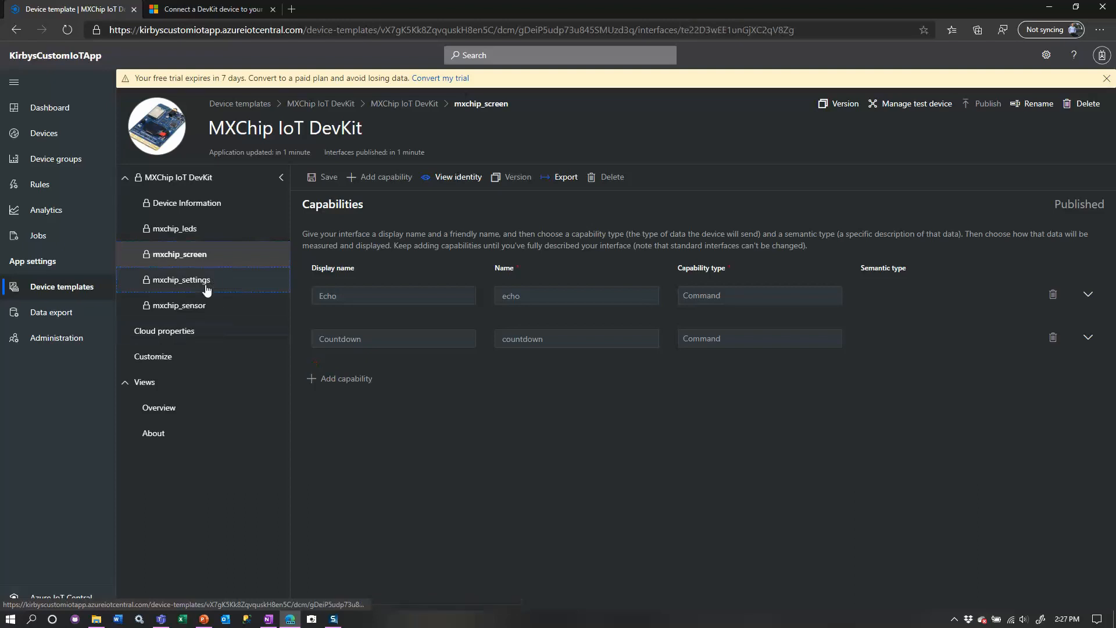
left_click(182, 279)
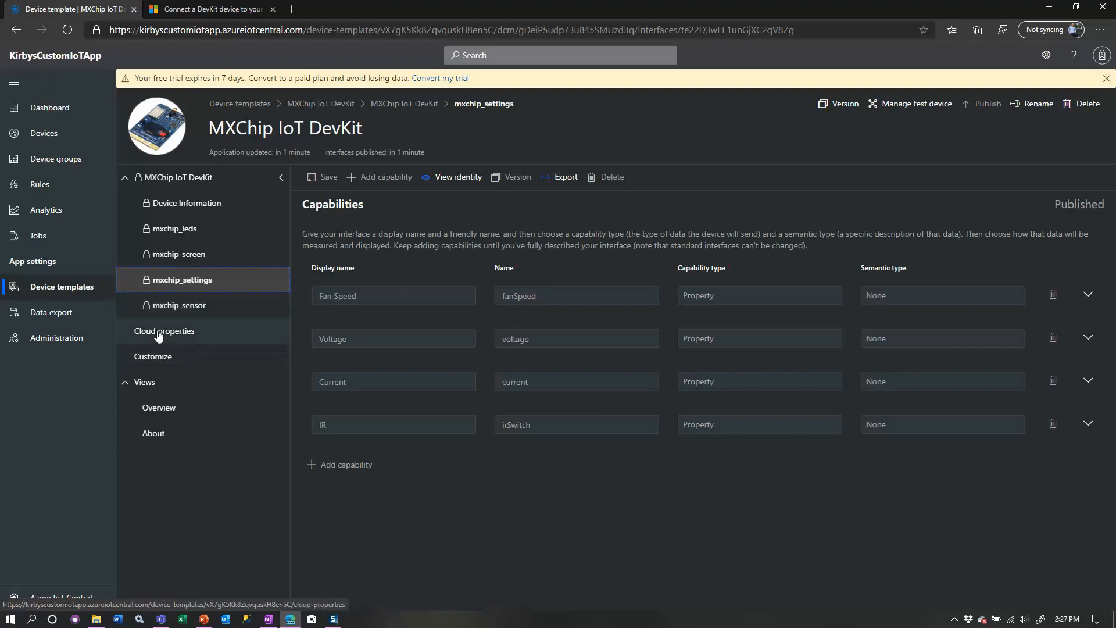
left_click(165, 331)
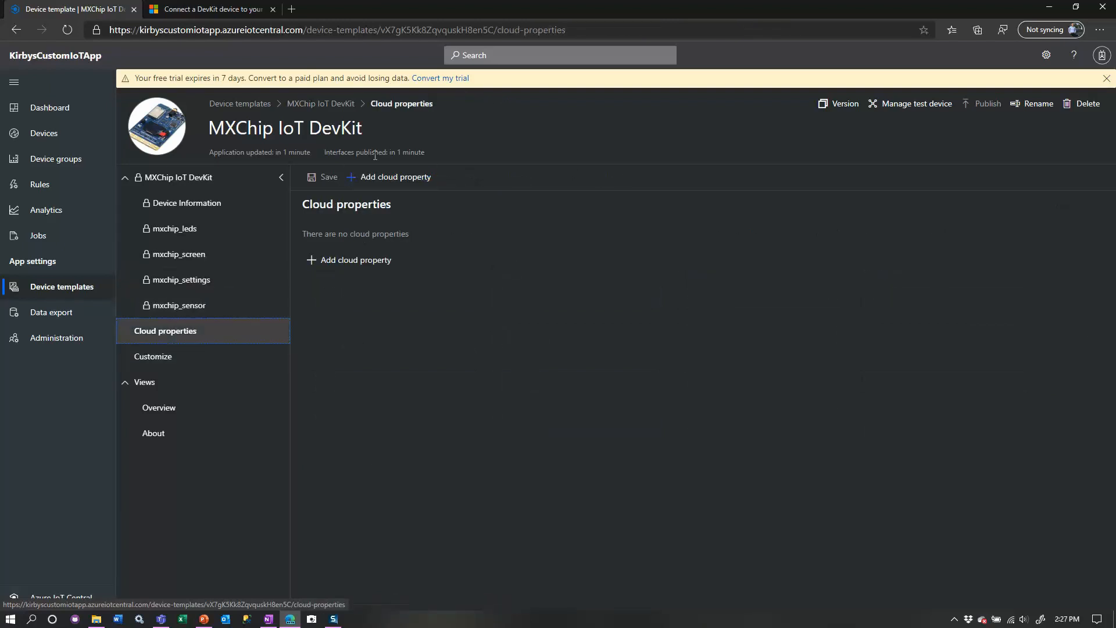
Step: Add a Customer Name cloud property with String schema
left_click(388, 176)
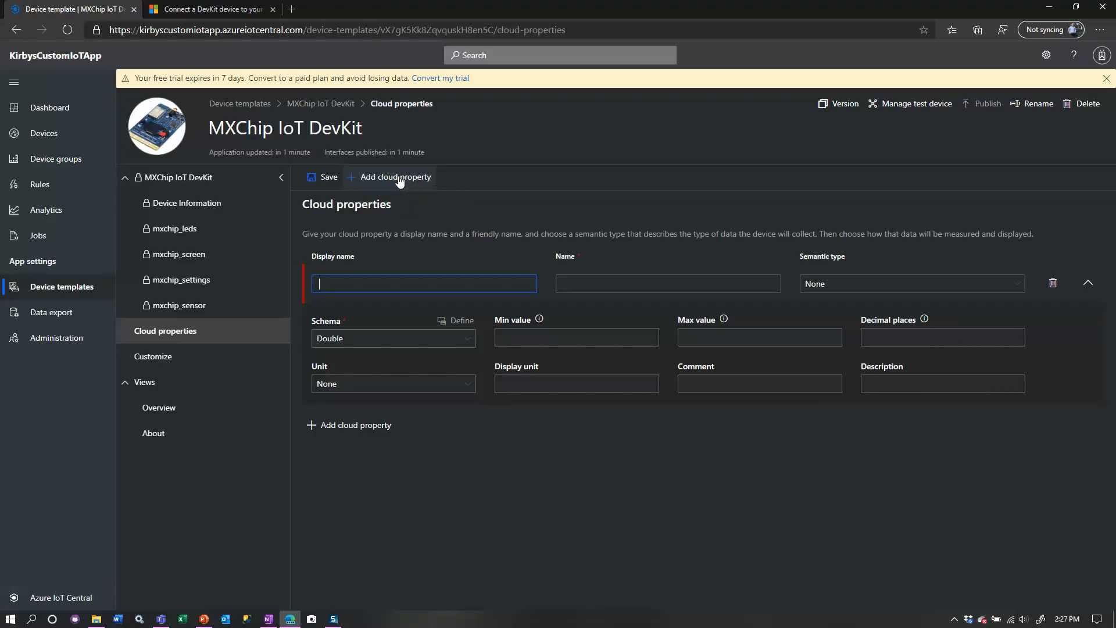
type("Customer Name")
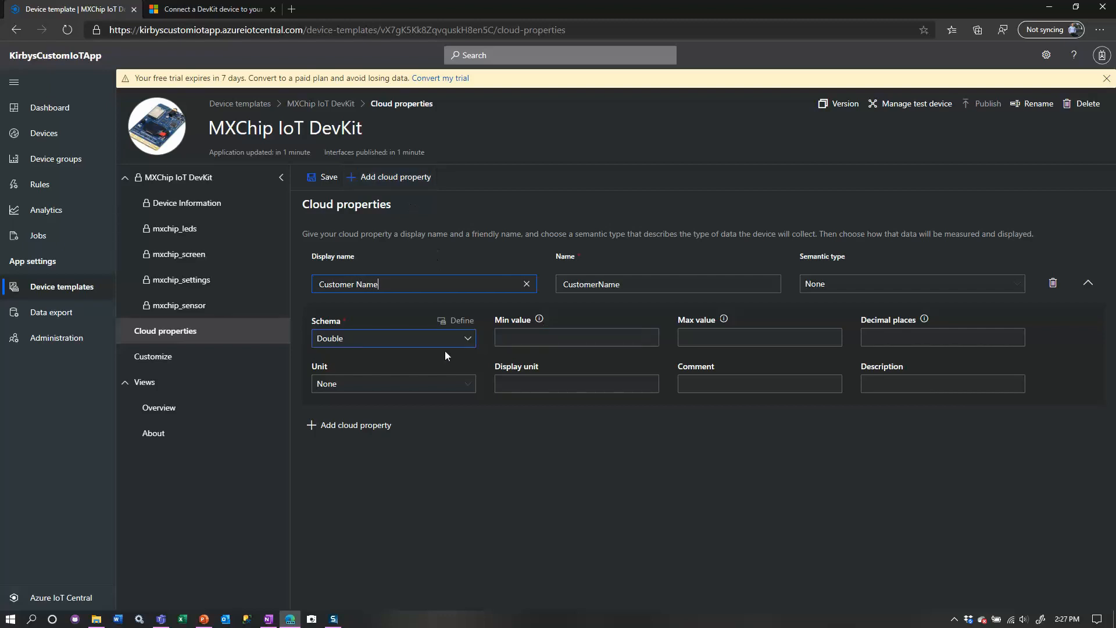
left_click(392, 338)
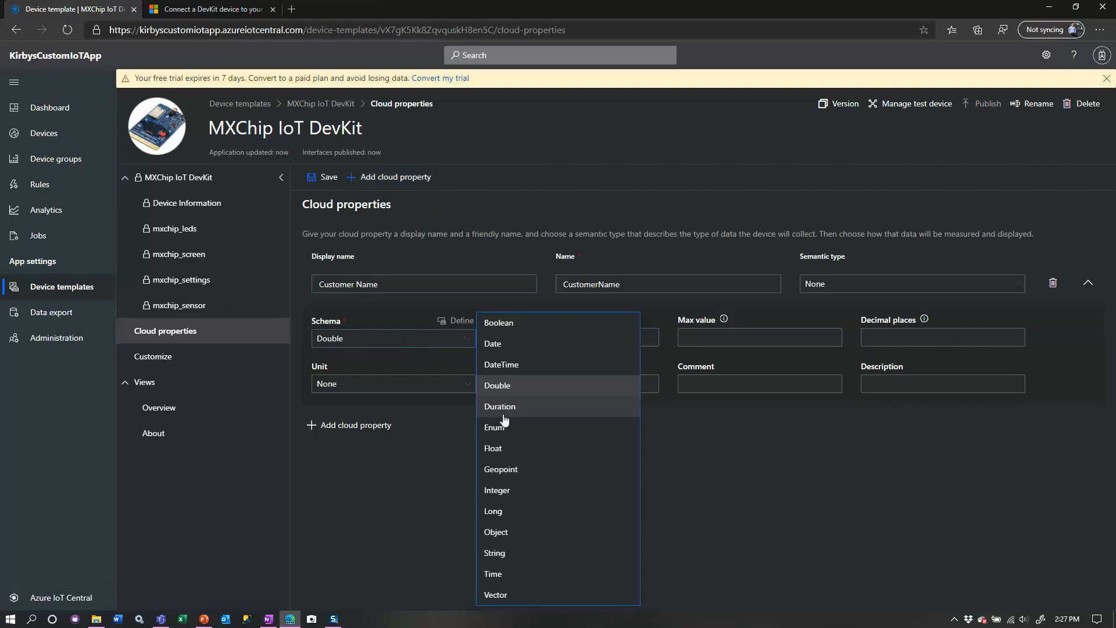
left_click(494, 553)
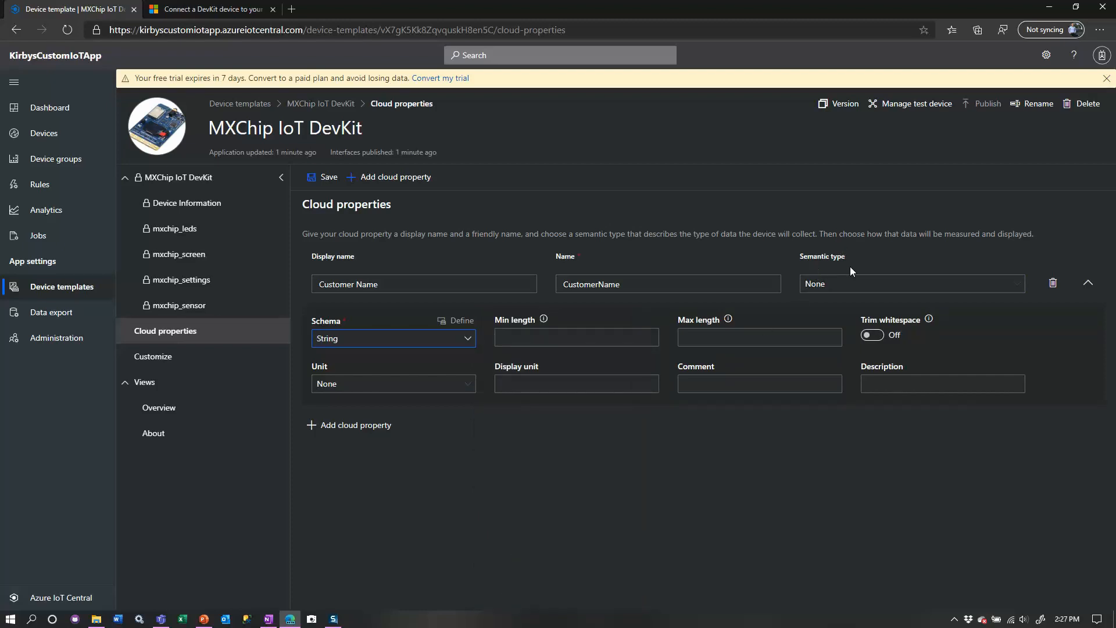
Step: Add an Update Date cloud property with Date schema and save both properties
left_click(396, 177)
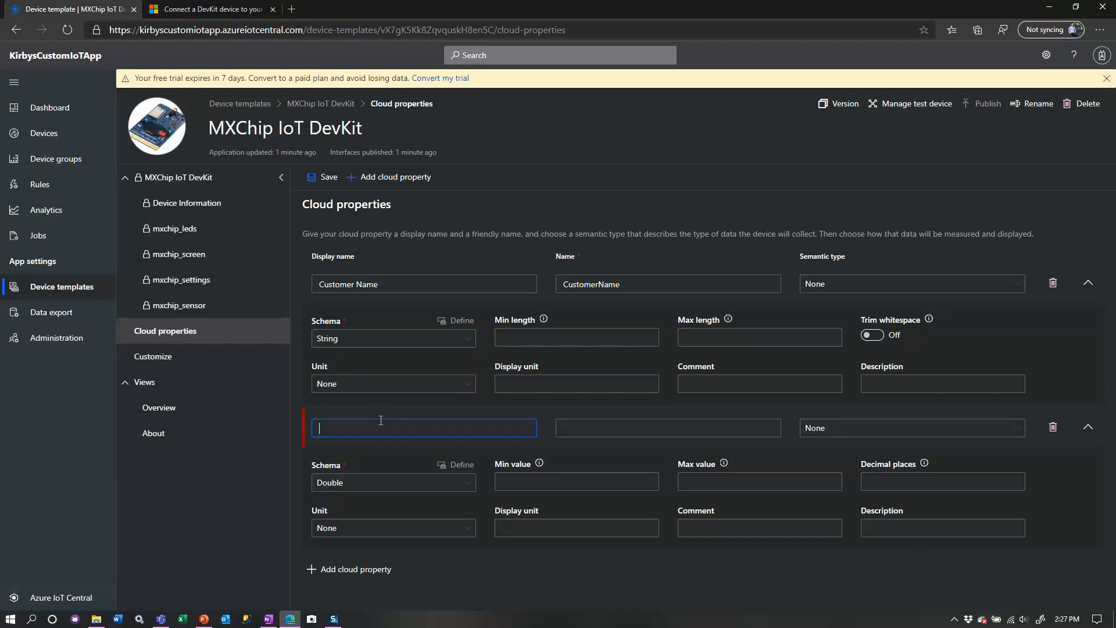
type("Update")
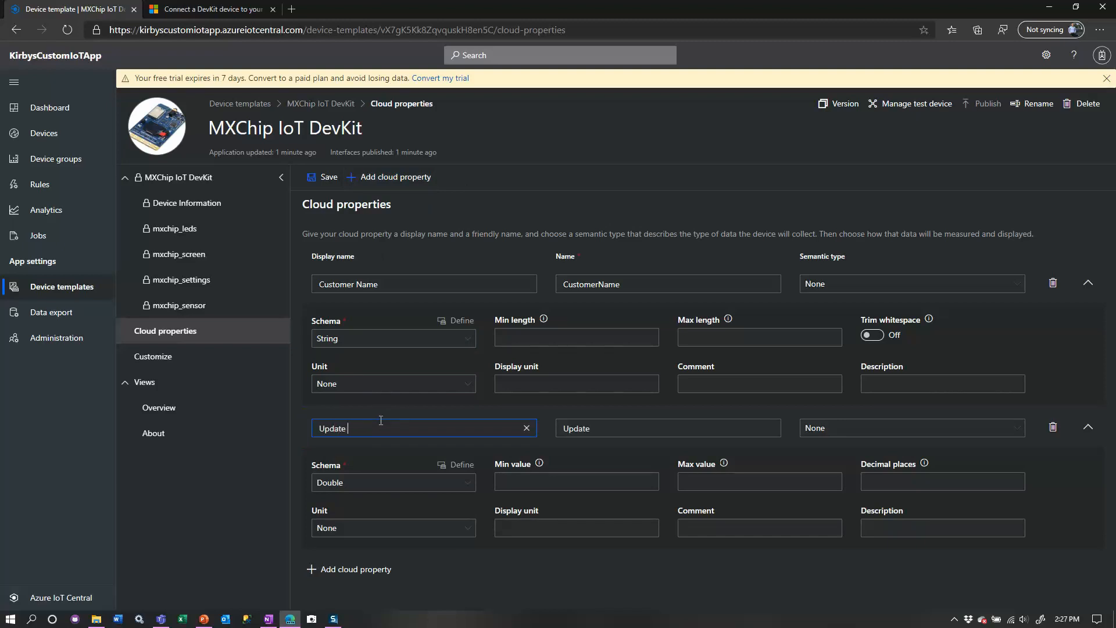
type("Date")
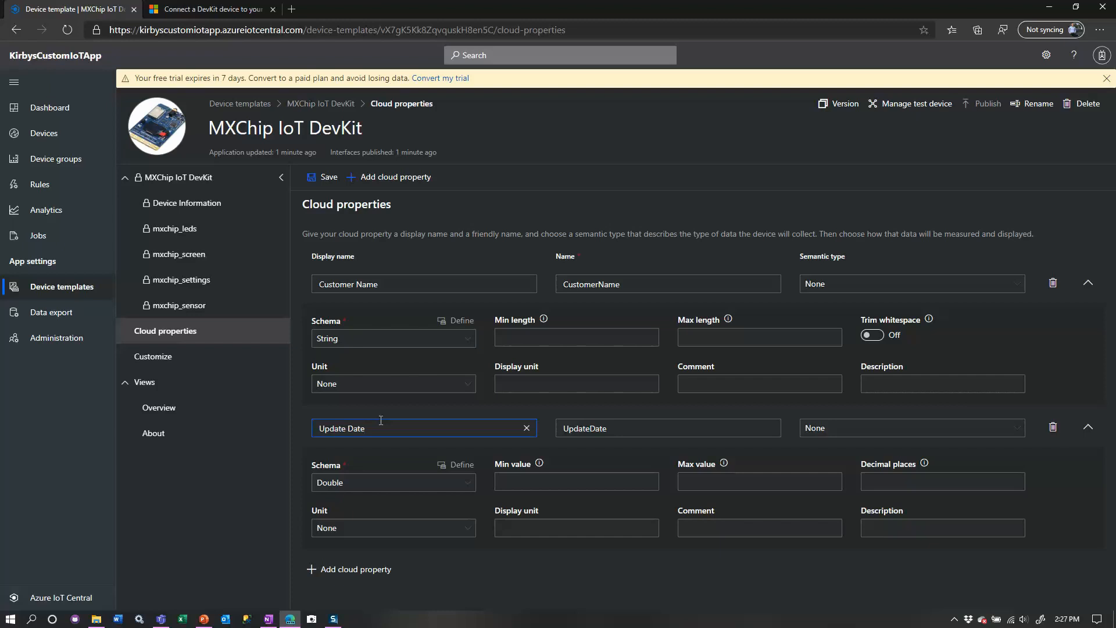
left_click(393, 481)
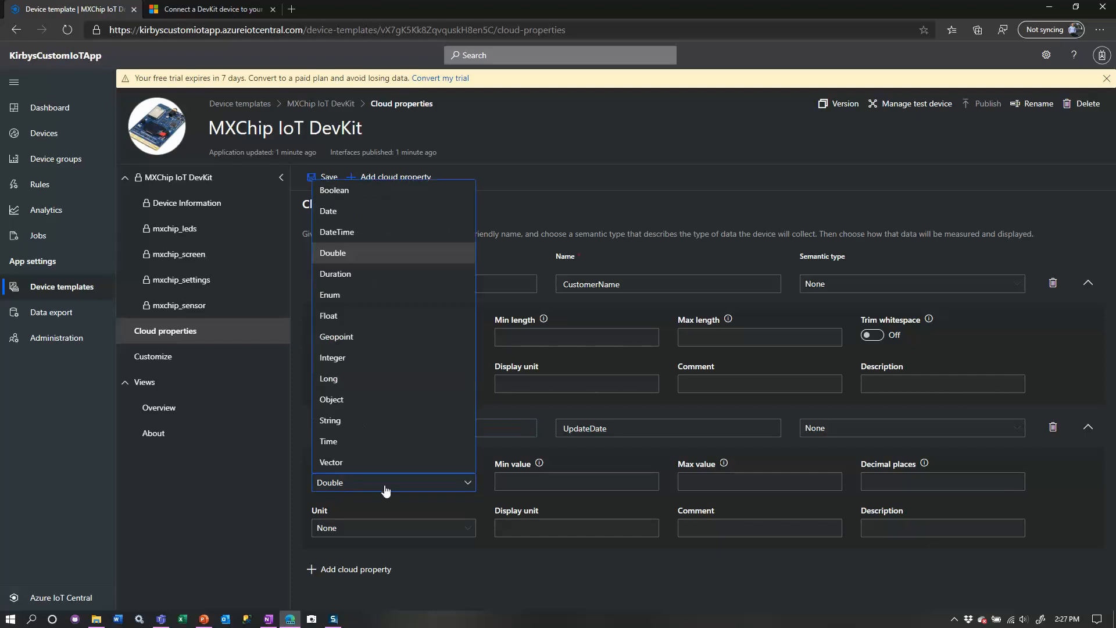
left_click(328, 210)
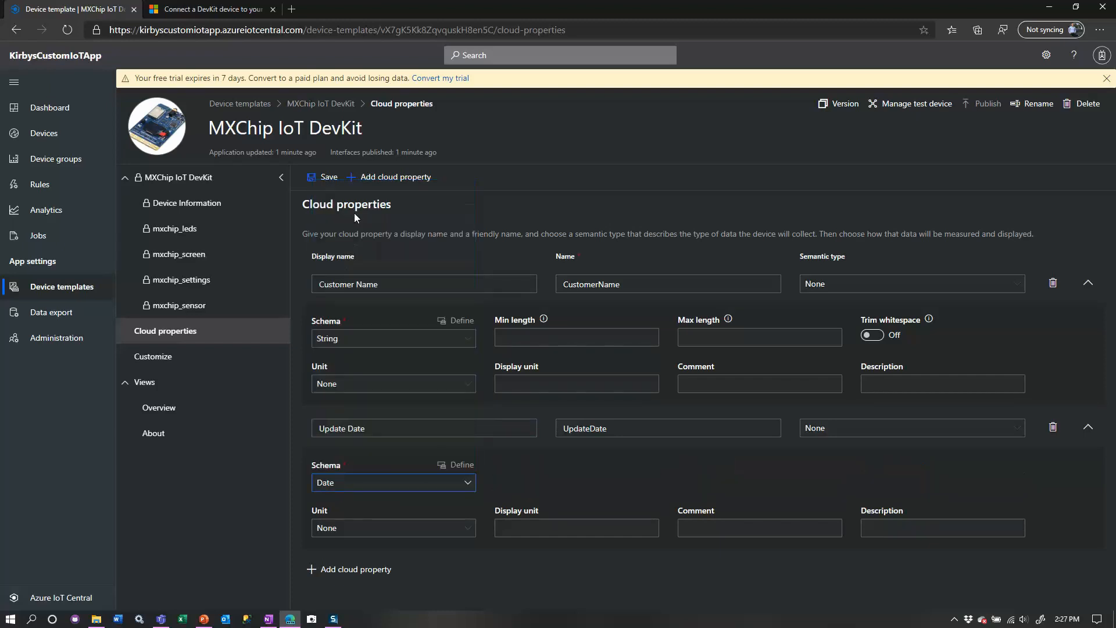
mouse_move(322, 180)
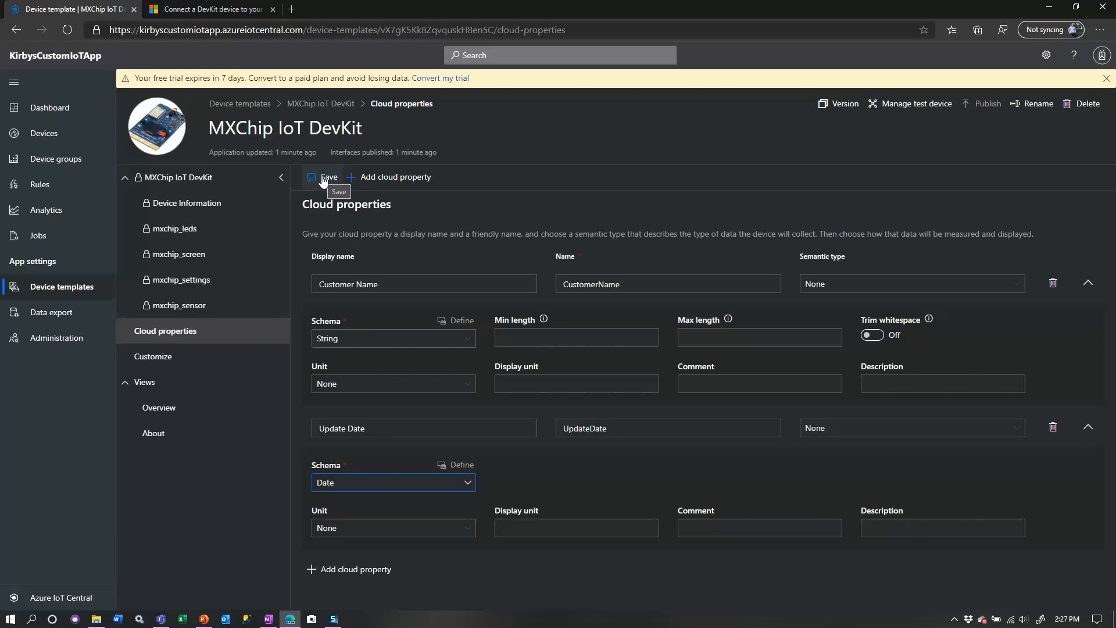
left_click(324, 176)
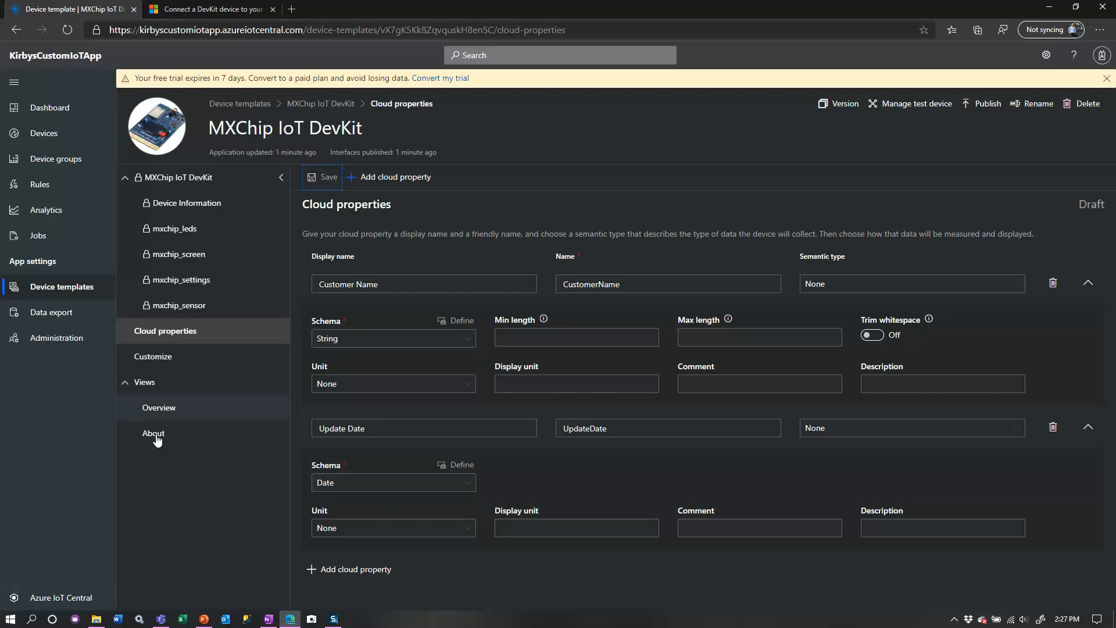
Step: Add a new view using the 'Editing device and cloud data' form tile
left_click(144, 381)
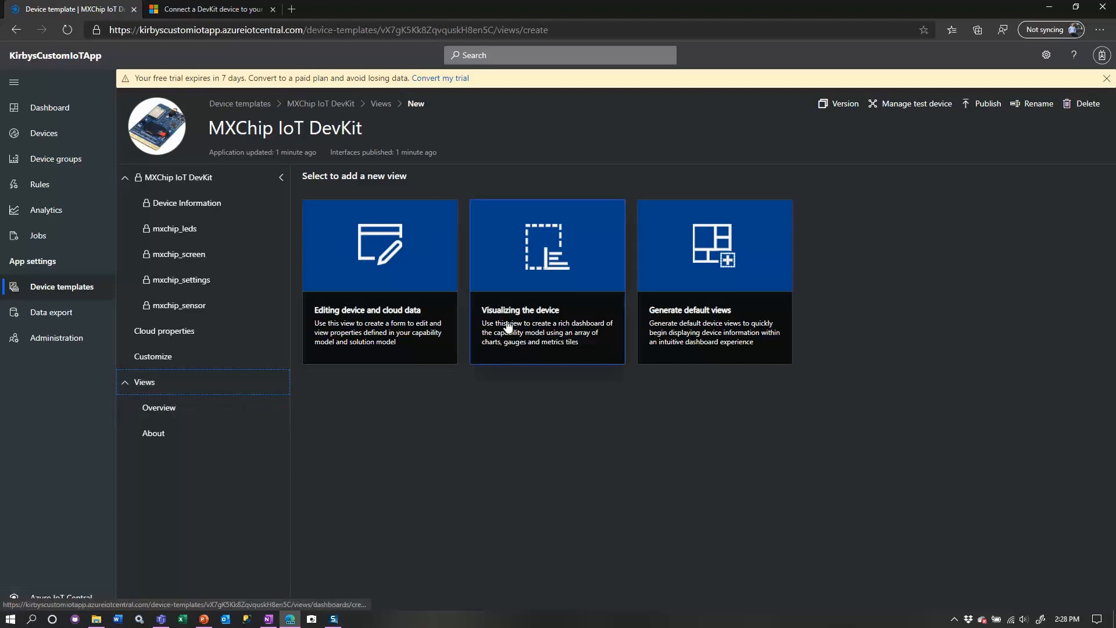
mouse_move(667, 389)
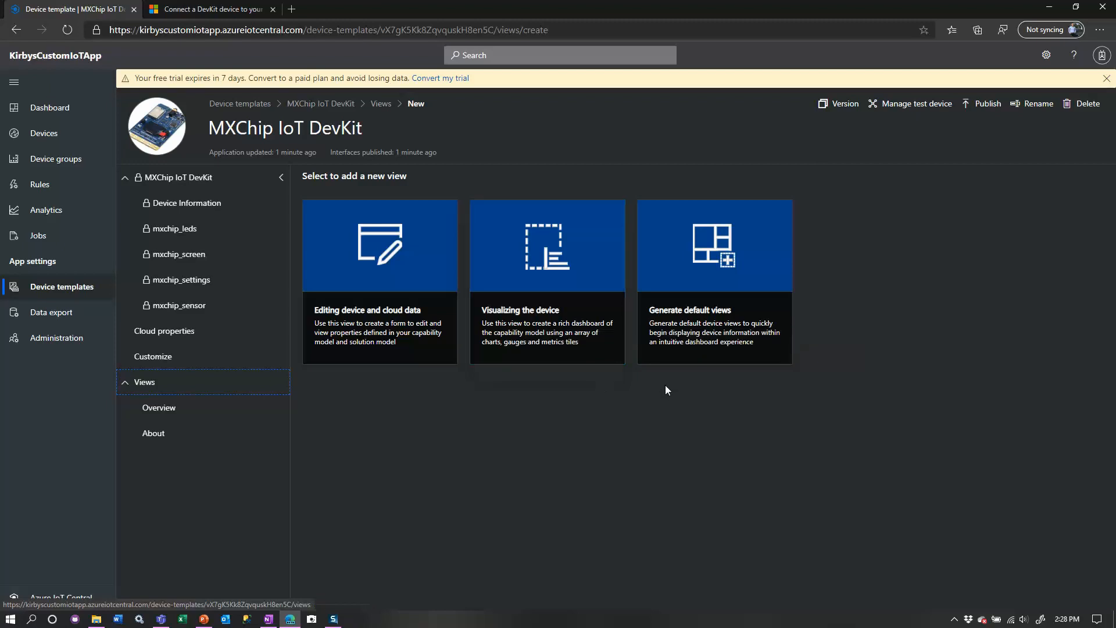
mouse_move(573, 344)
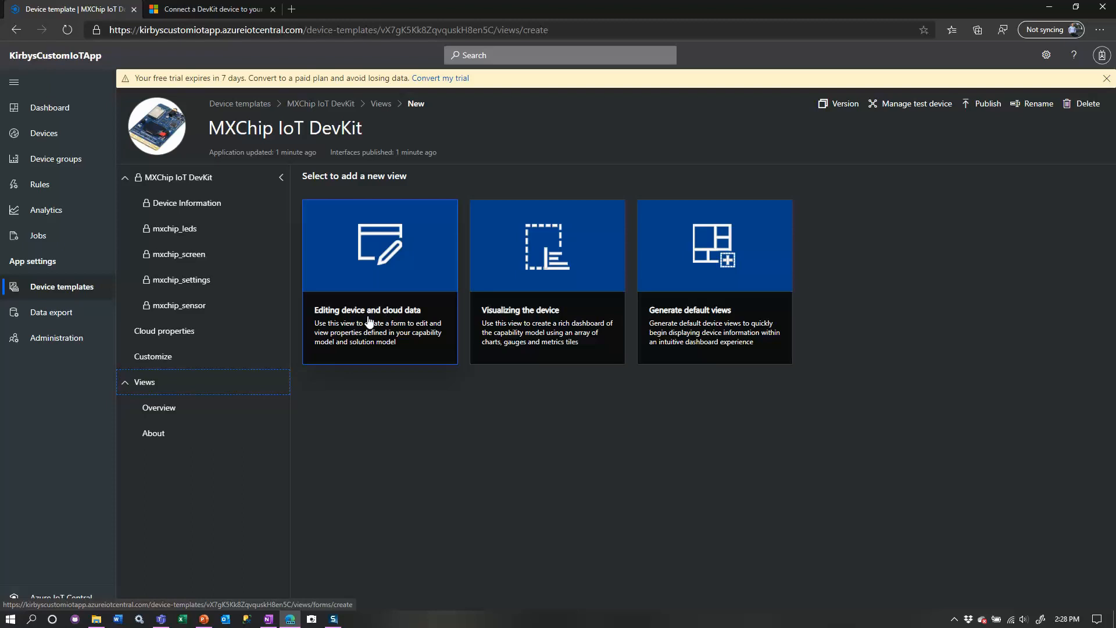
left_click(379, 245)
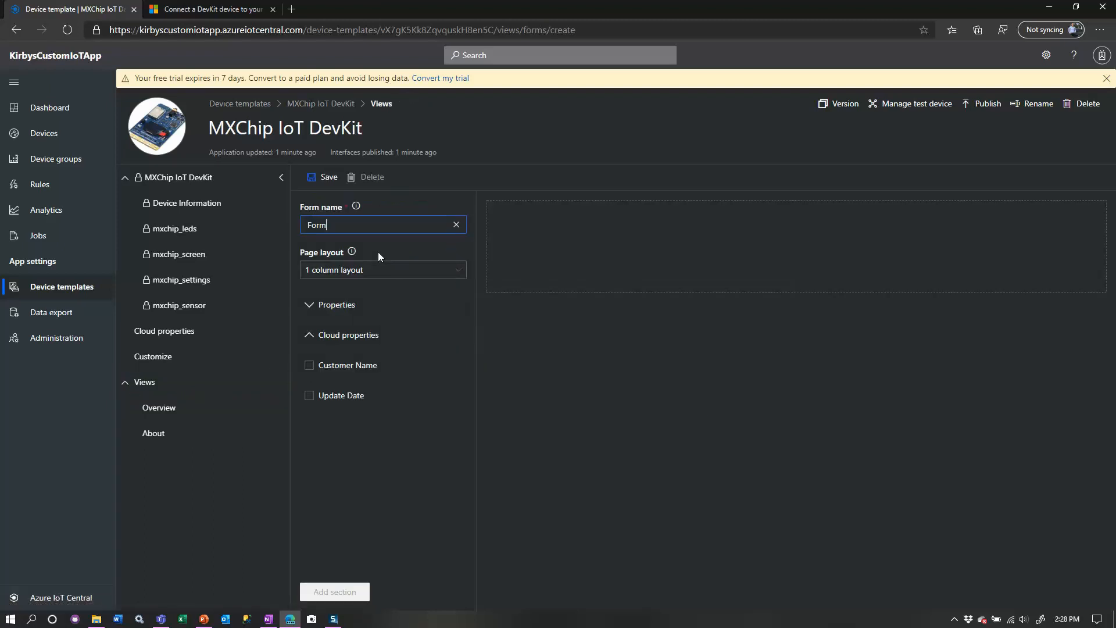
mouse_move(598, 272)
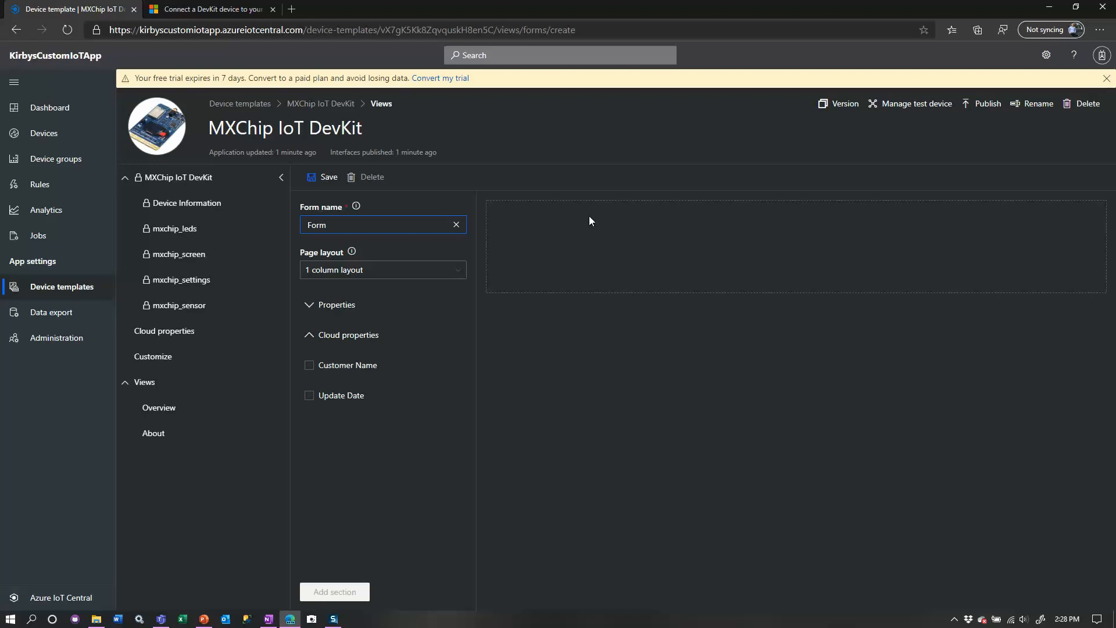
mouse_move(427, 242)
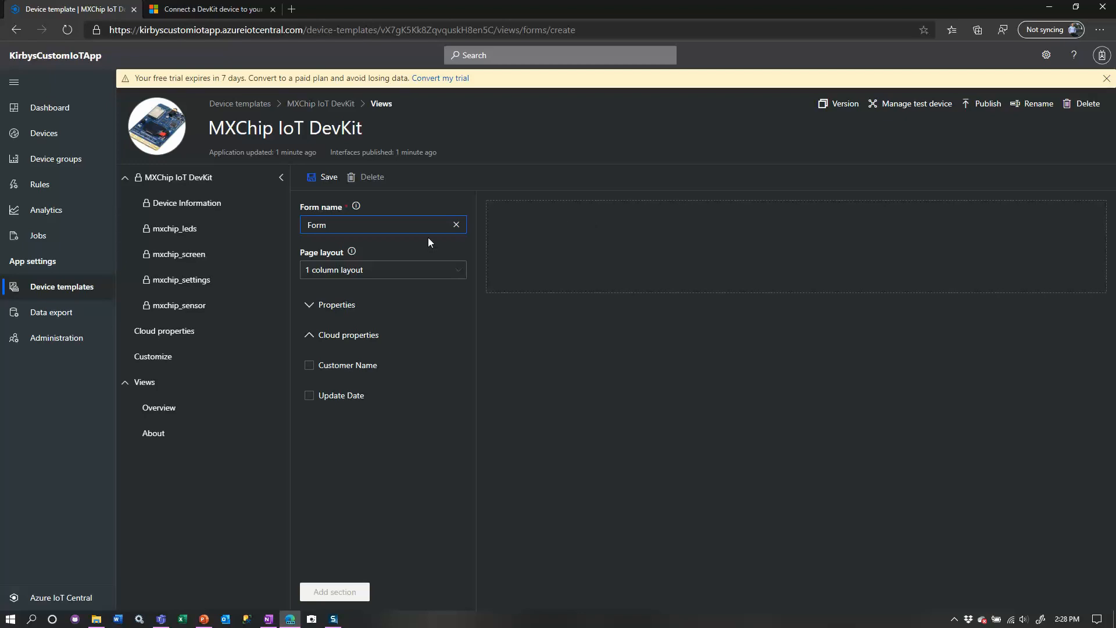
Step: Name the form Manage Device, add Customer Name, Update Date, Device model, Fan Speed, Voltage, and save
type("Man")
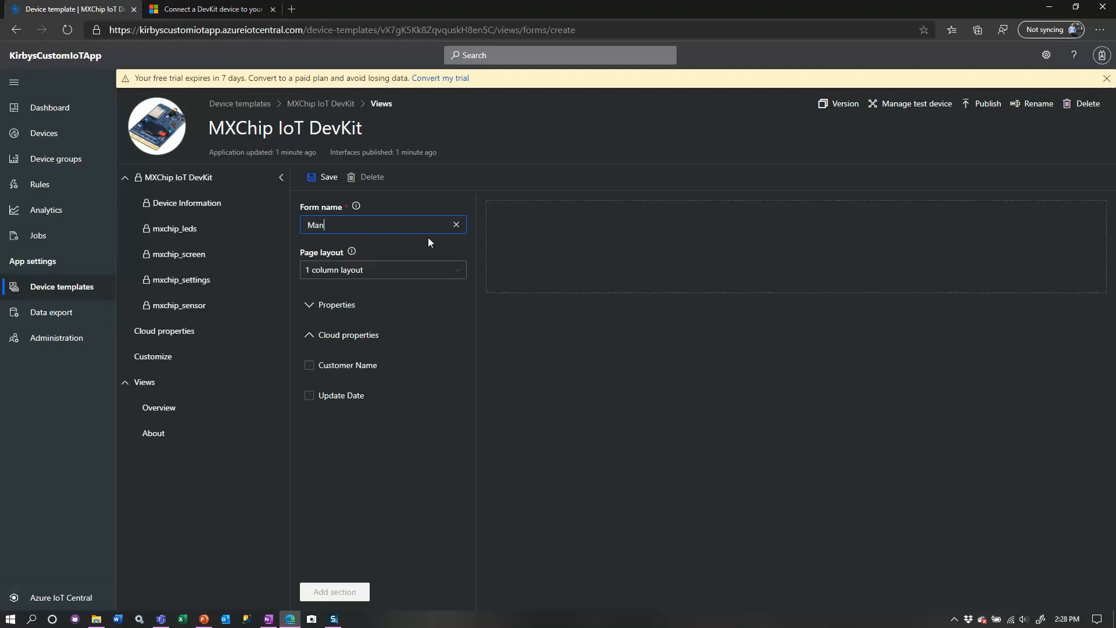
type("age")
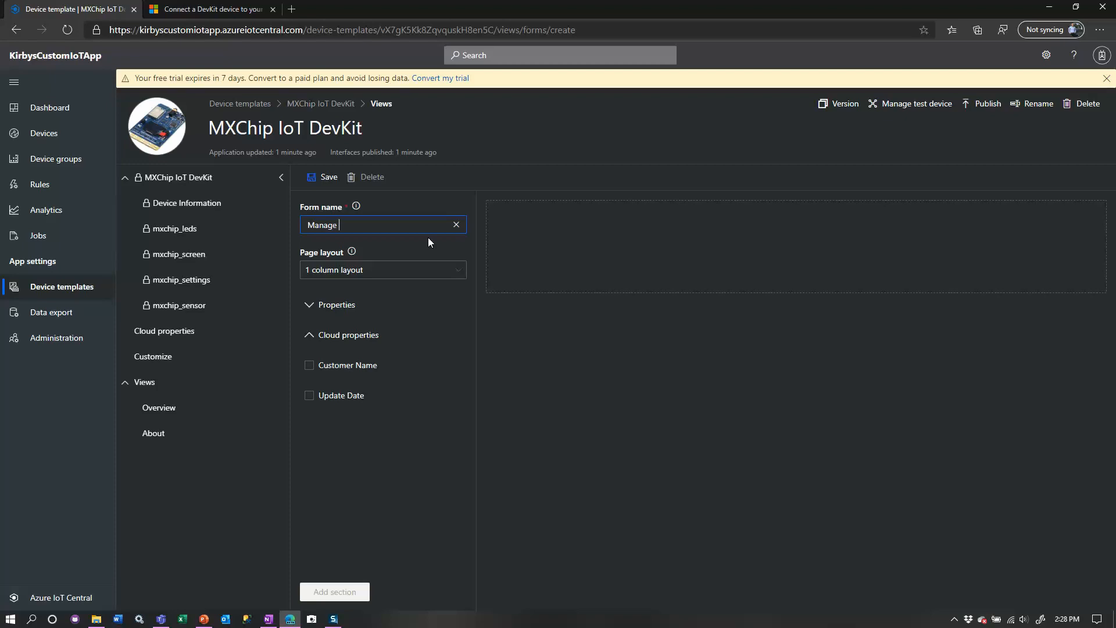
type("Device")
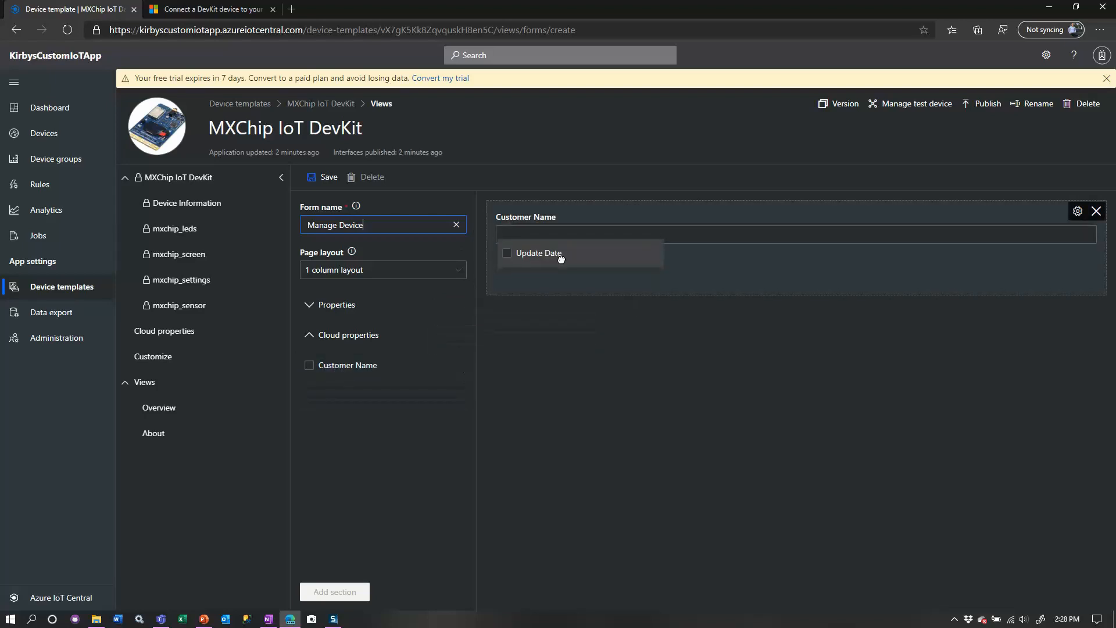
left_click(538, 253)
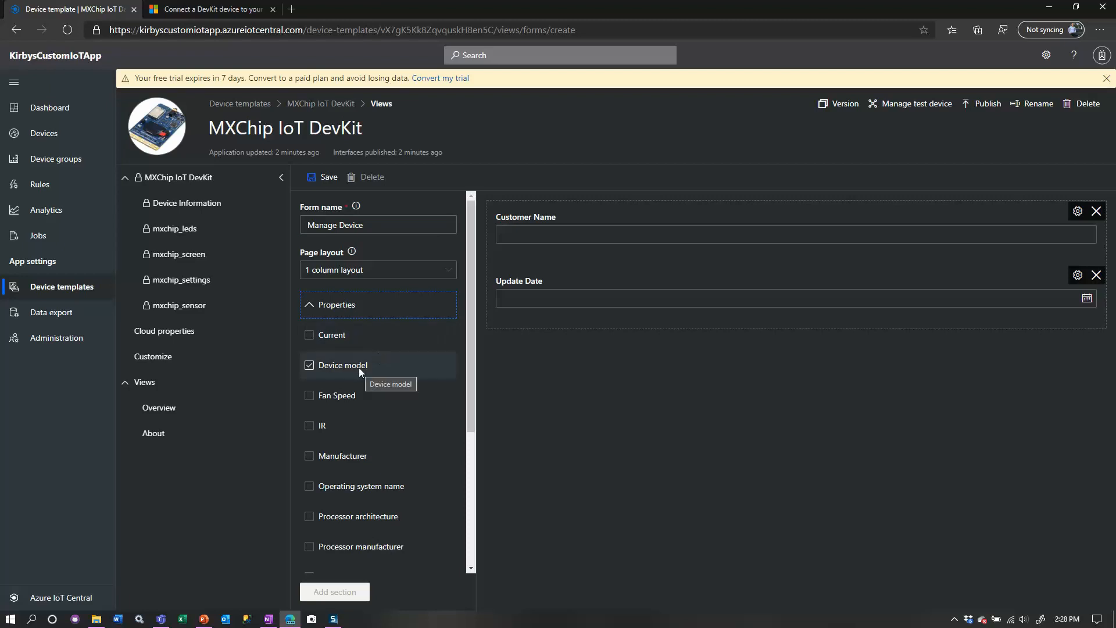
left_click(310, 365)
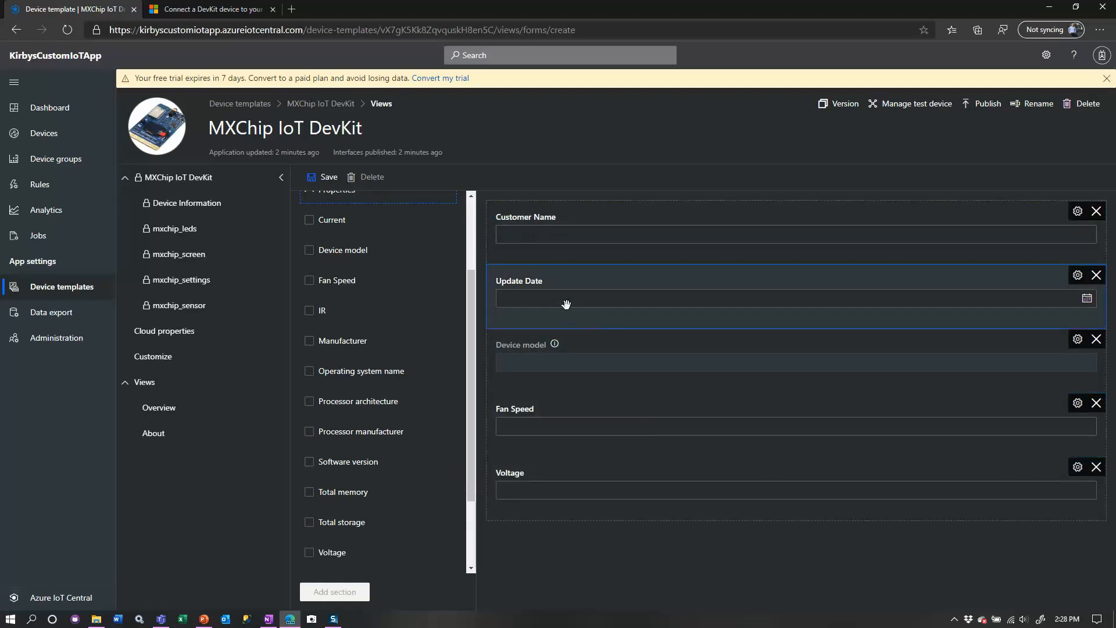
mouse_move(559, 421)
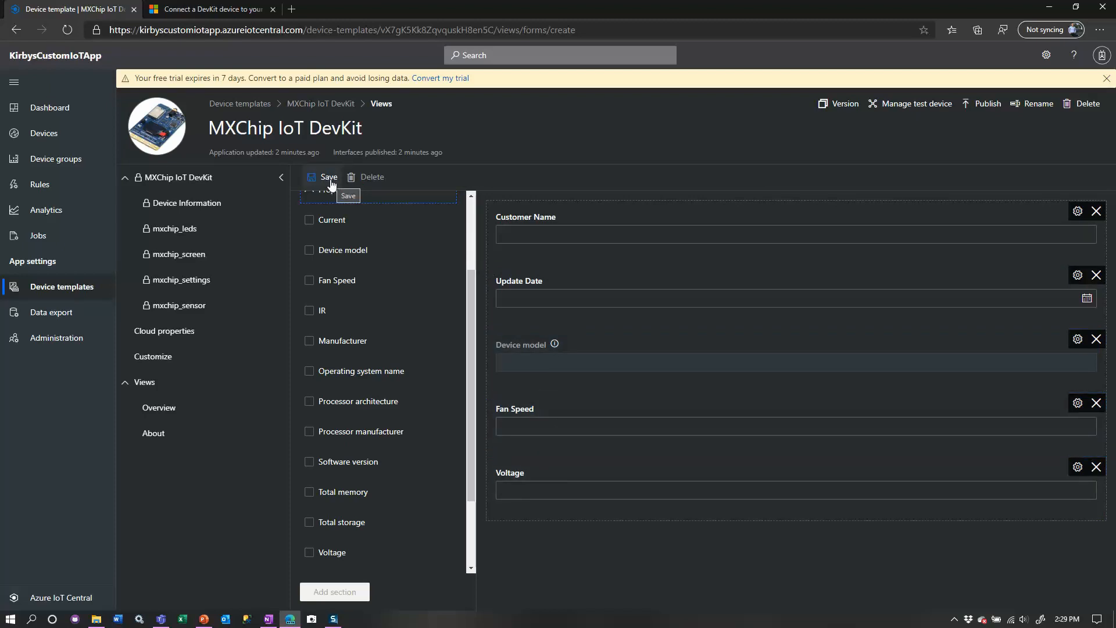
left_click(328, 176)
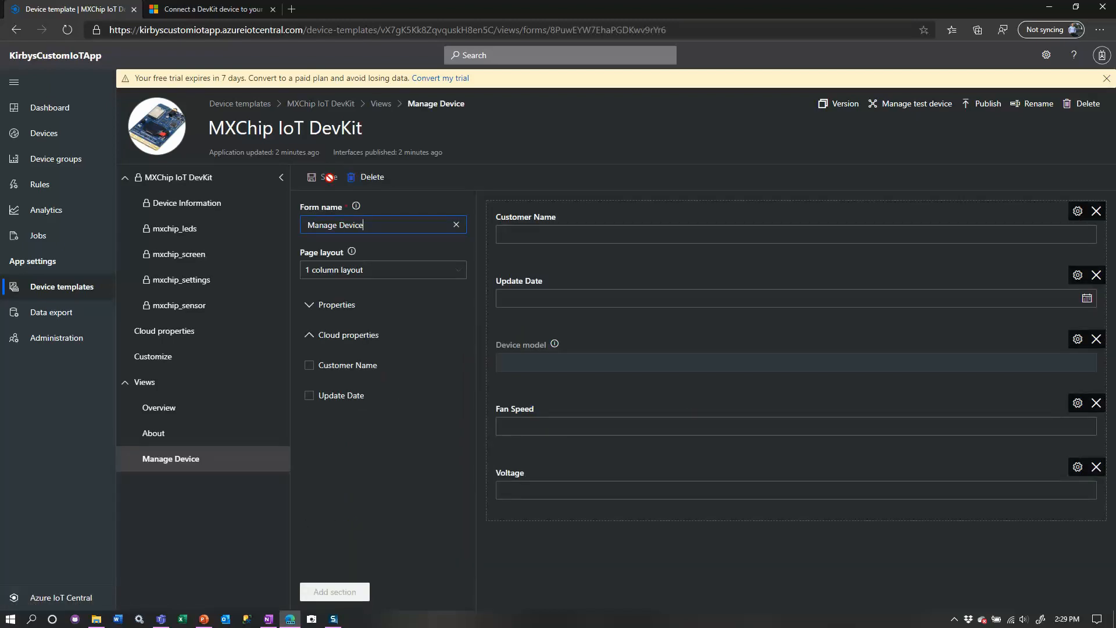
mouse_move(348, 334)
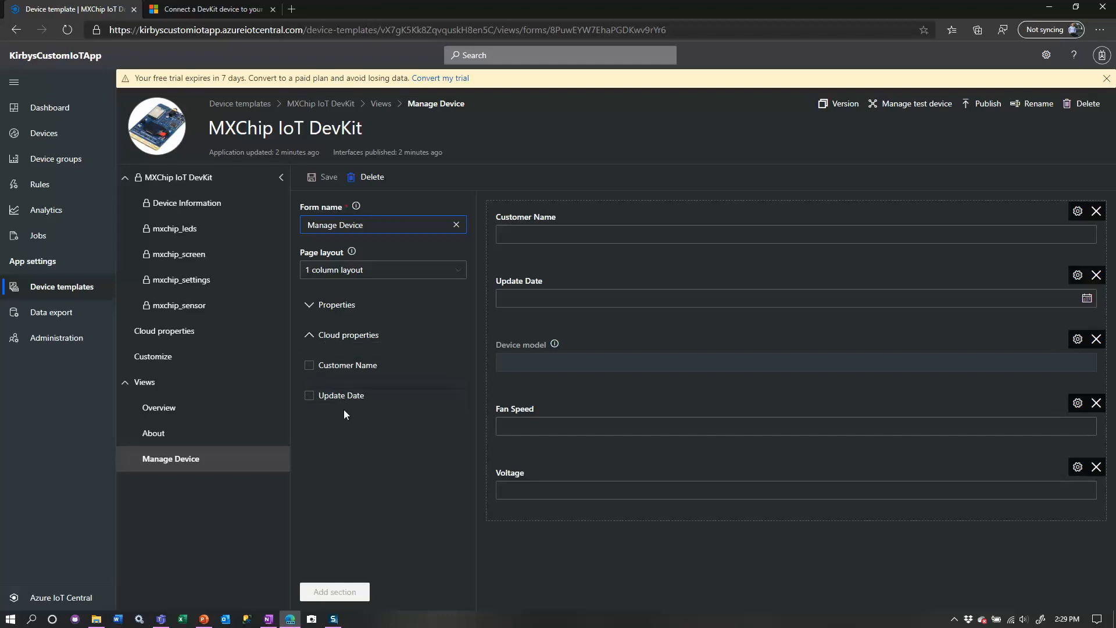
mouse_move(348, 424)
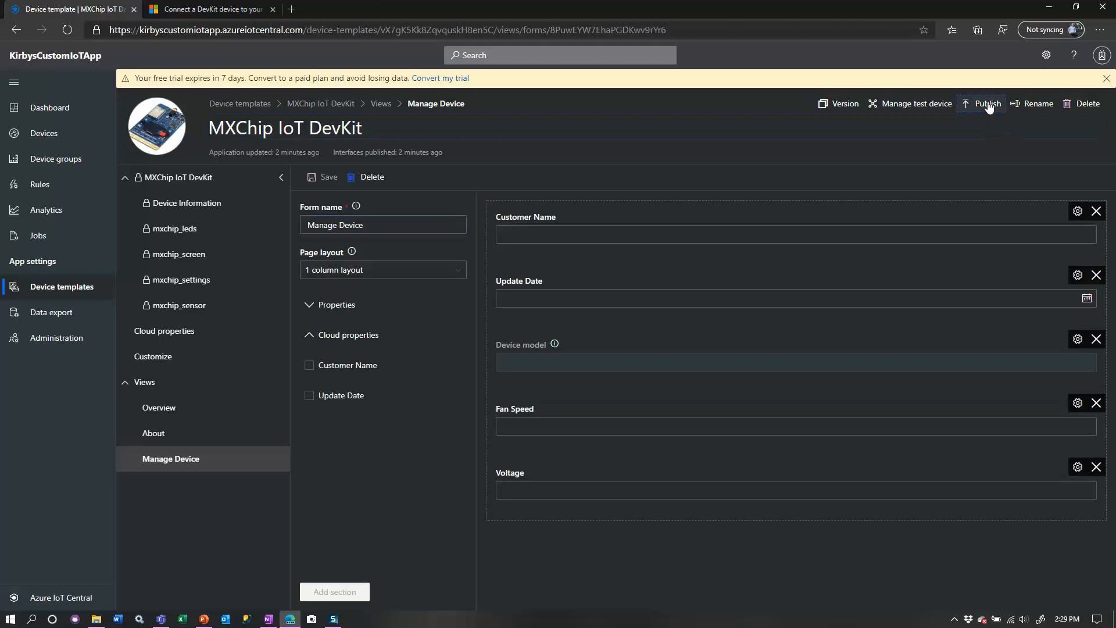
Step: Publish the MXChip IoT DevKit template from the top toolbar
left_click(988, 103)
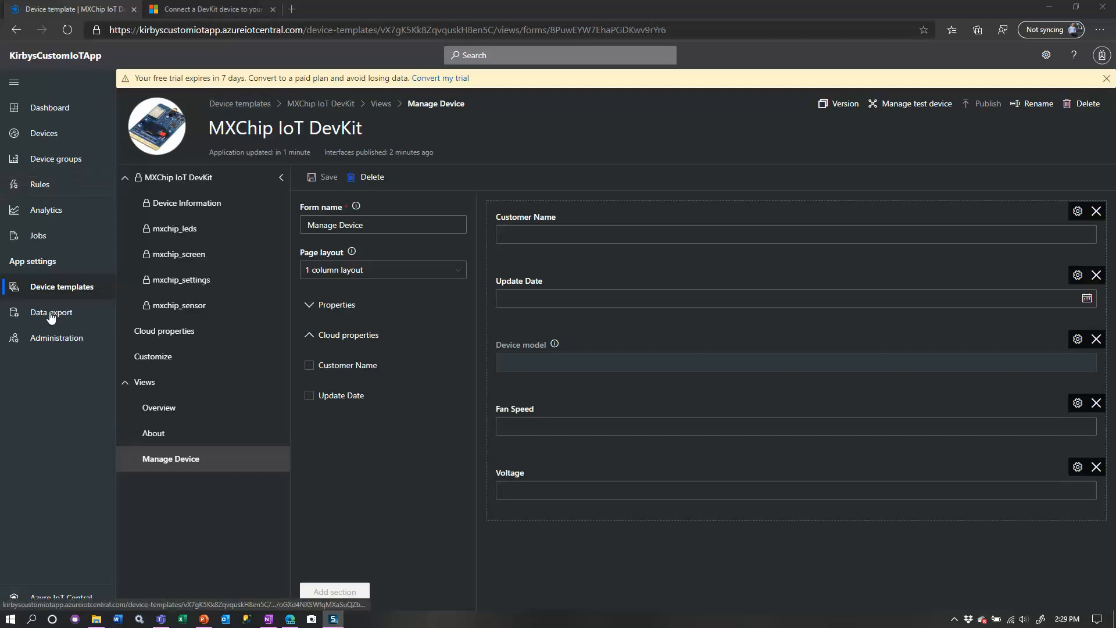
mouse_move(44, 133)
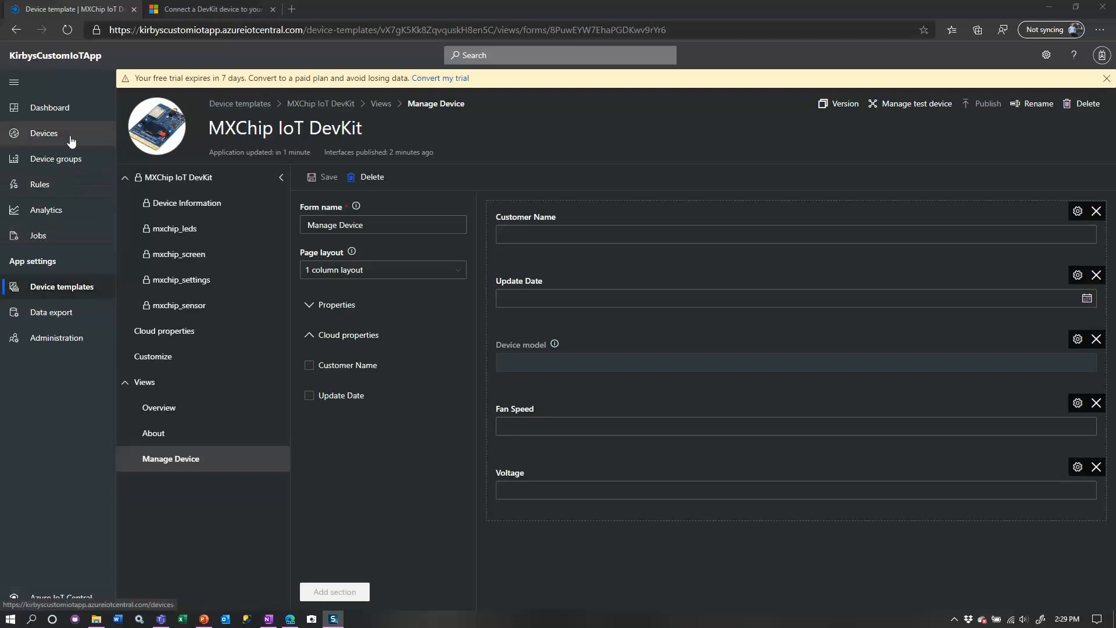
Step: Open Devices and filter the list to the MXChip IoT DevKit template
left_click(44, 133)
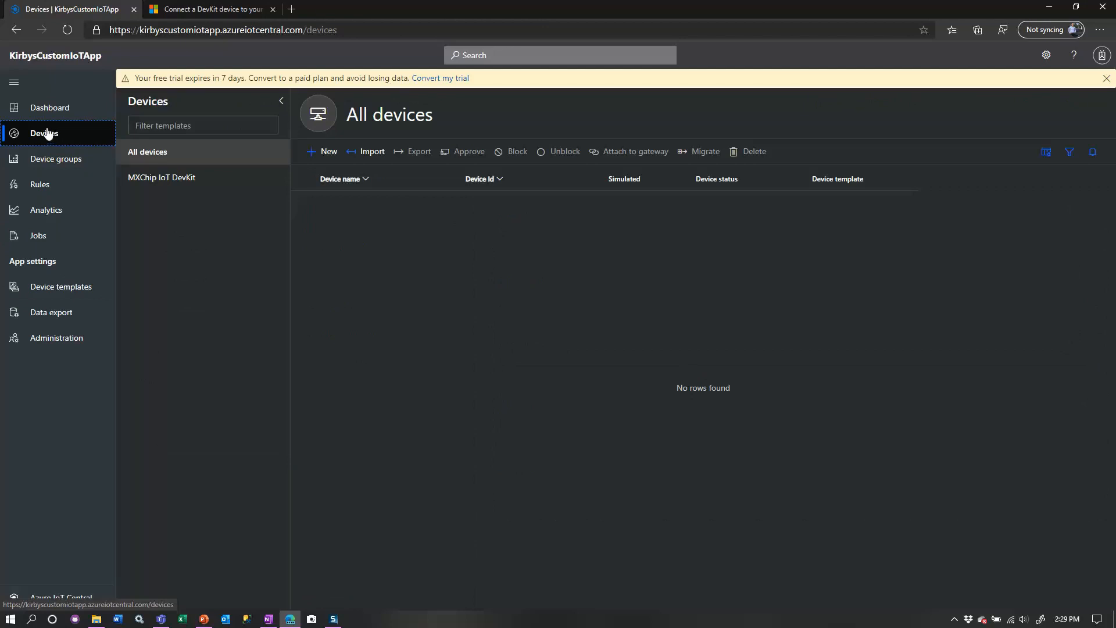
mouse_move(161, 177)
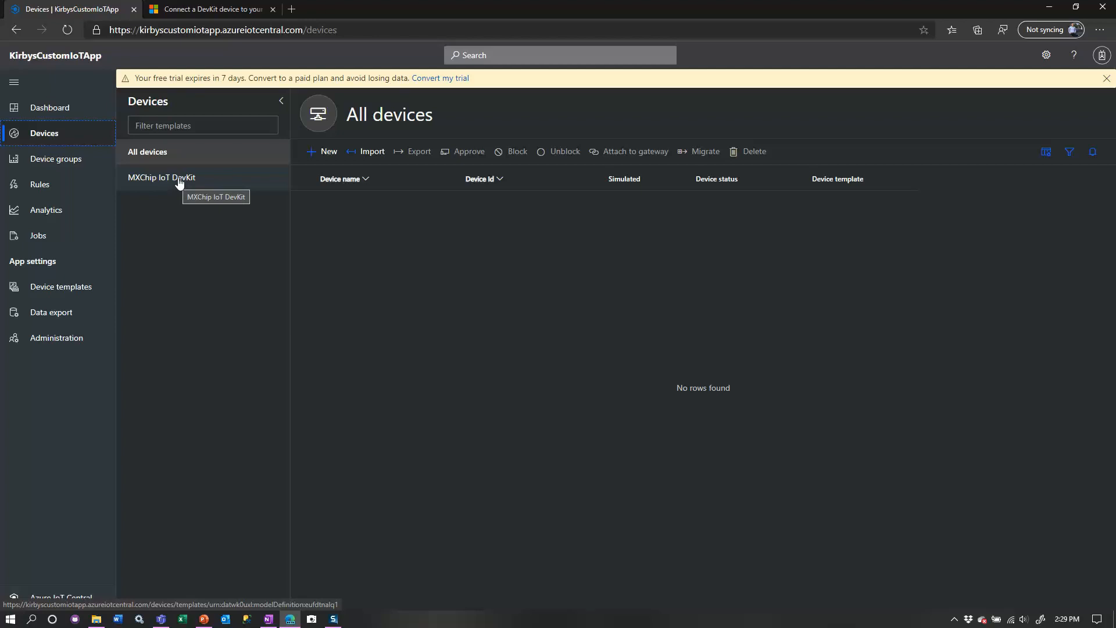
left_click(162, 178)
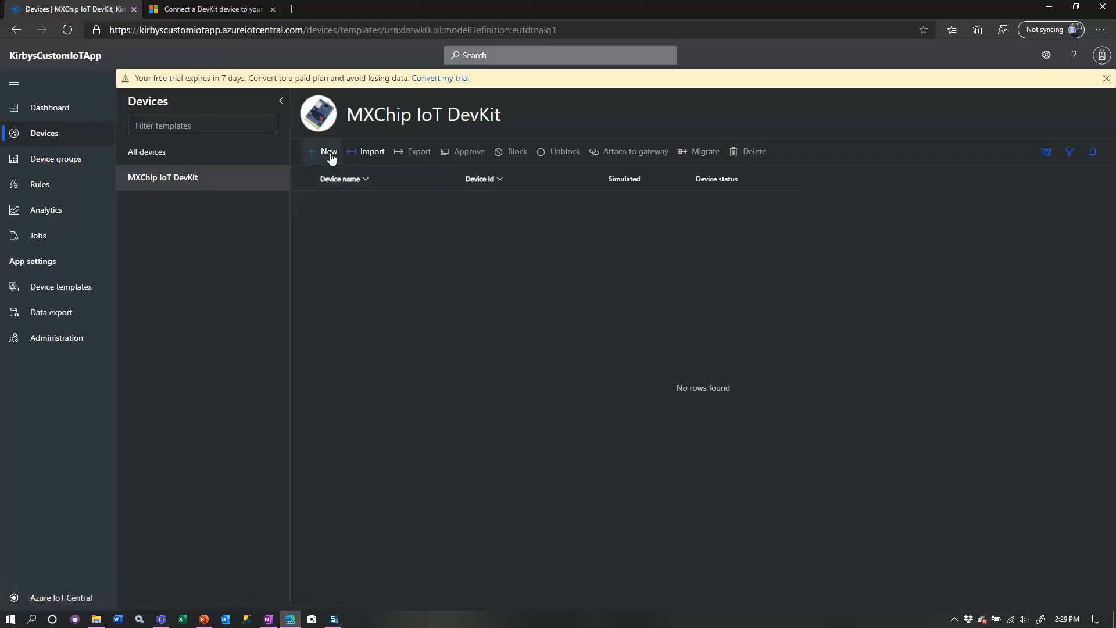
Step: Create the device Kirbys MXChip IoT DevKit - 1j4hcug63hg with Simulated left off
left_click(327, 151)
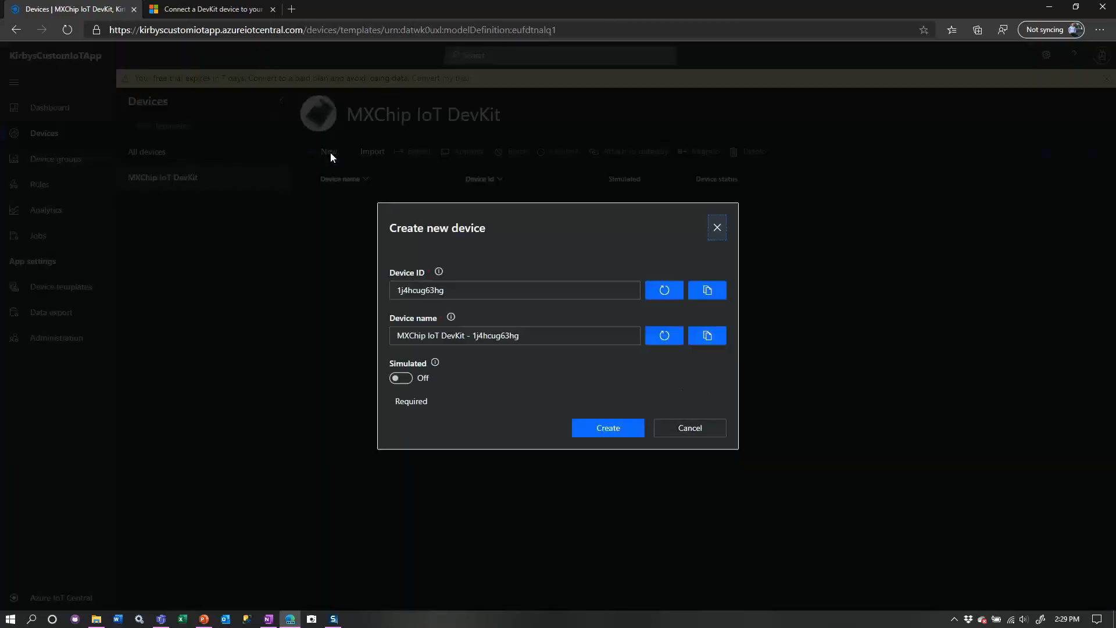
mouse_move(335, 167)
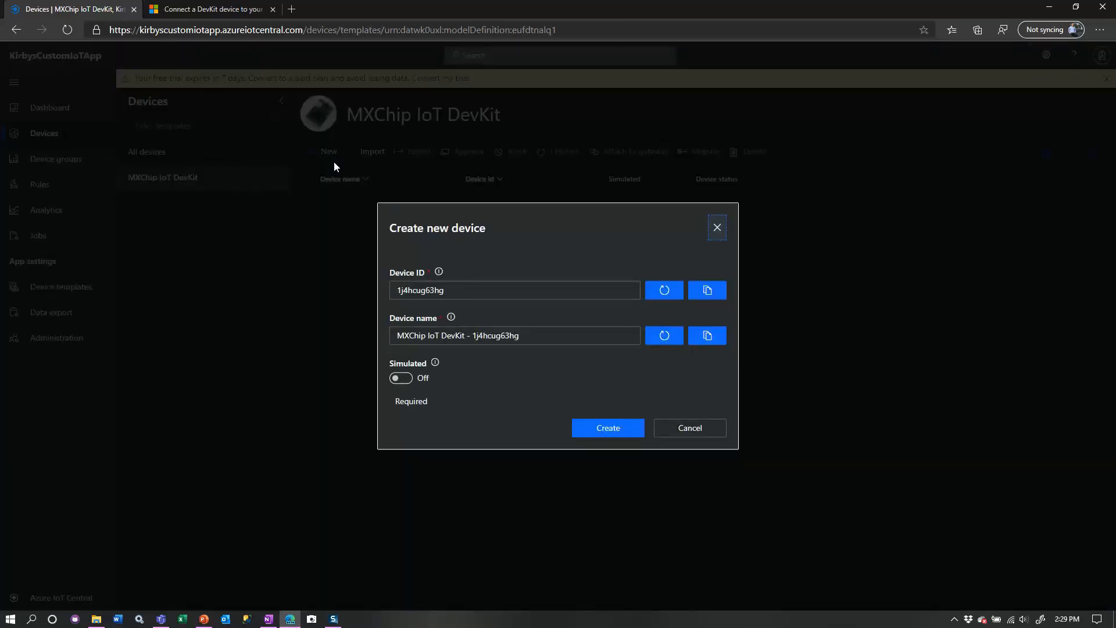
left_click(498, 336)
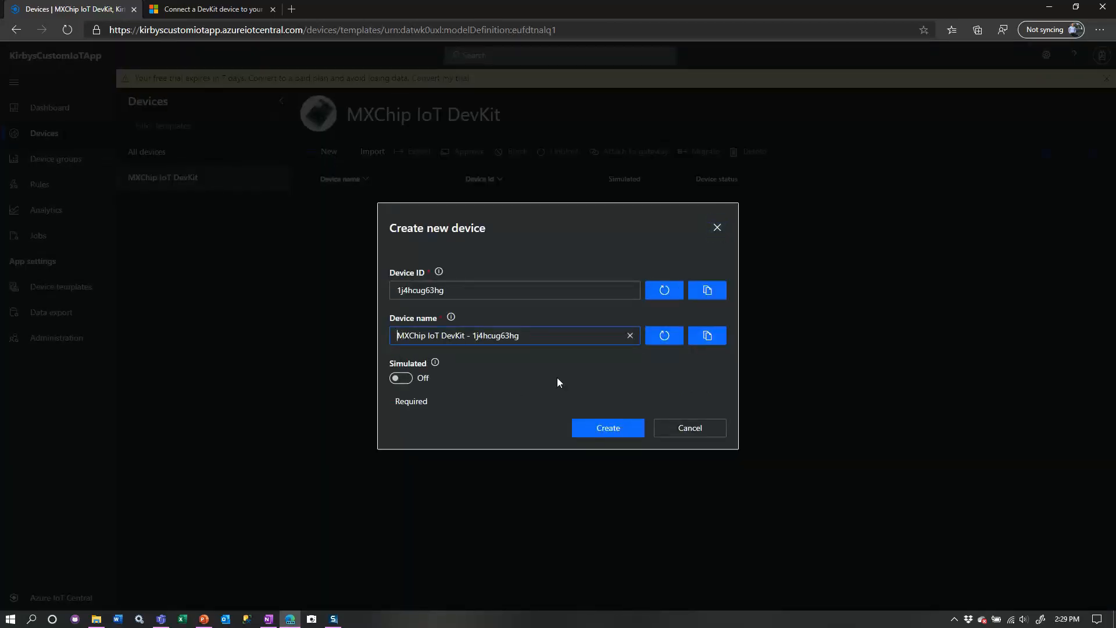
type("Kirbys")
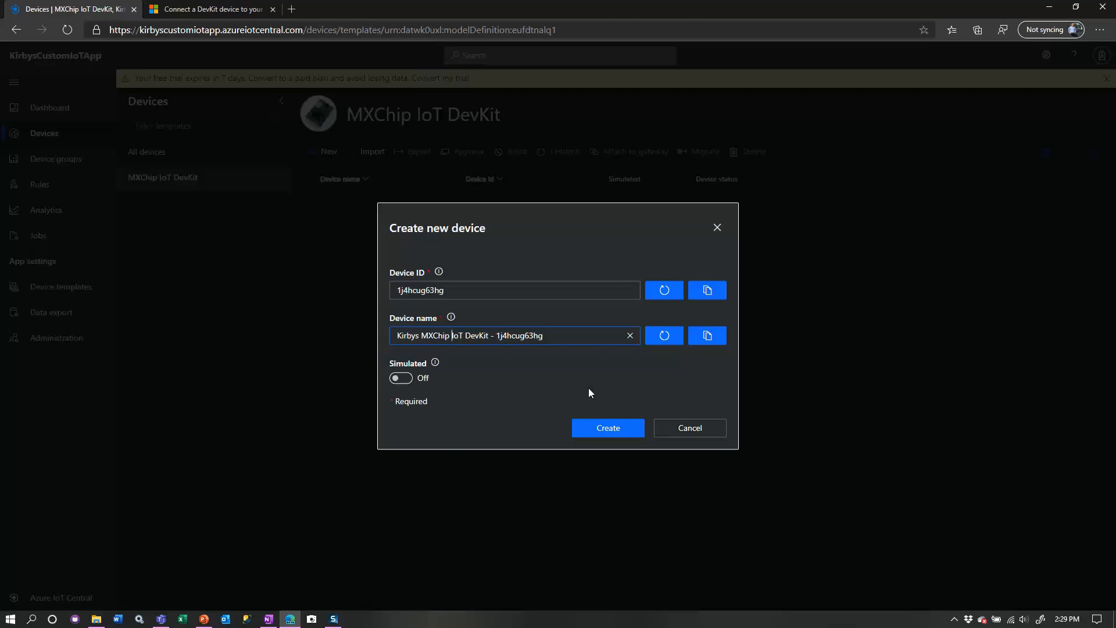
mouse_move(435, 362)
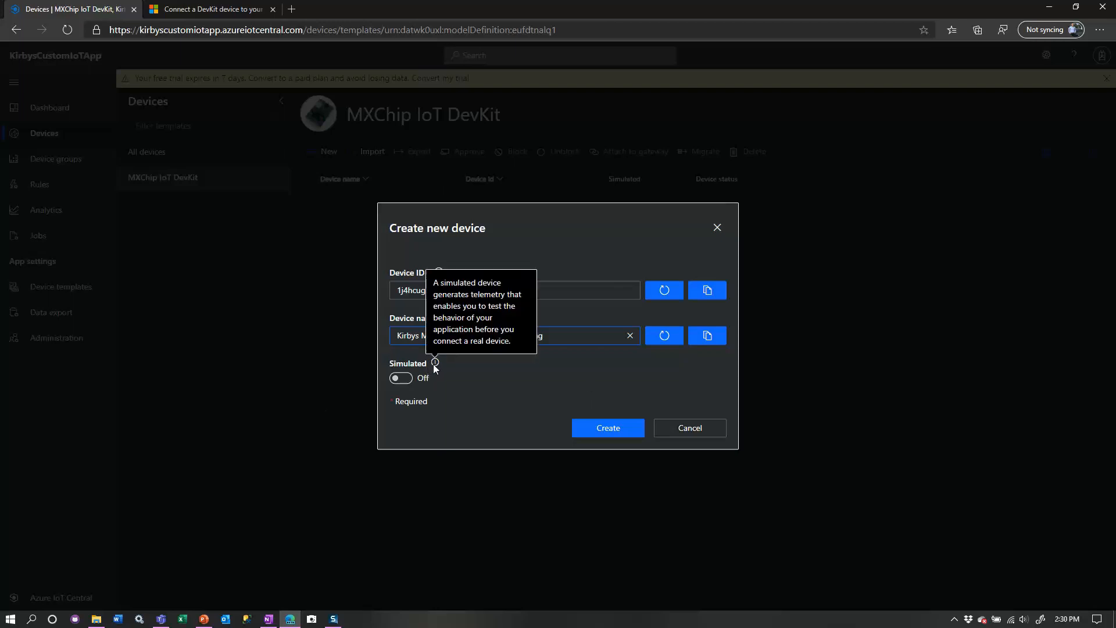
mouse_move(439, 370)
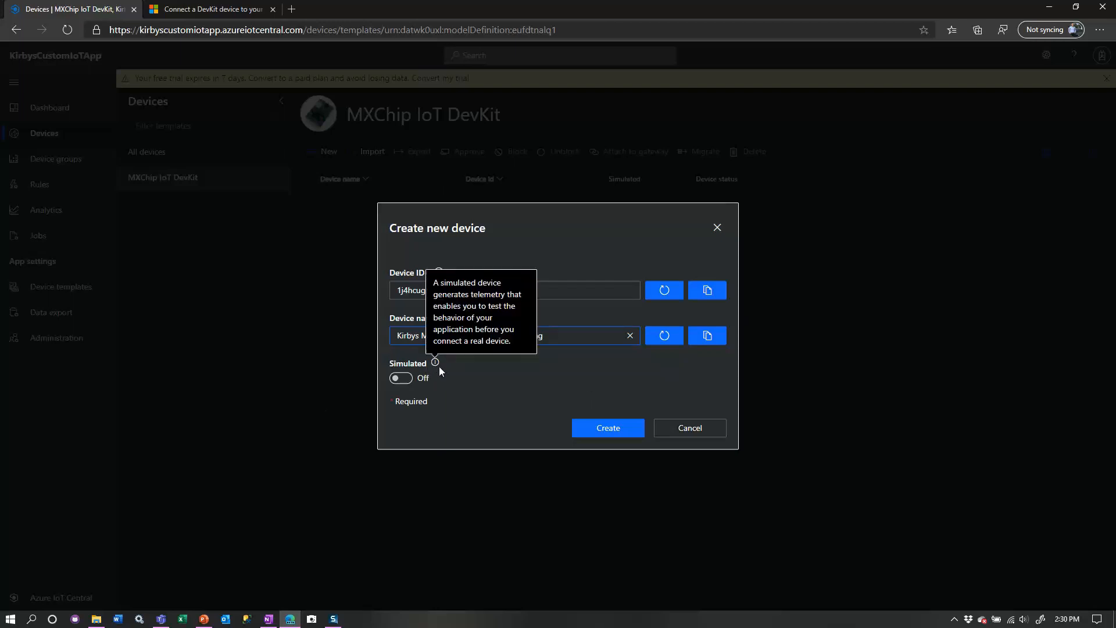
left_click(400, 378)
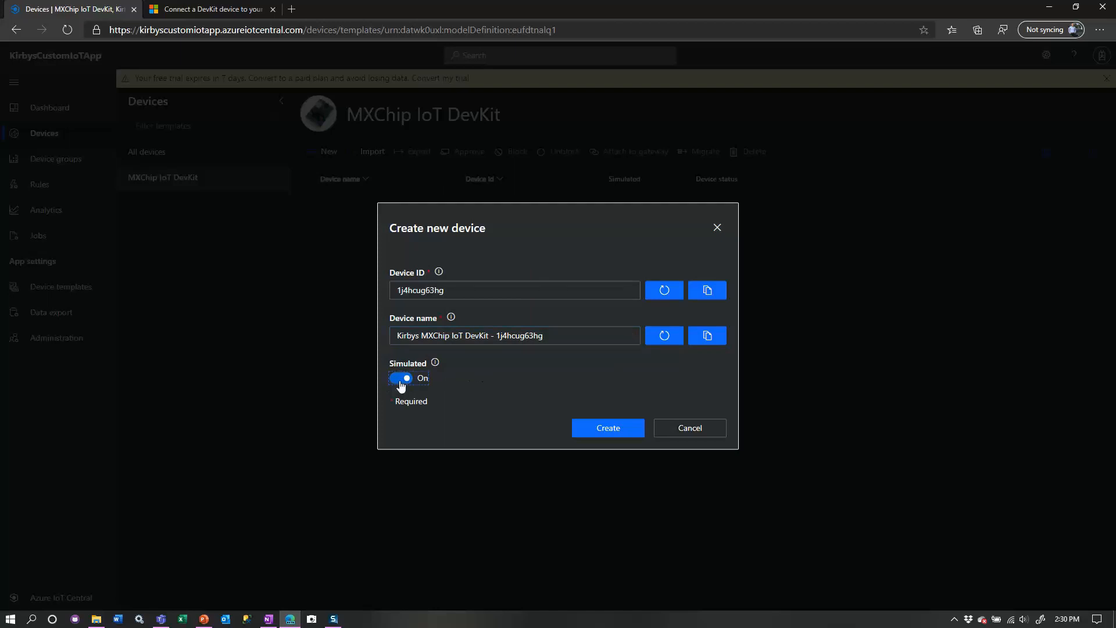
left_click(402, 377)
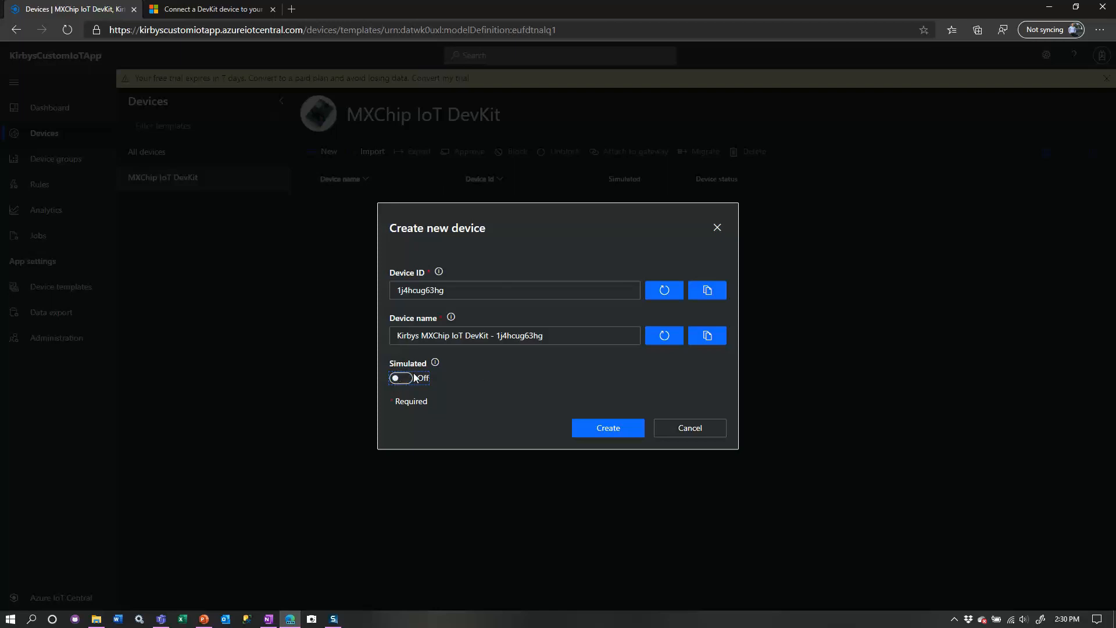
left_click(606, 428)
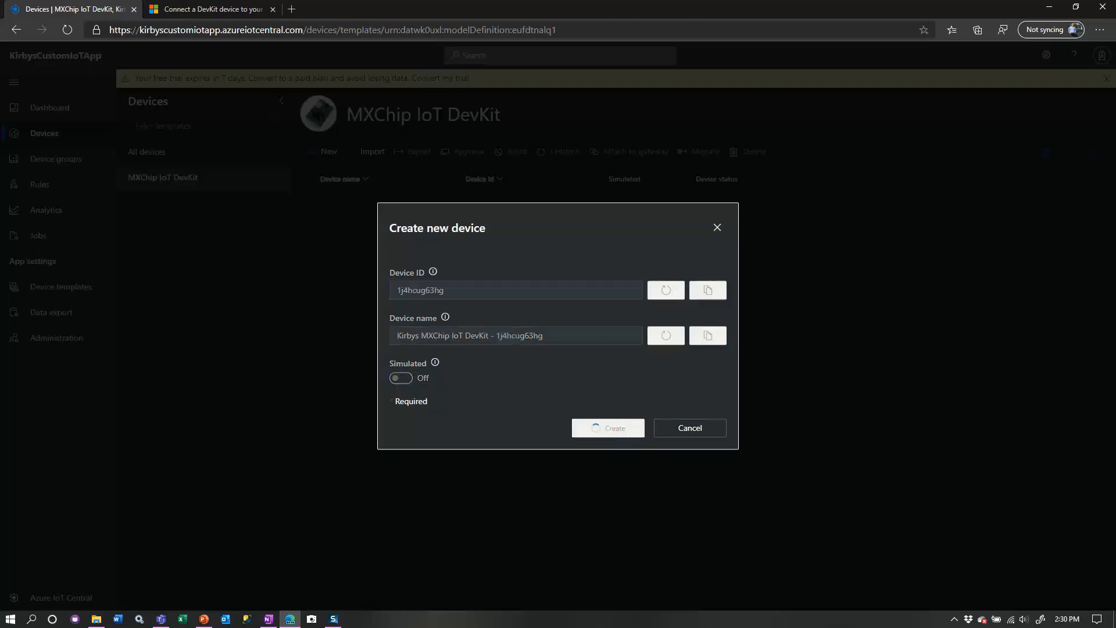
left_click(607, 427)
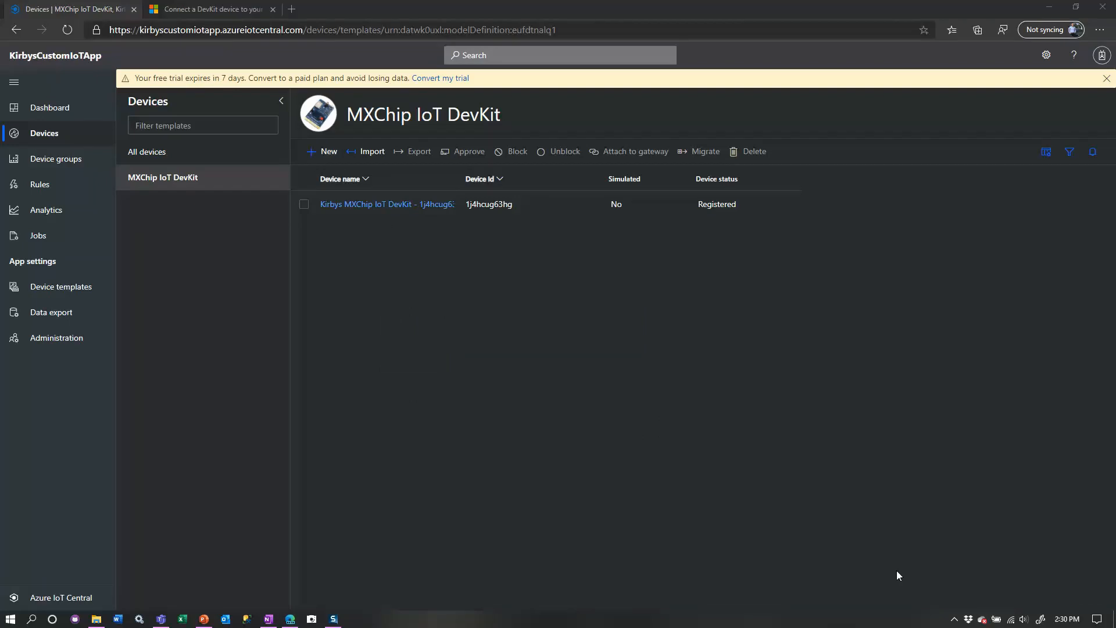
mouse_move(435, 362)
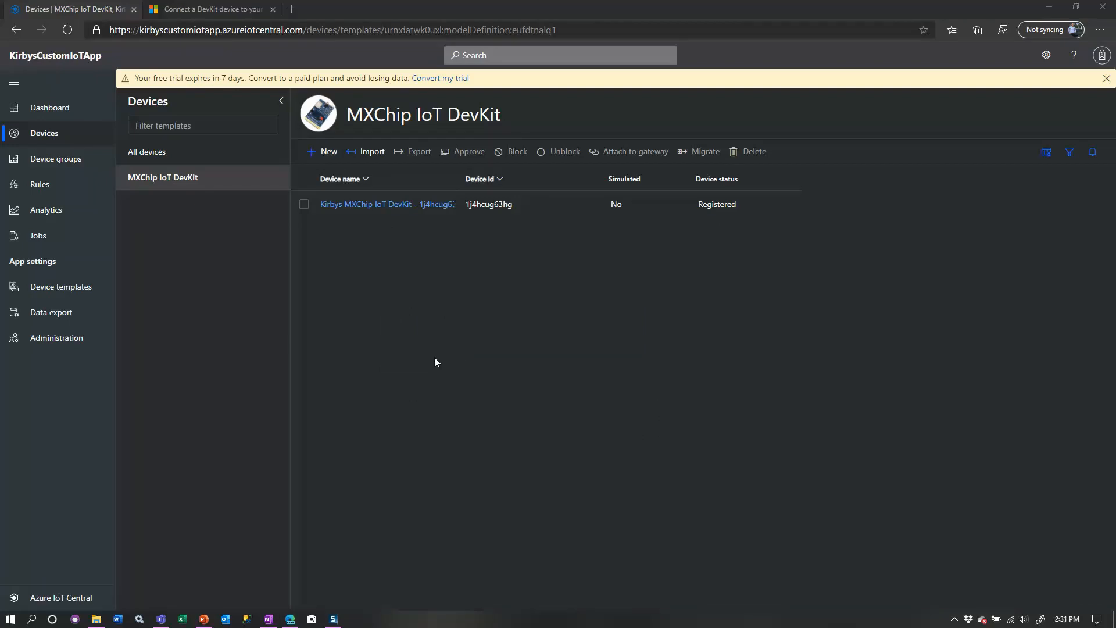
mouse_move(44, 133)
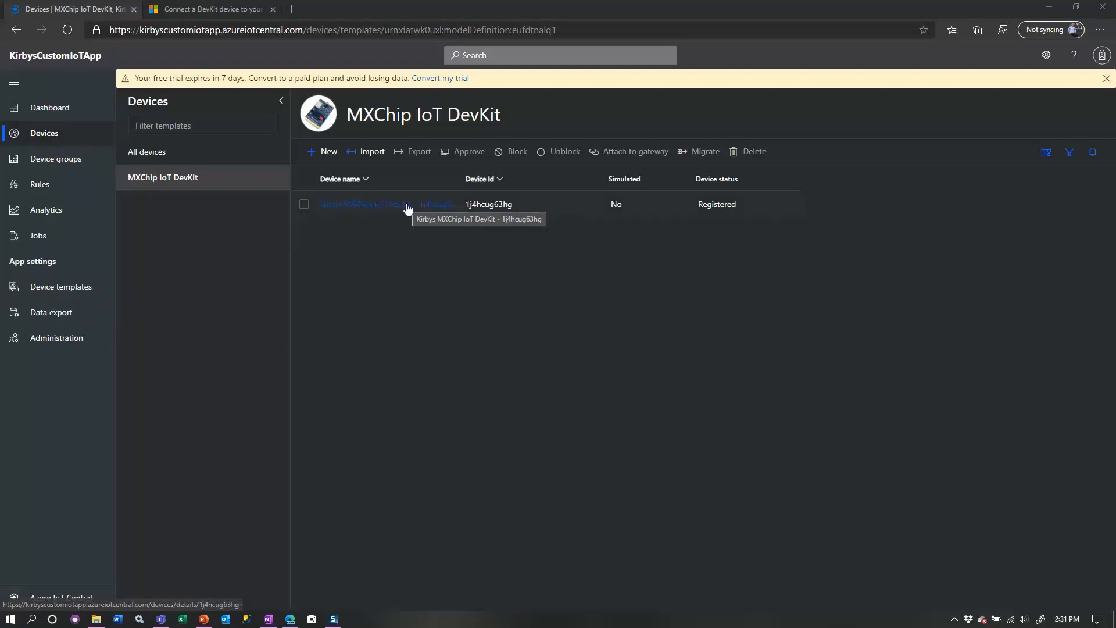
Step: Open the overview of device Kirbys MXChip IoT DevKit - 1j4hcug63hg from the device list
left_click(364, 204)
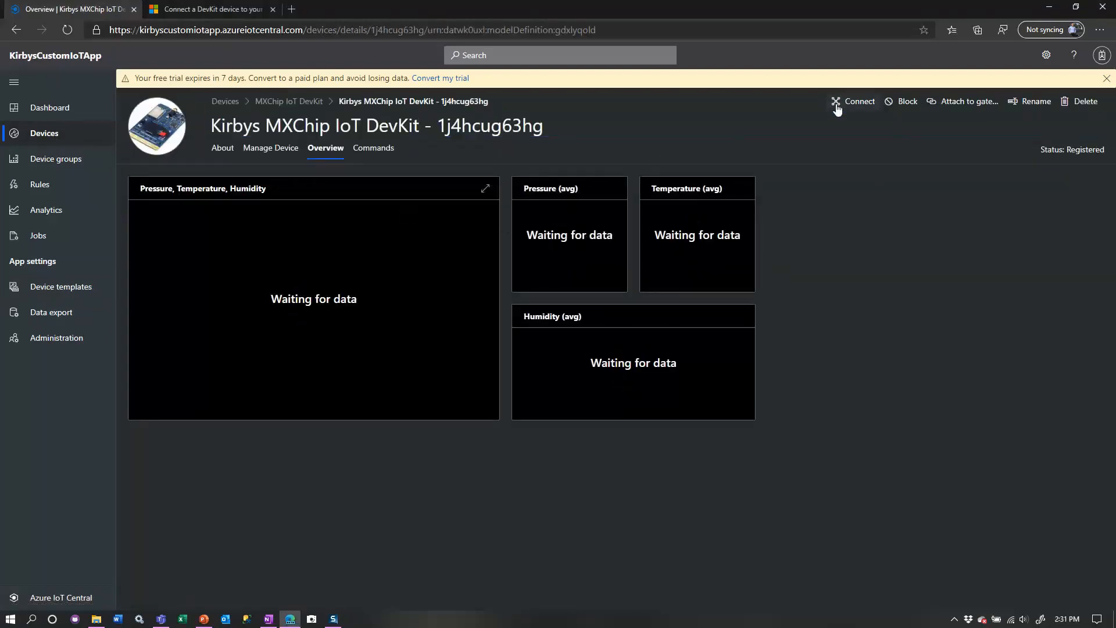
mouse_move(850, 108)
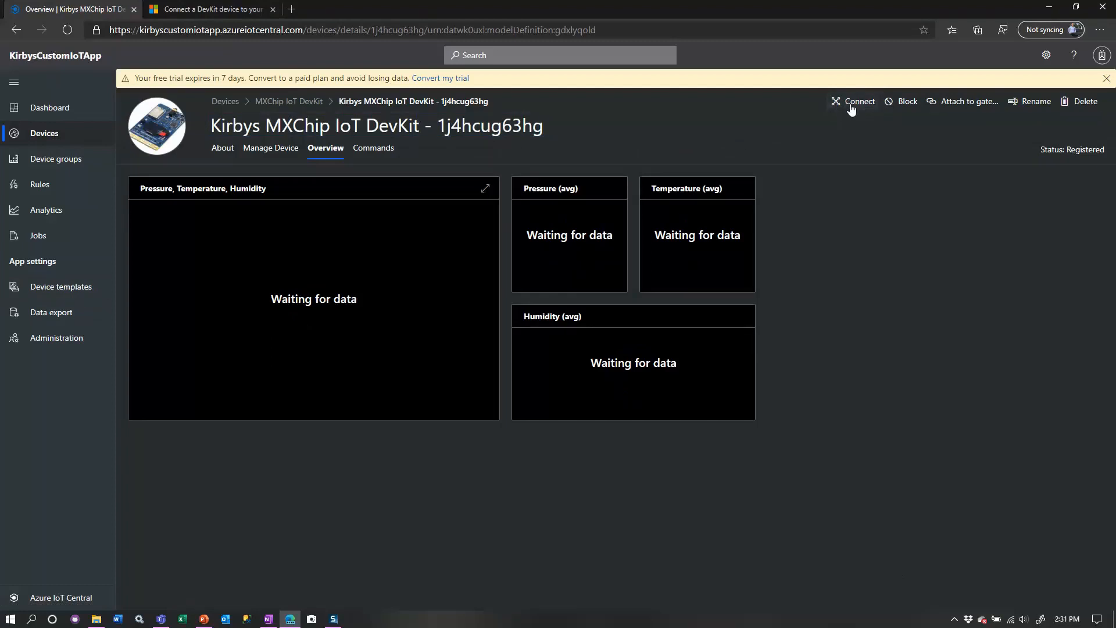
Step: Copy the DevKit's ID scope from the Device connection dialog, then close the dialog
left_click(853, 101)
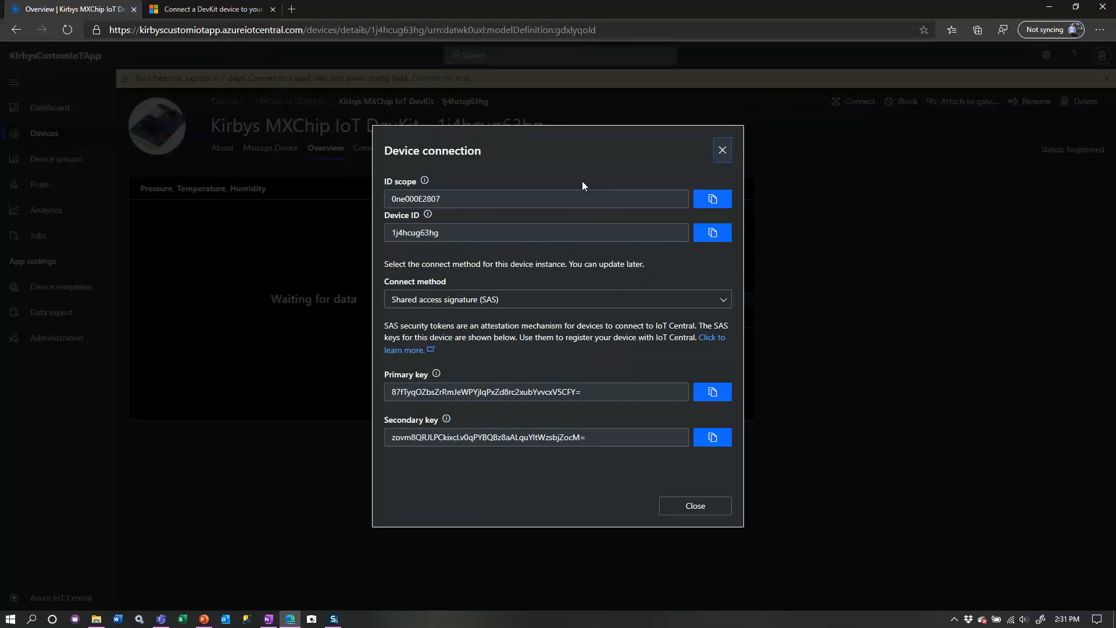
left_click(535, 232)
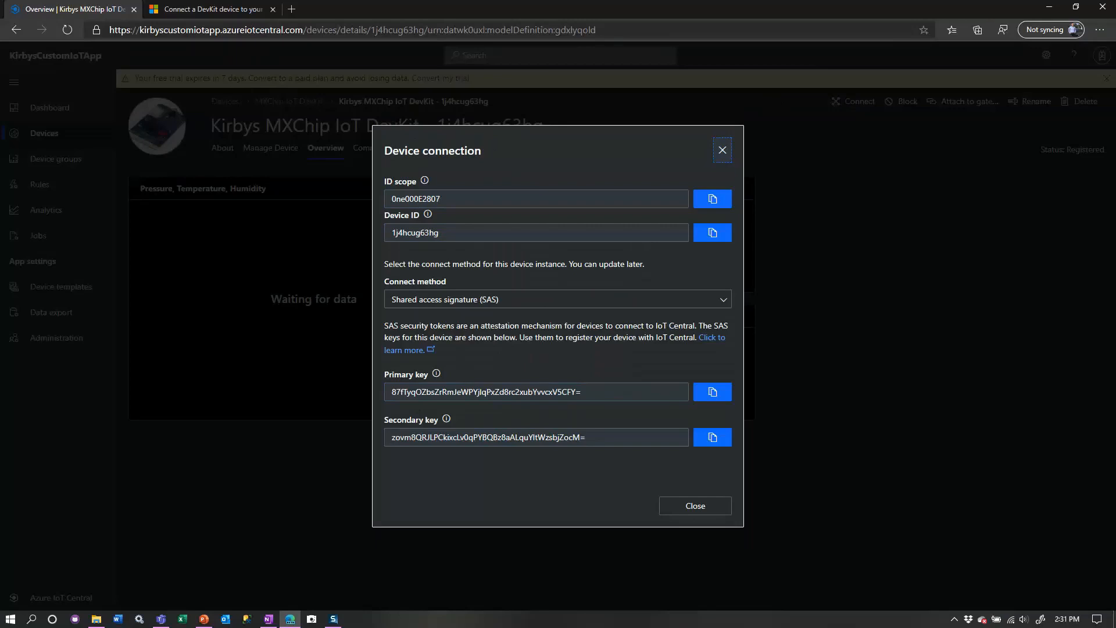
mouse_move(711, 199)
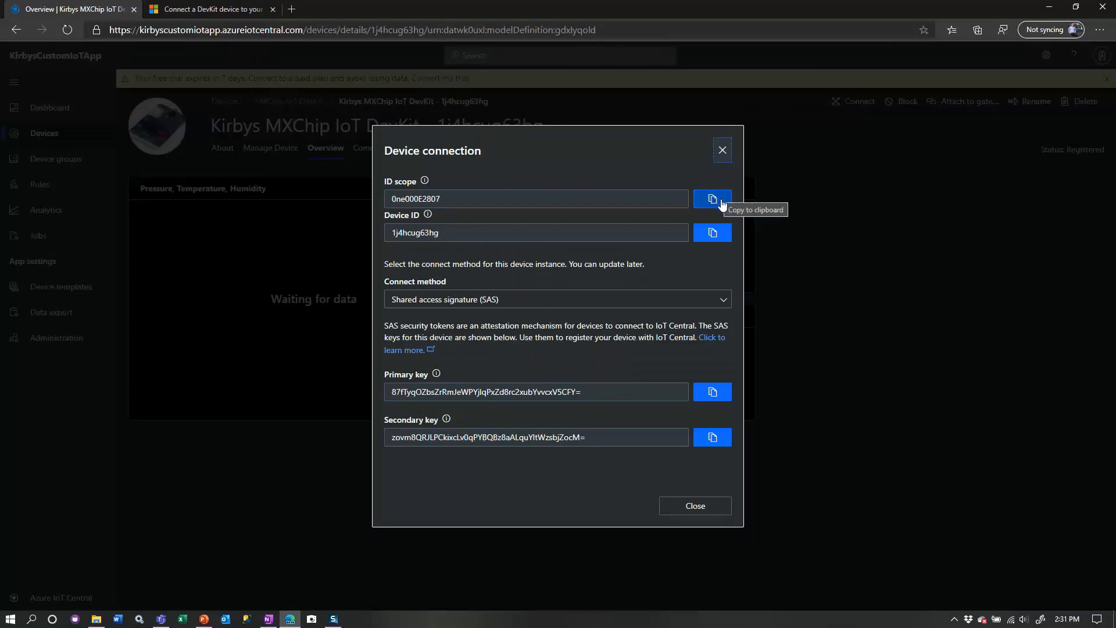
left_click(711, 199)
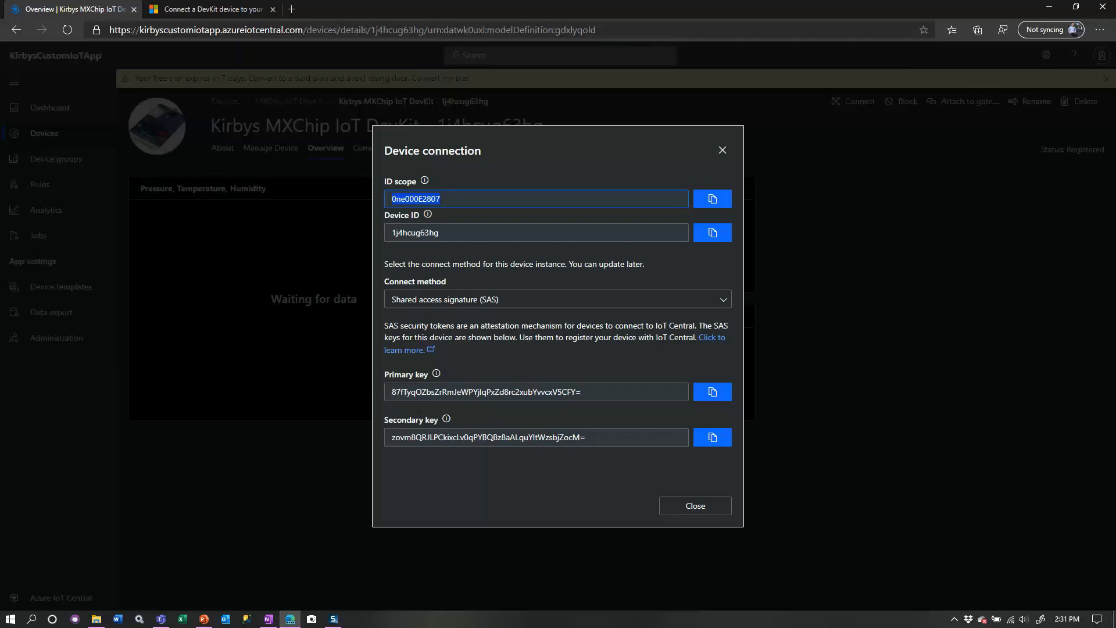
left_click(693, 505)
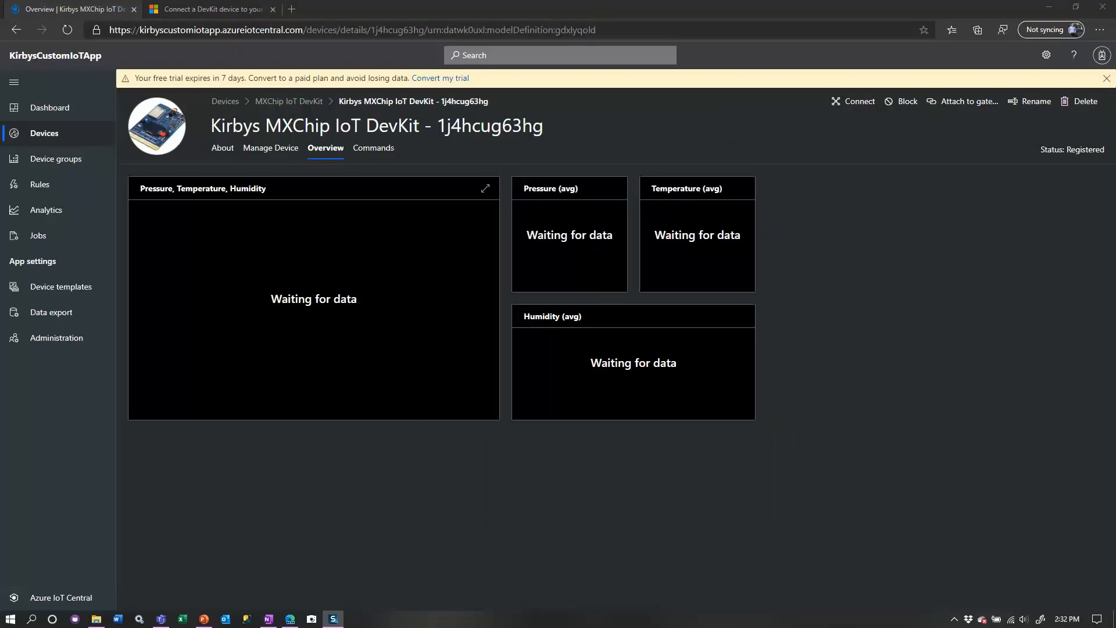
Step: Switch back to the 'Connect a DevKit device' Docs tab at Prepare the device
left_click(209, 8)
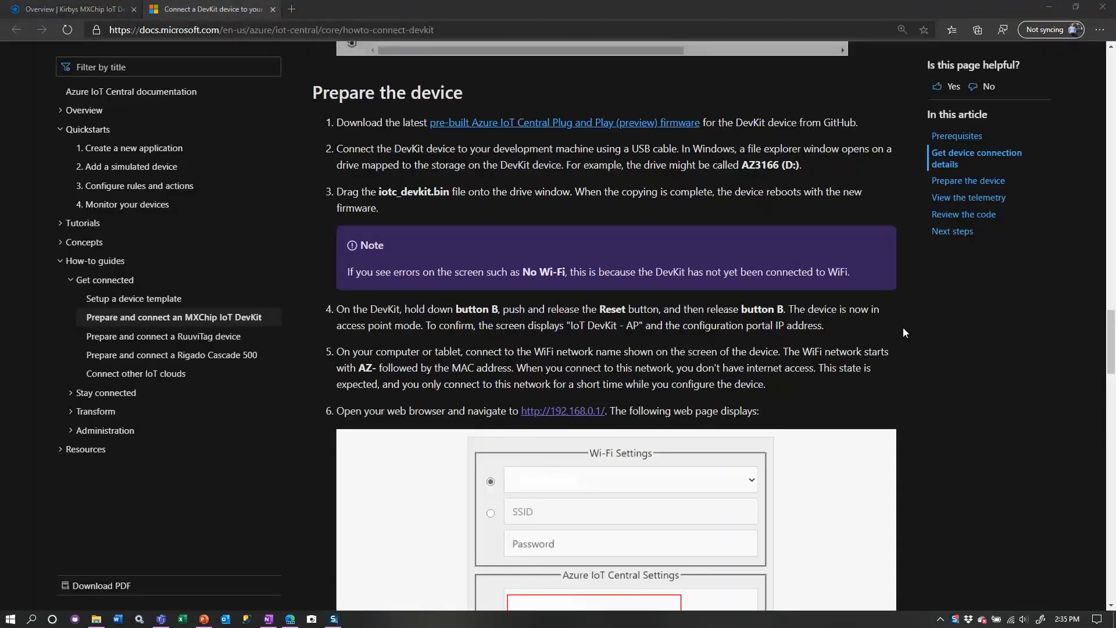
mouse_move(477, 127)
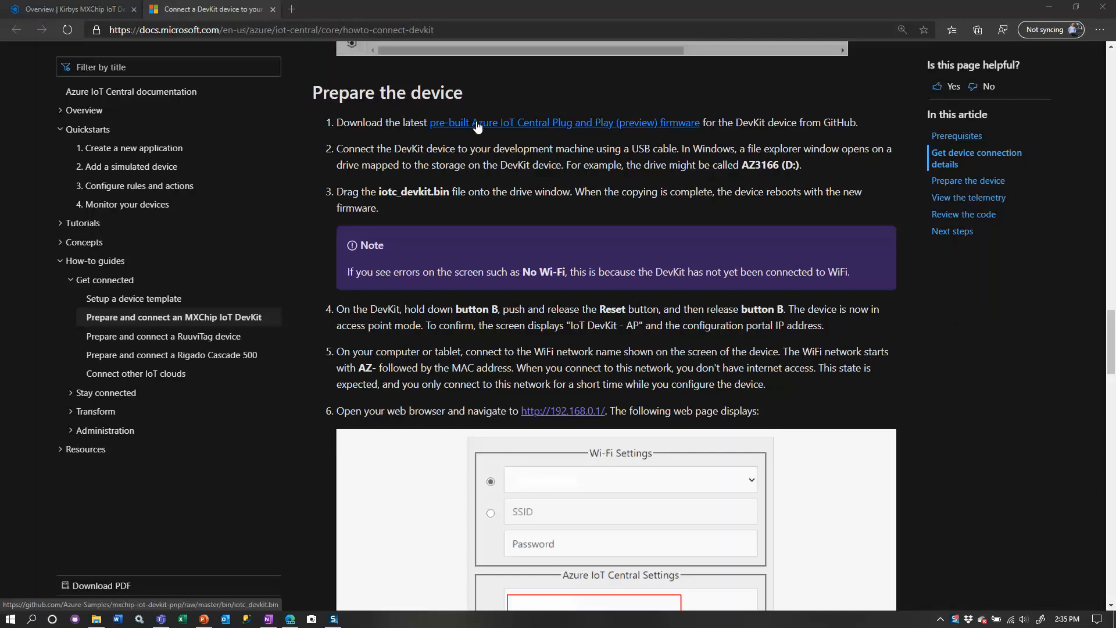
mouse_move(610, 126)
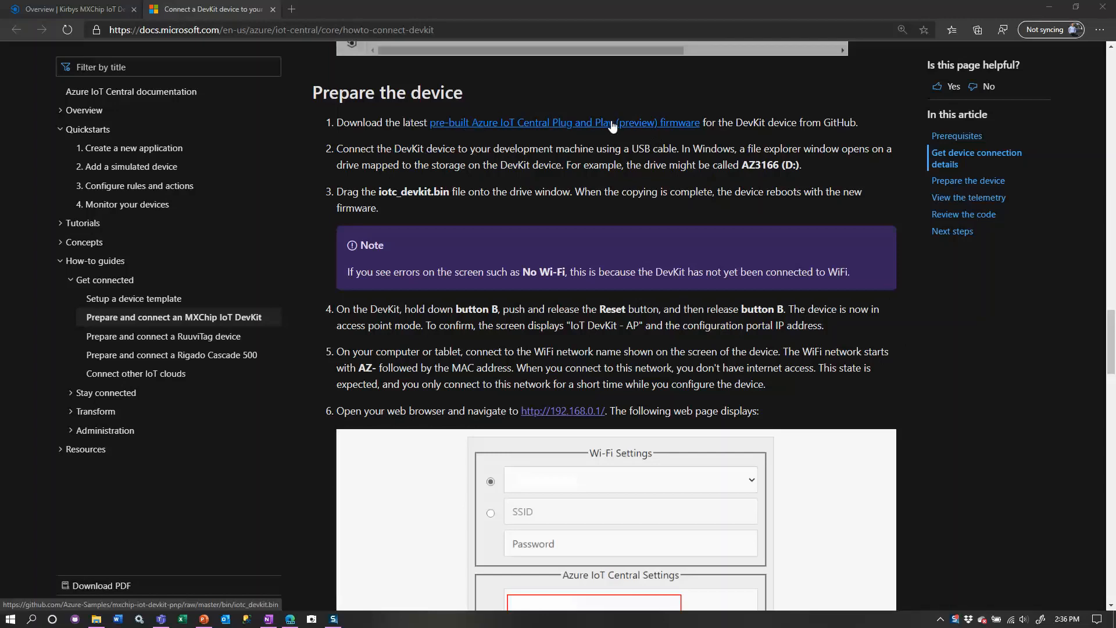
mouse_move(554, 126)
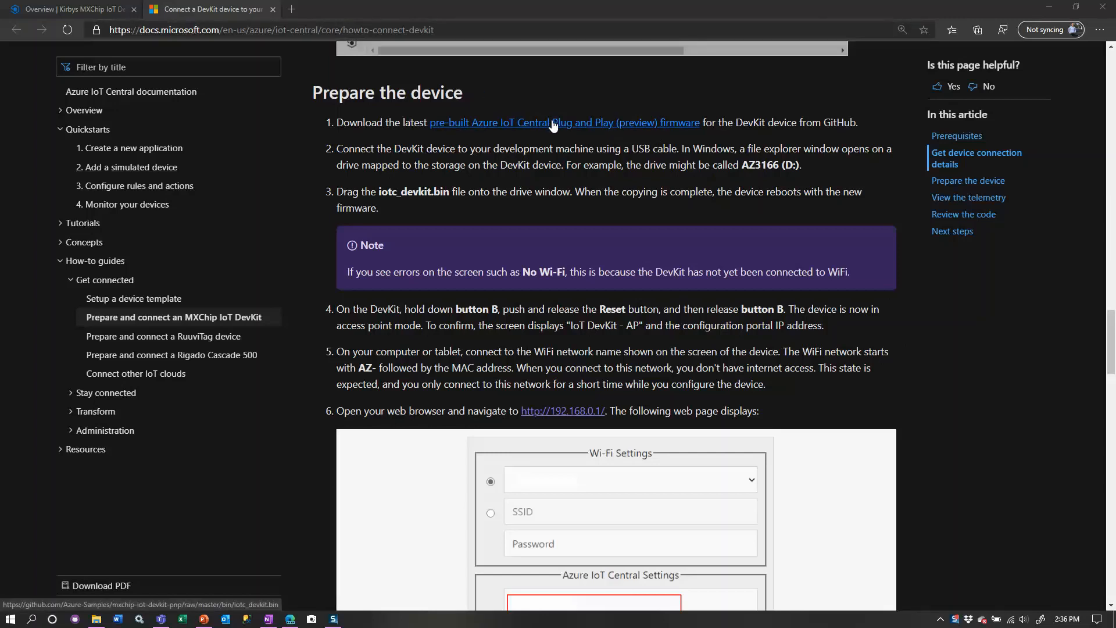
mouse_move(671, 130)
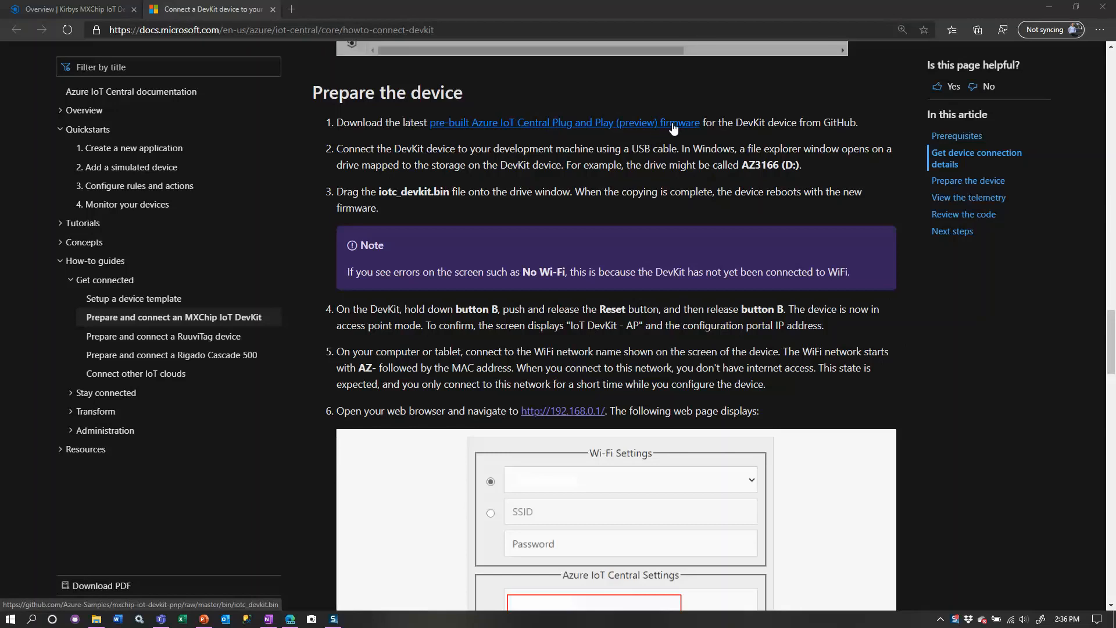
mouse_move(466, 124)
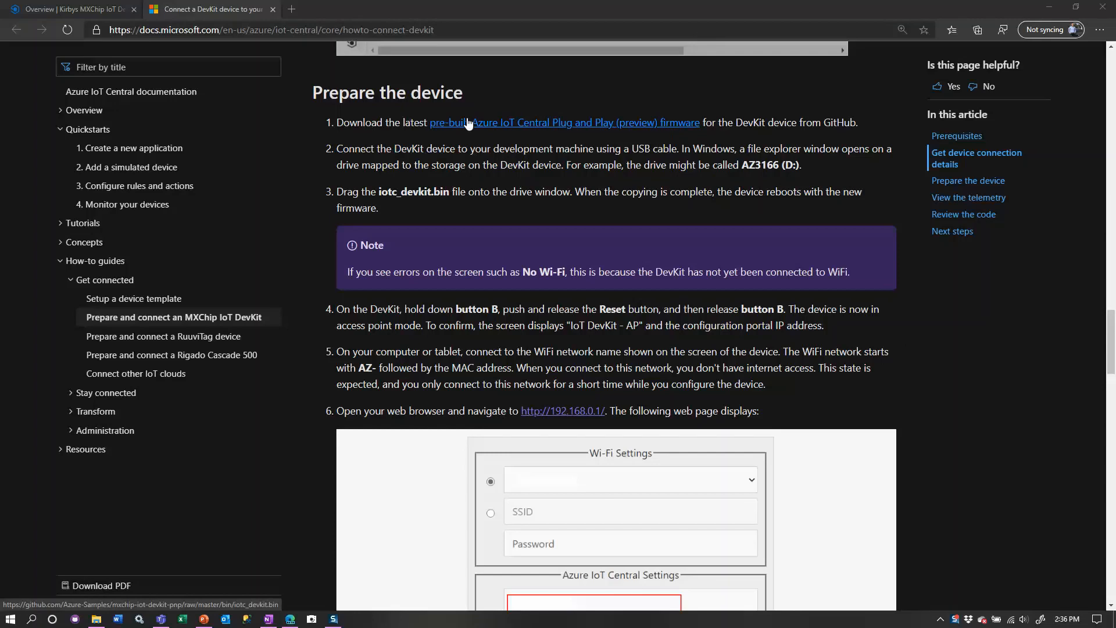
mouse_move(249, 542)
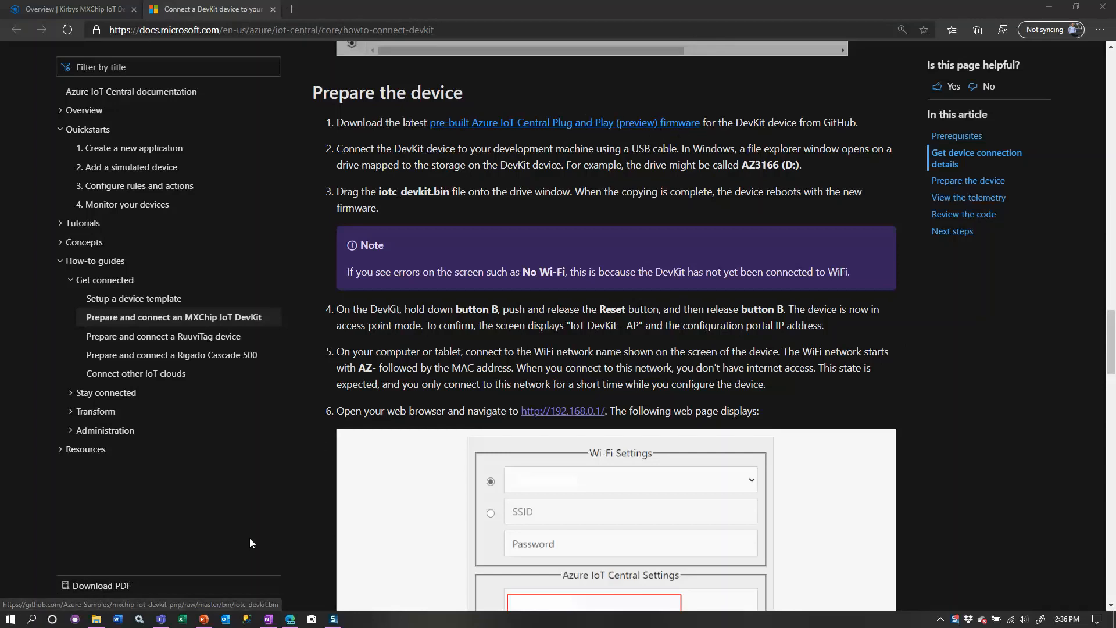
Step: Select the iotc_devkit.bin firmware file in the File Explorer Downloads folder
left_click(96, 618)
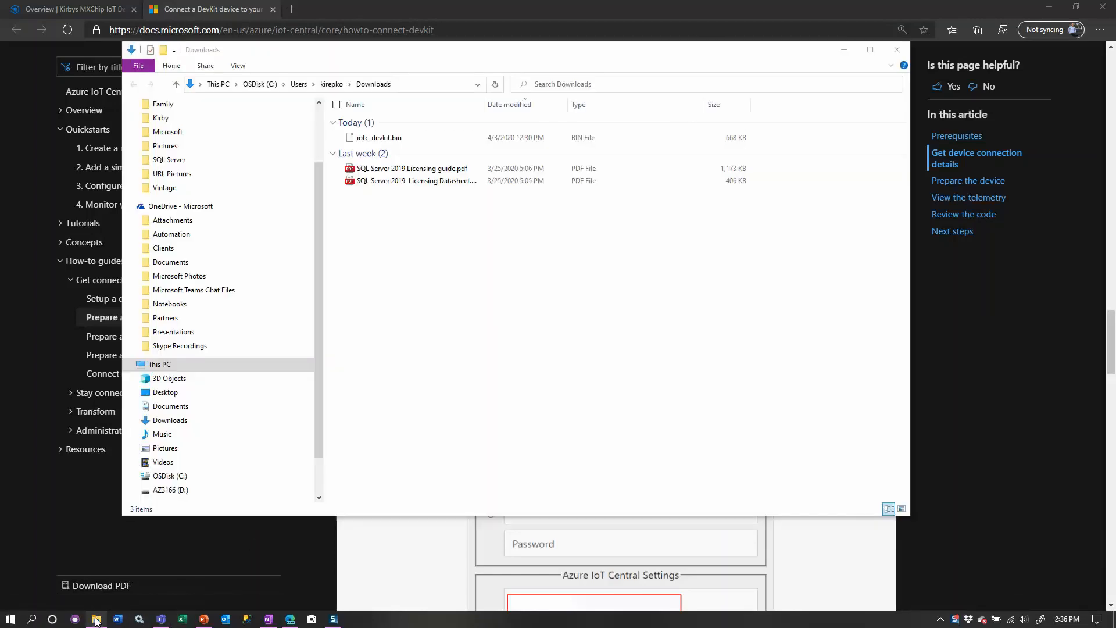
left_click(378, 137)
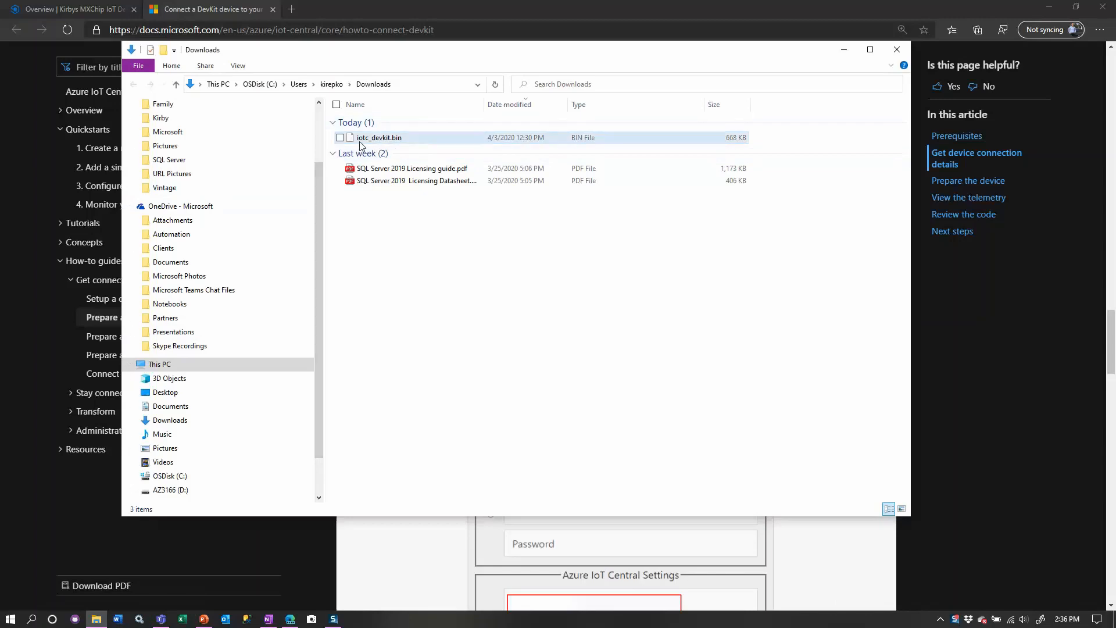
mouse_move(405, 139)
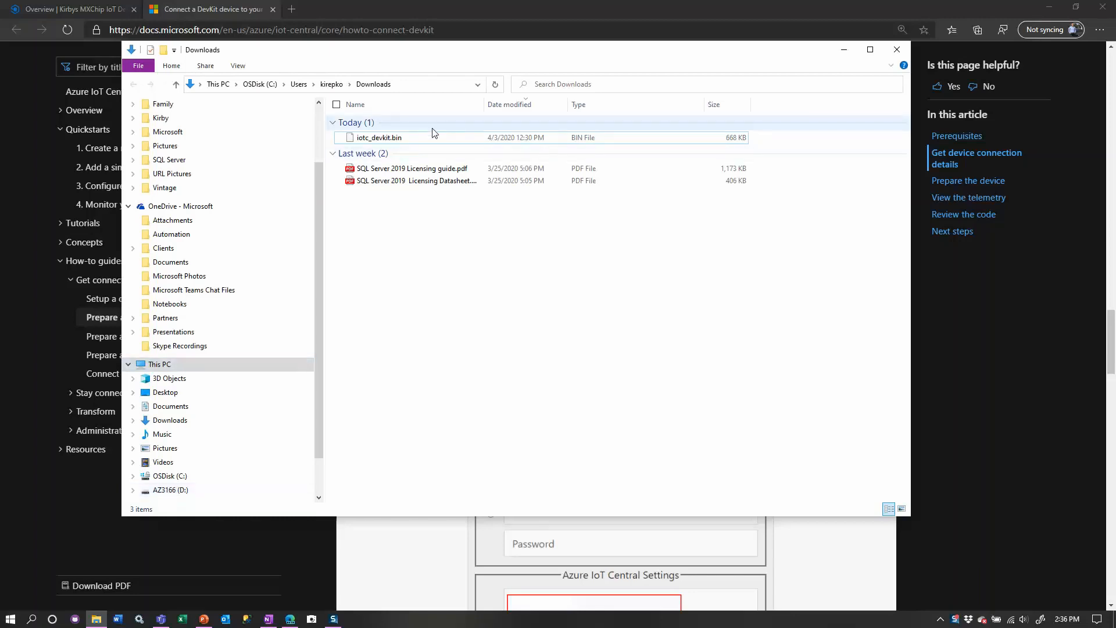
key("ctrl+a")
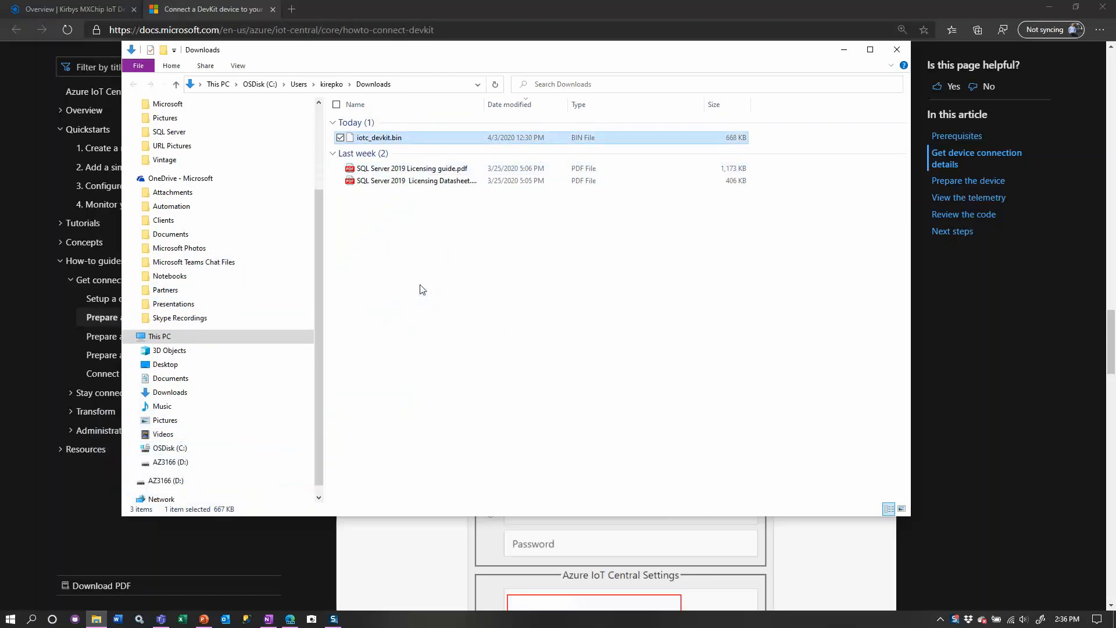
mouse_move(423, 292)
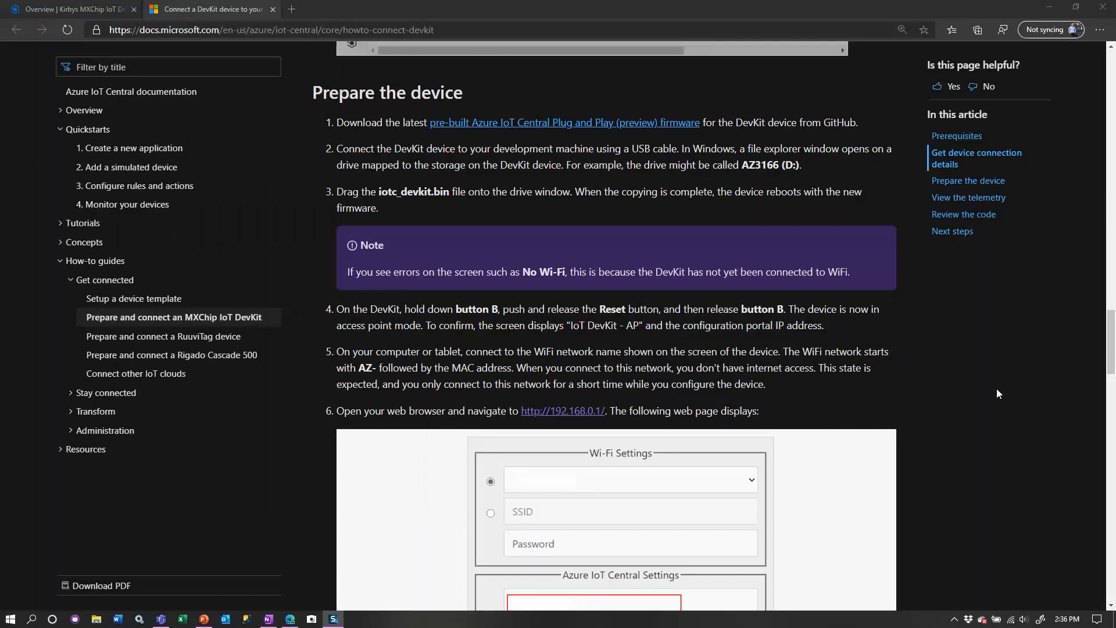
Step: Scroll the Docs guide to step 6, the DevKit configuration page at 192.168.0.1
scroll("down", 3)
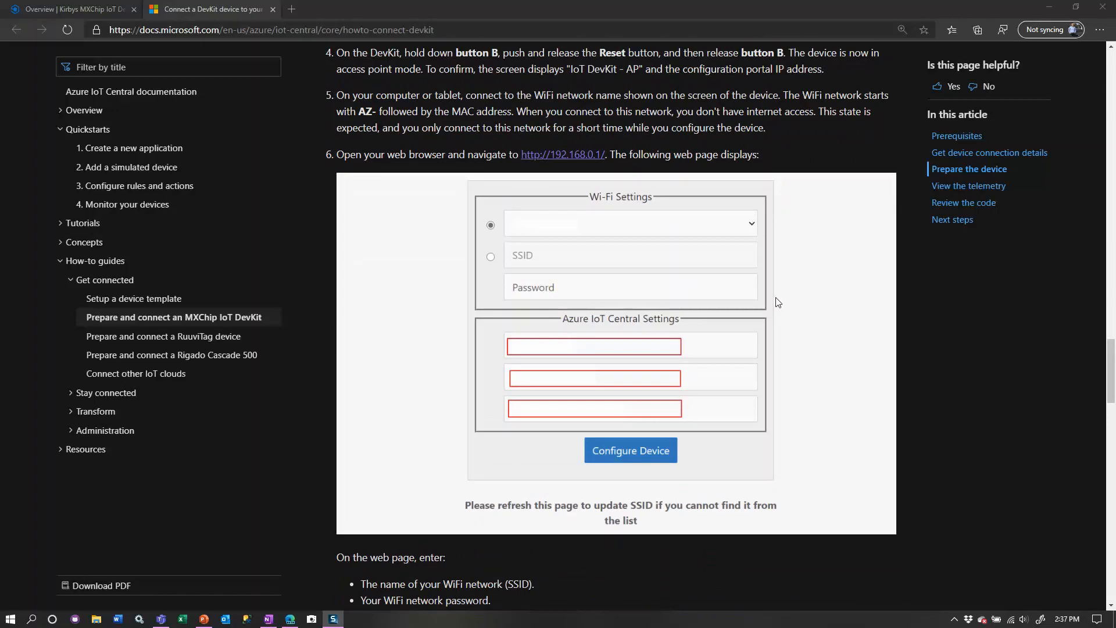
mouse_move(720, 349)
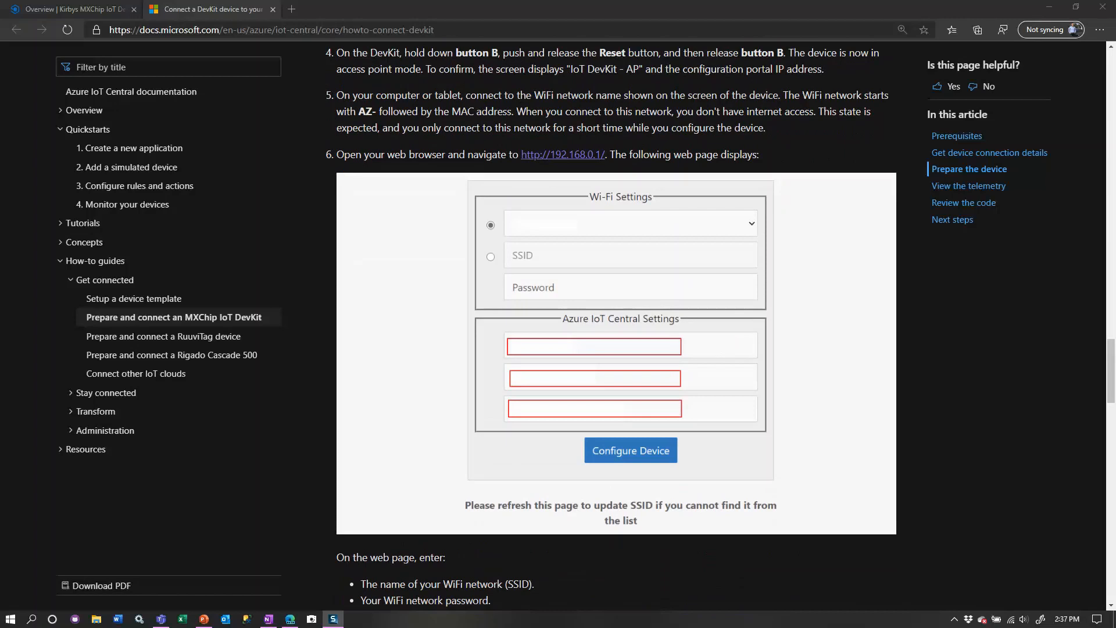
mouse_move(825, 383)
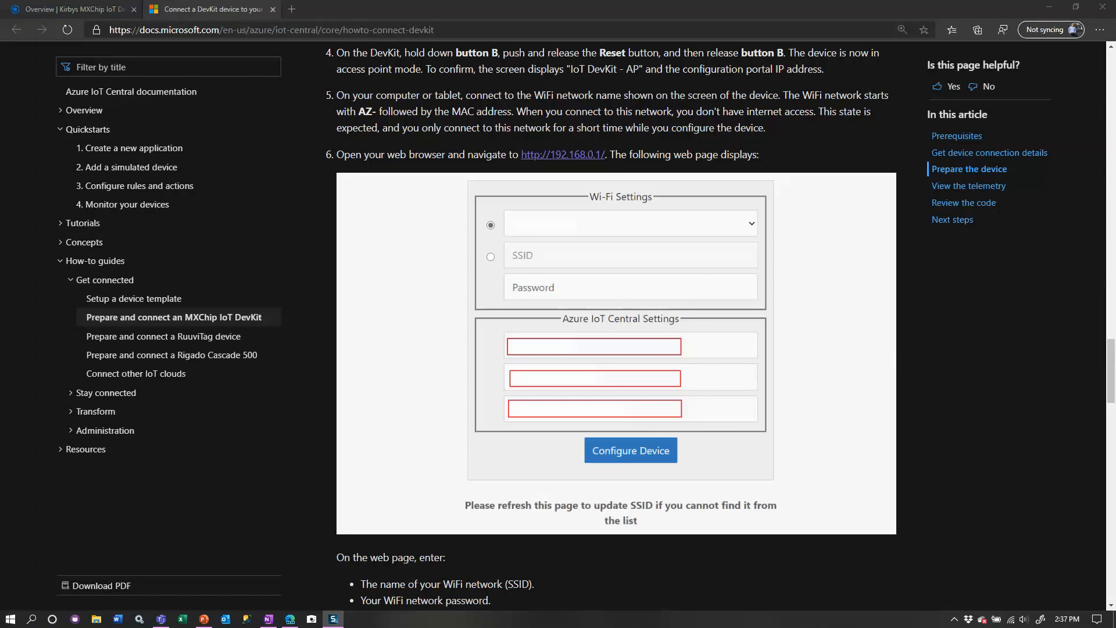
mouse_move(645, 359)
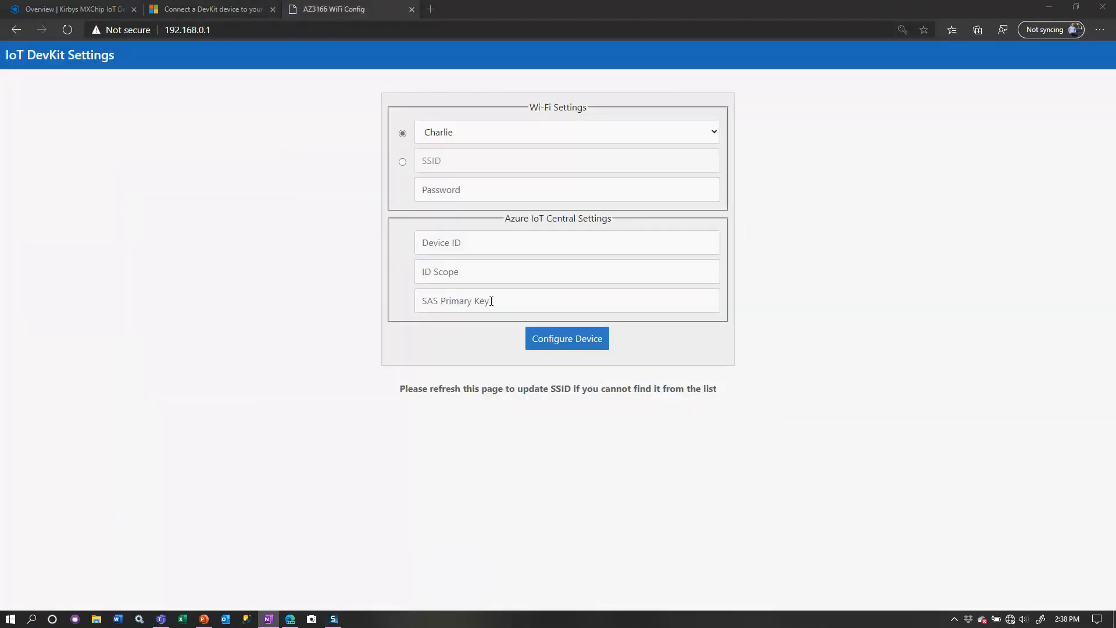
Step: Enter ID scope 0ne000E2807, device ID 1j4hcug63hg, SAS primary key and Wi-Fi password
type("0ne000E2807")
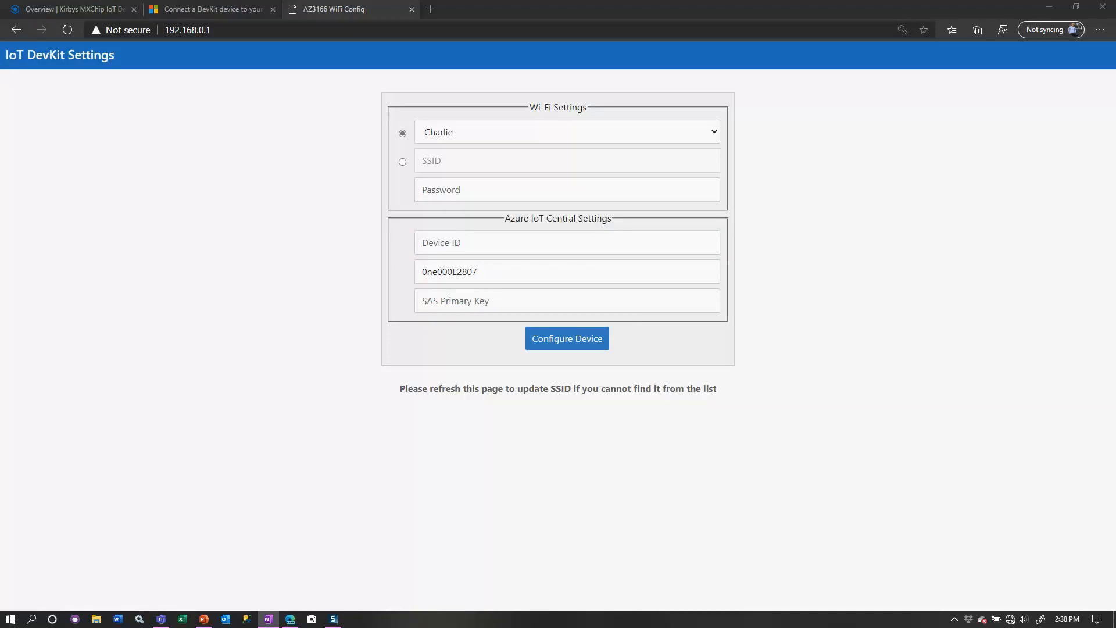
type("1j4hcug63hg")
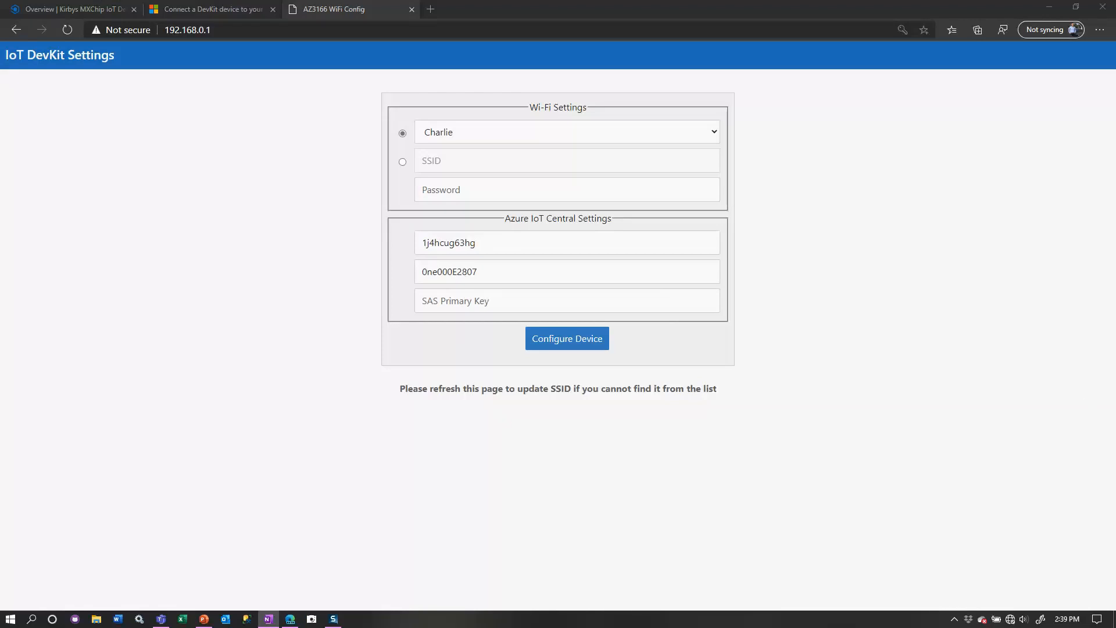
left_click(566, 300)
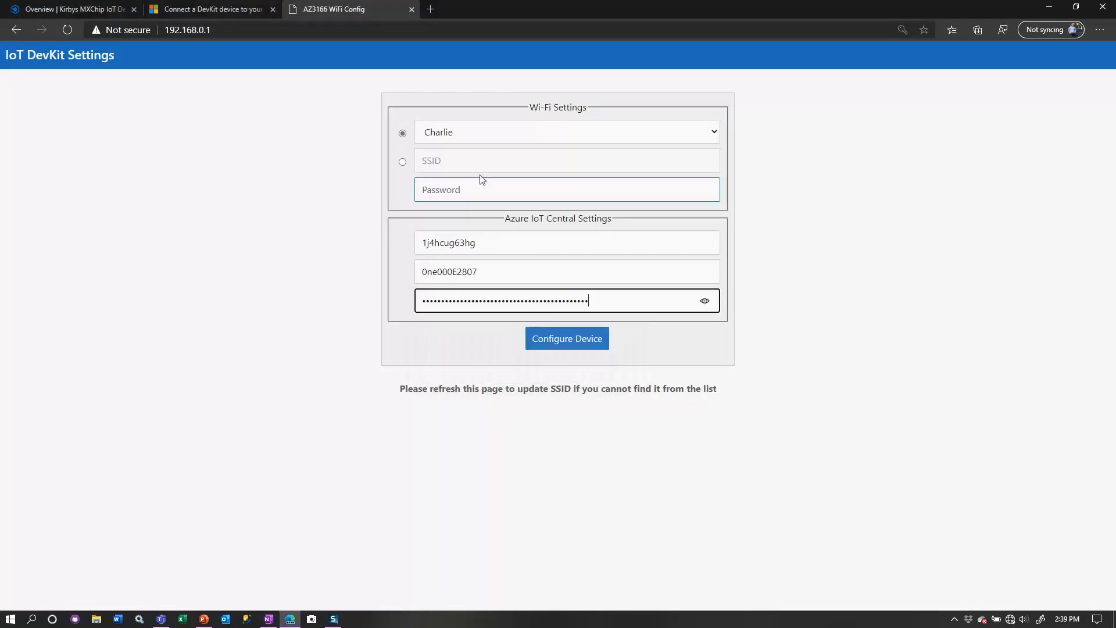
left_click(566, 190)
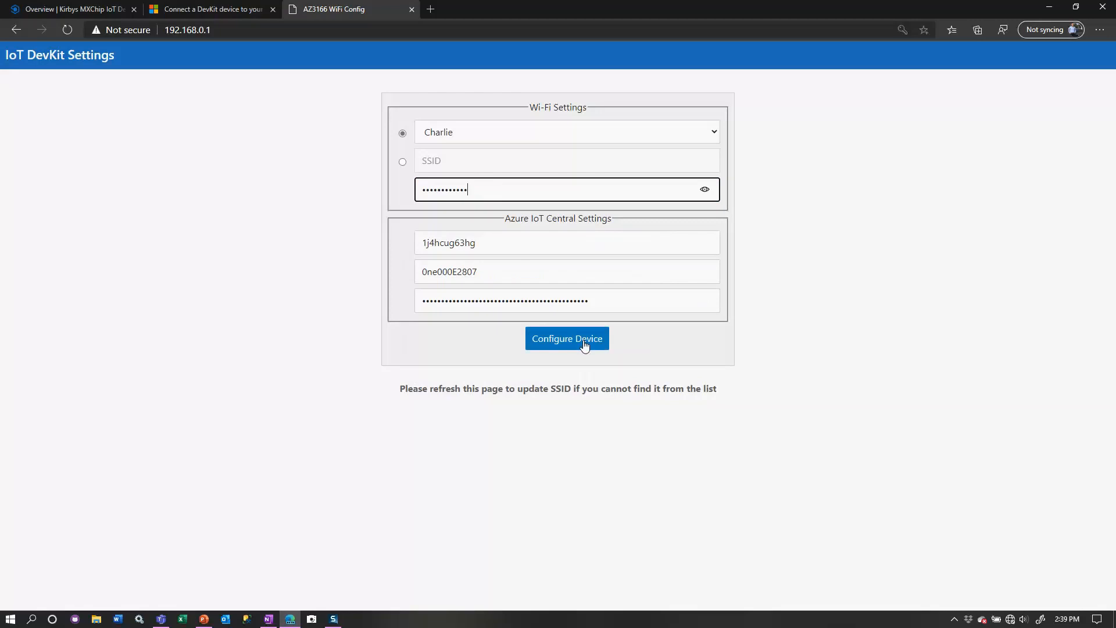
Step: Submit the settings to the DevKit with Configure Device, retrying twice
left_click(566, 338)
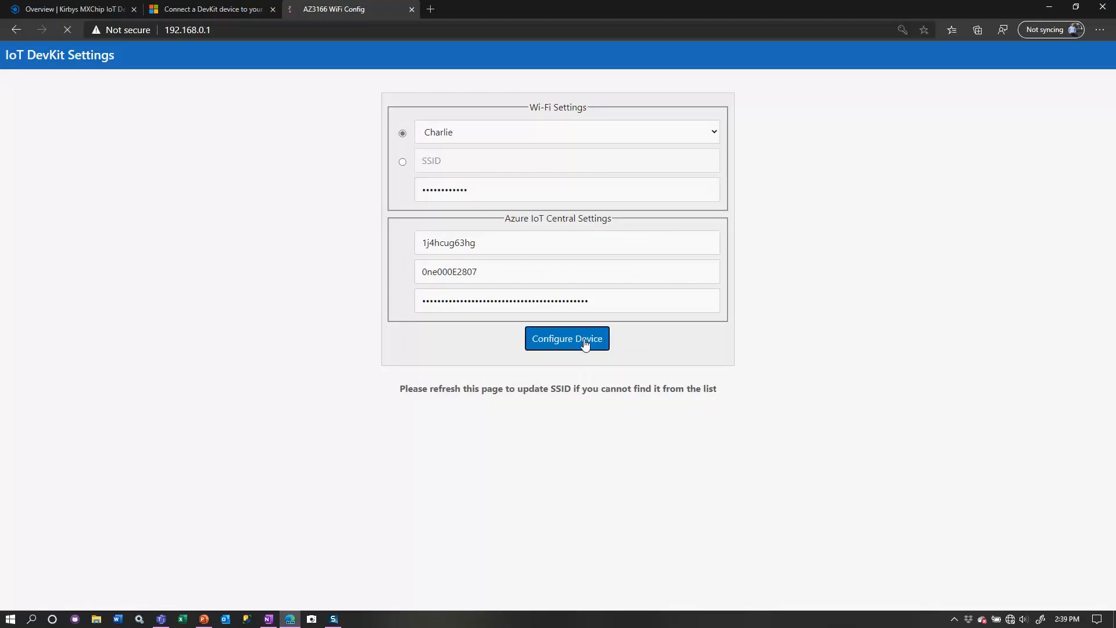
left_click(566, 338)
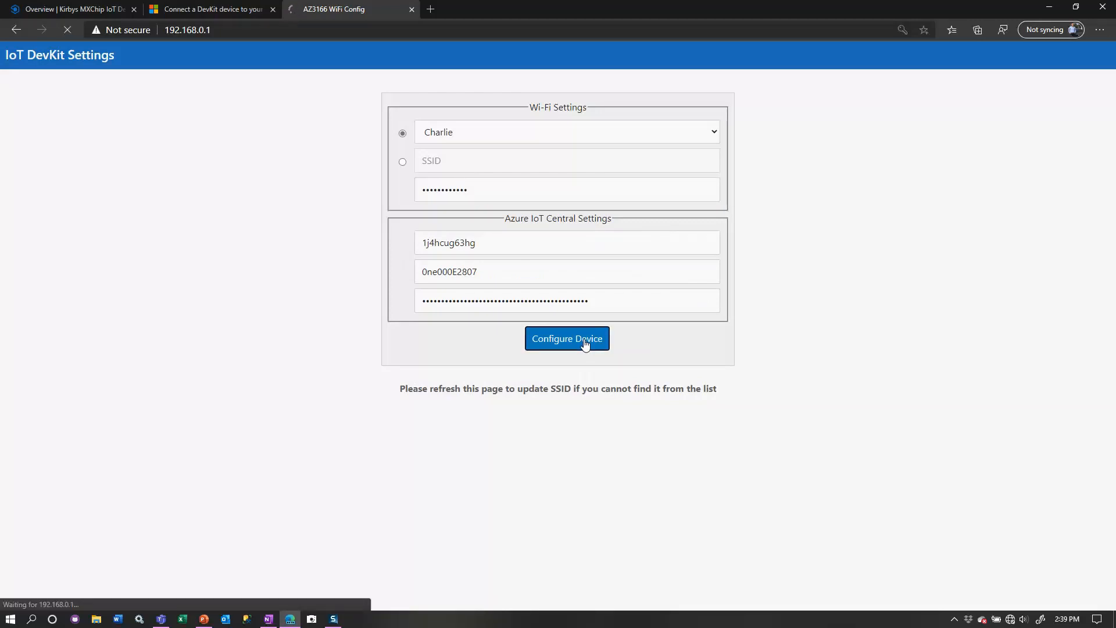
left_click(566, 338)
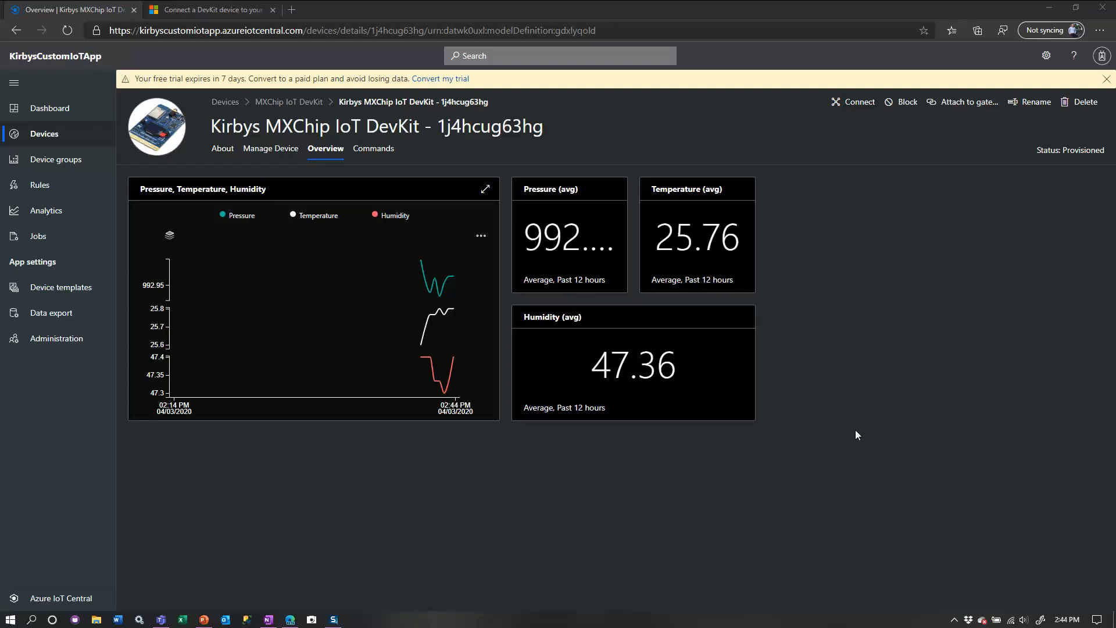
mouse_move(854, 435)
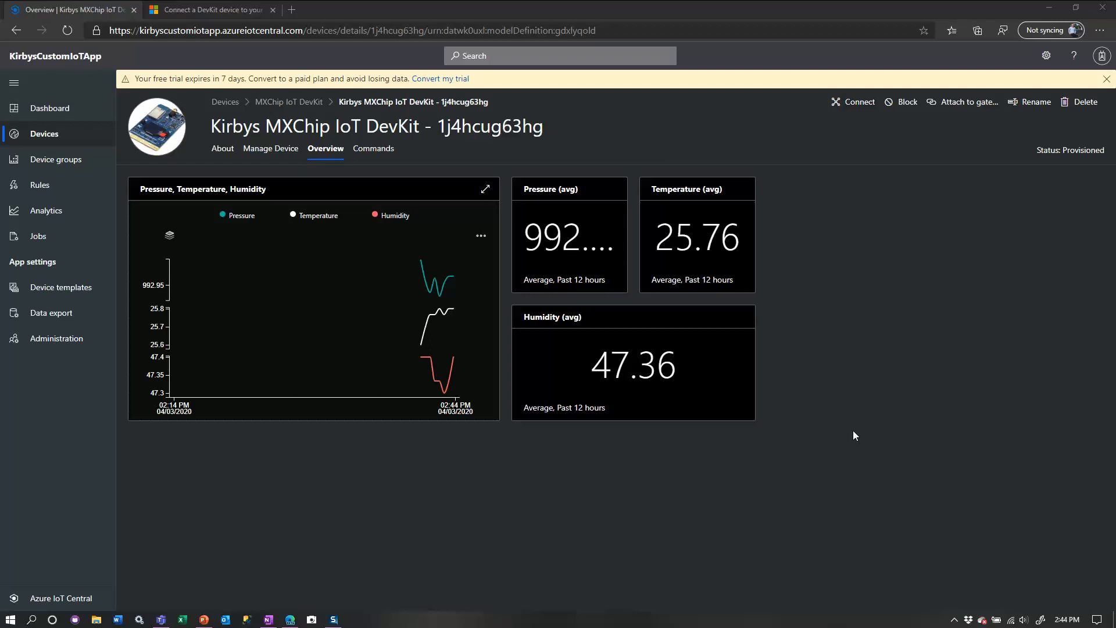
mouse_move(430, 292)
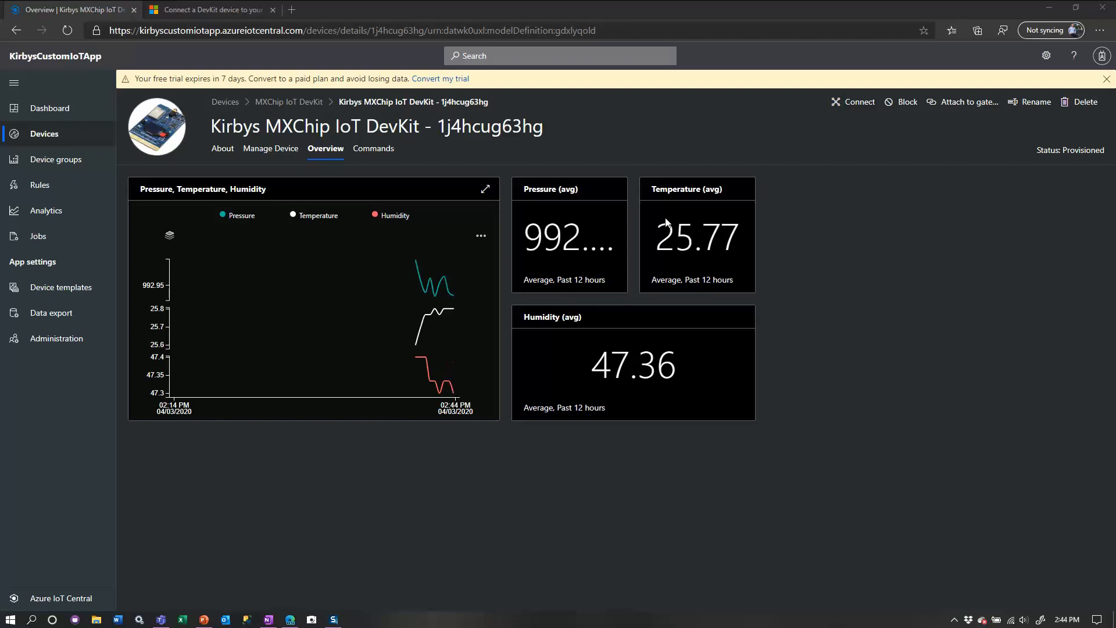
mouse_move(703, 402)
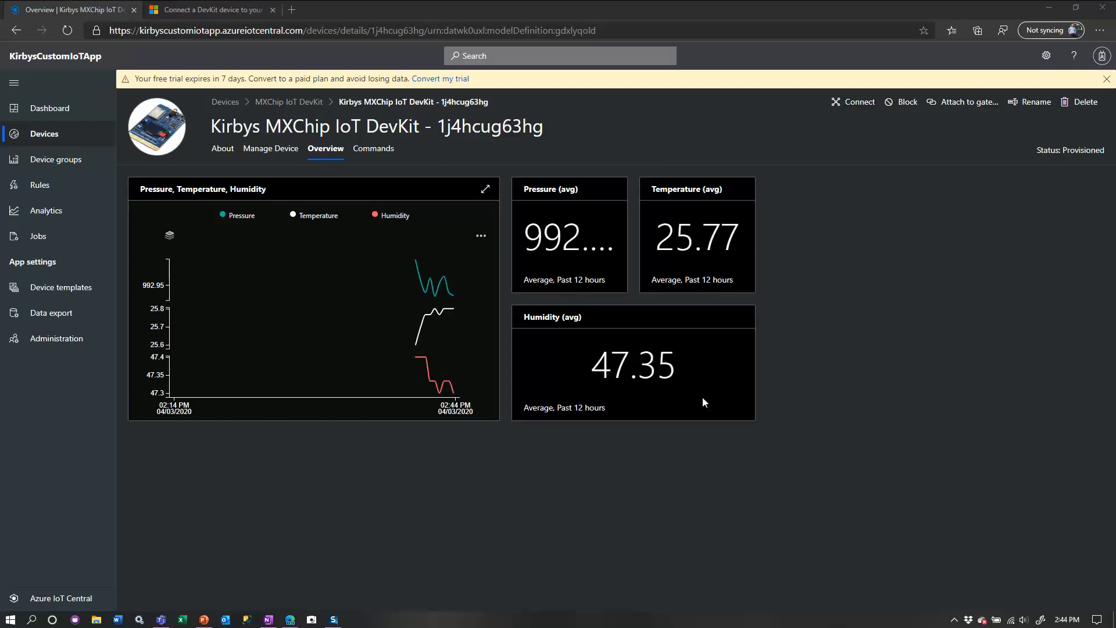
Step: View the live telemetry chart full-size, then go to the Manage Device form
left_click(484, 188)
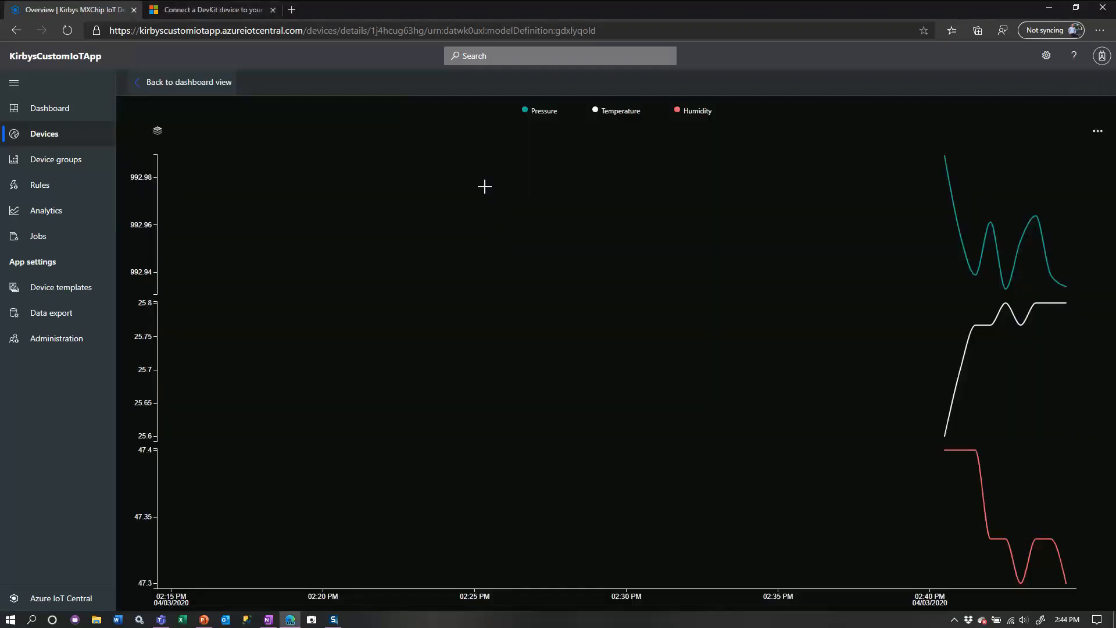
mouse_move(237, 105)
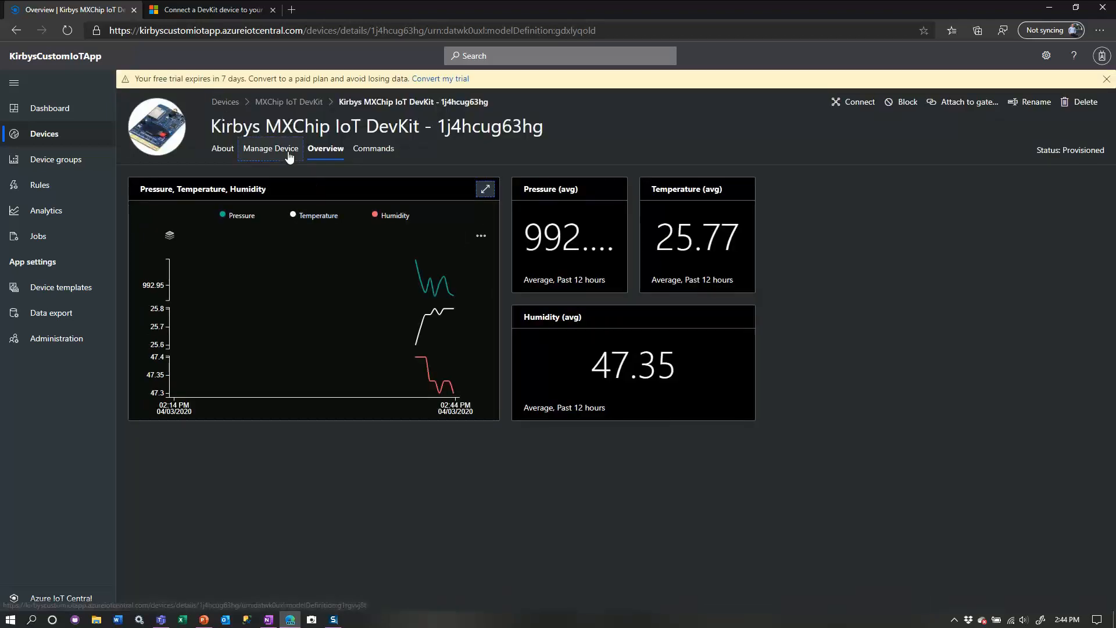
left_click(269, 148)
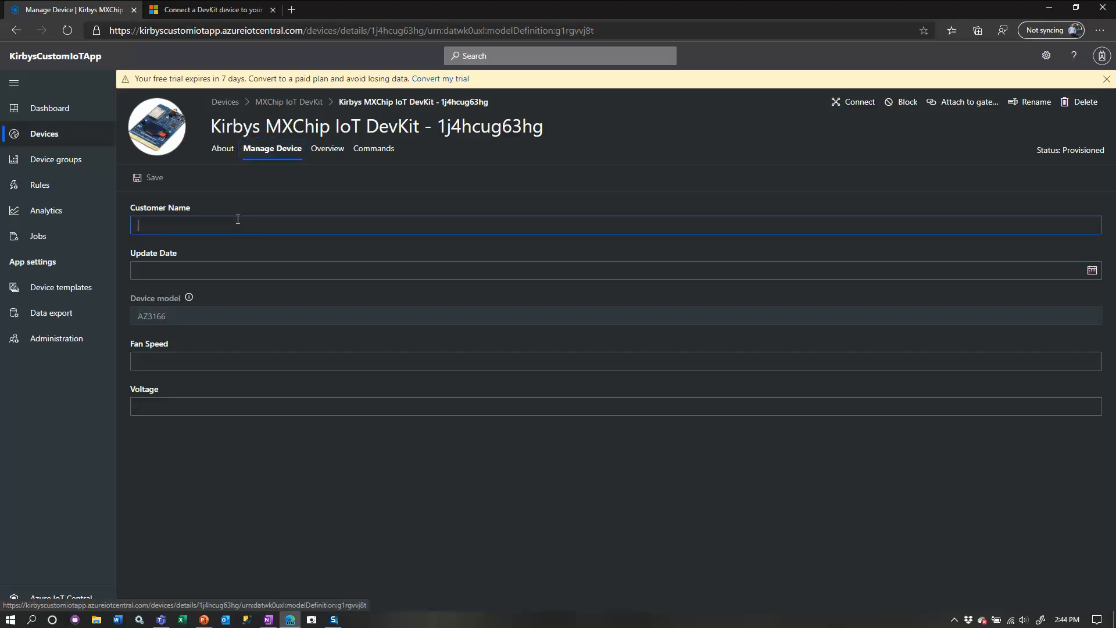
Step: Enter "Kirby's company" as the DevKit's Customer Name and save it
type("K")
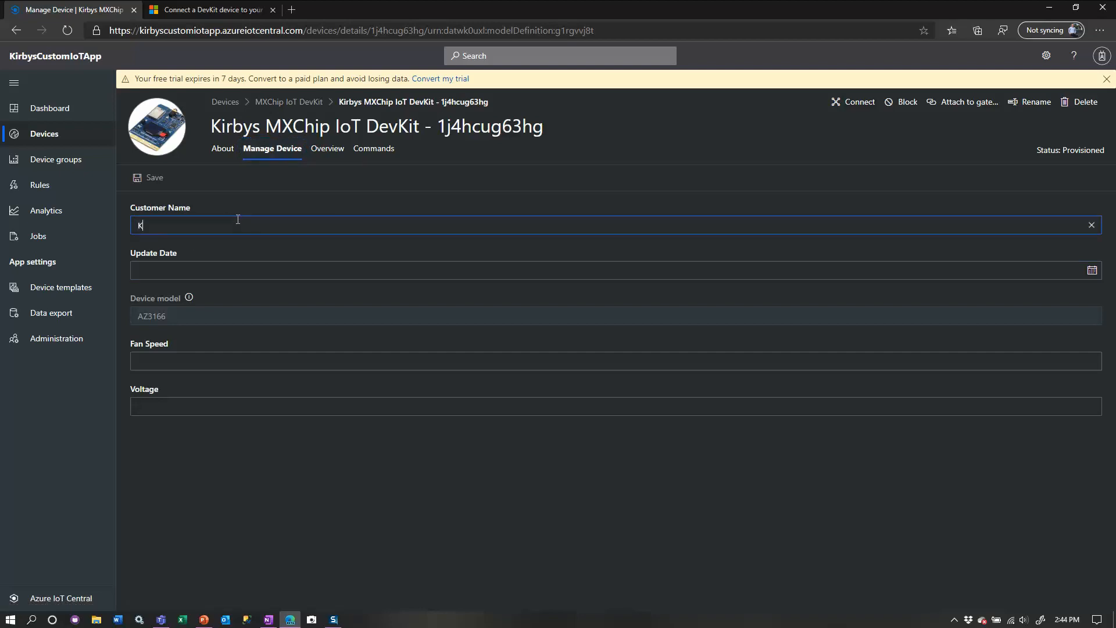
type("irby's com")
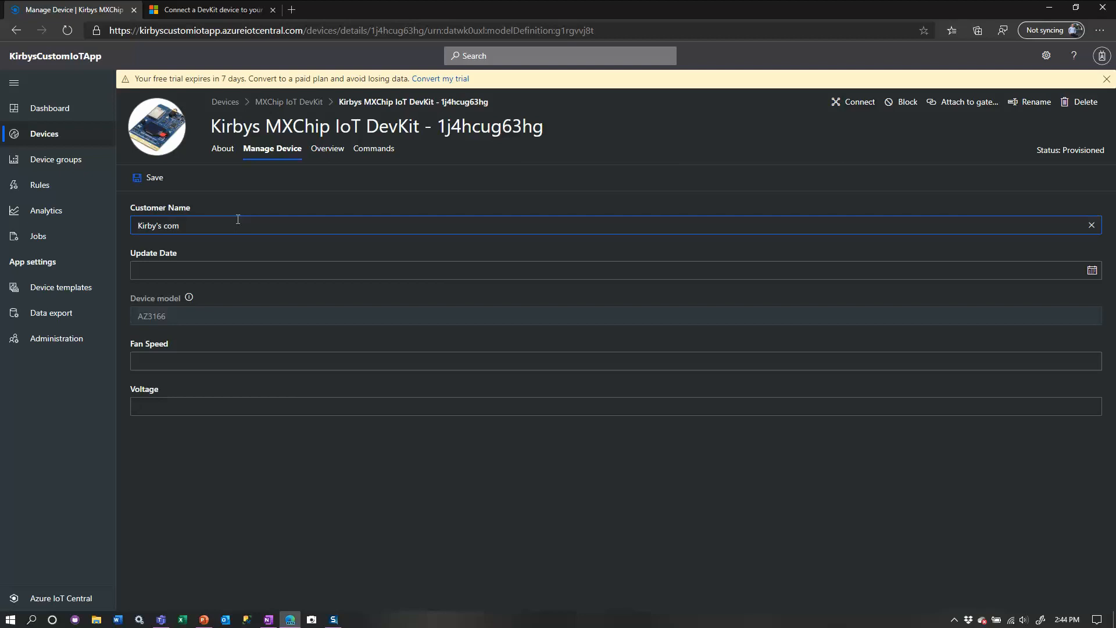
type("pany")
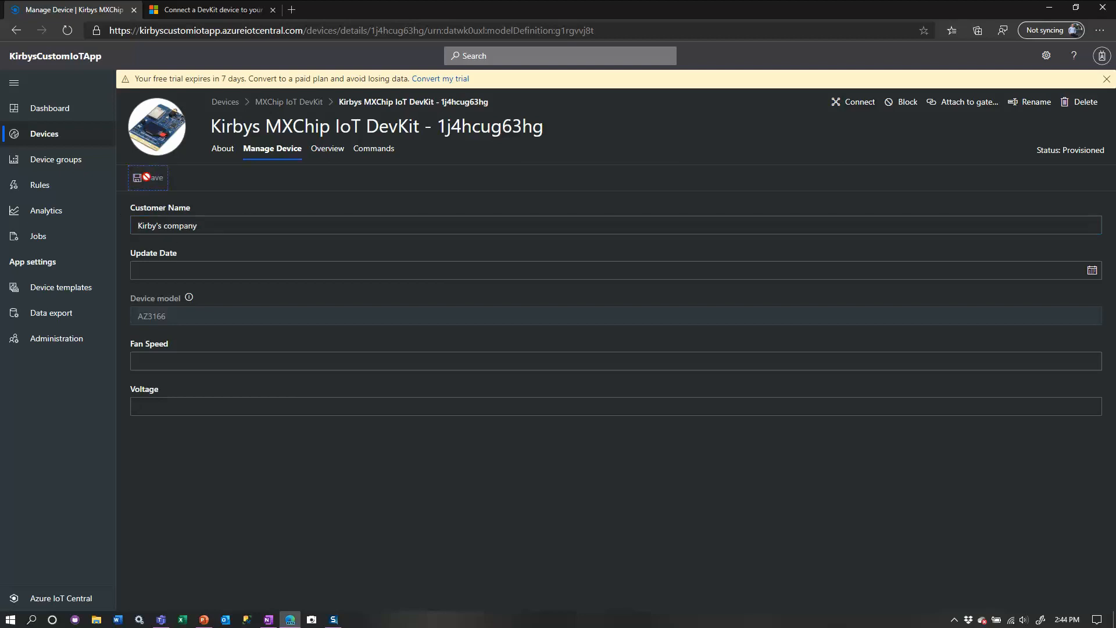
mouse_move(373, 148)
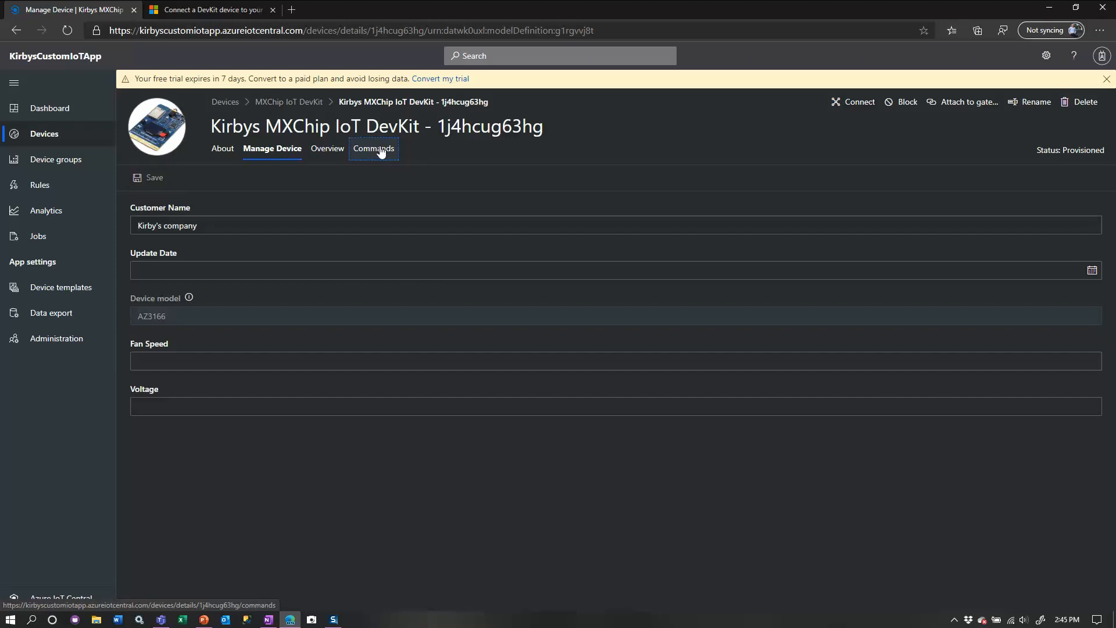
left_click(371, 148)
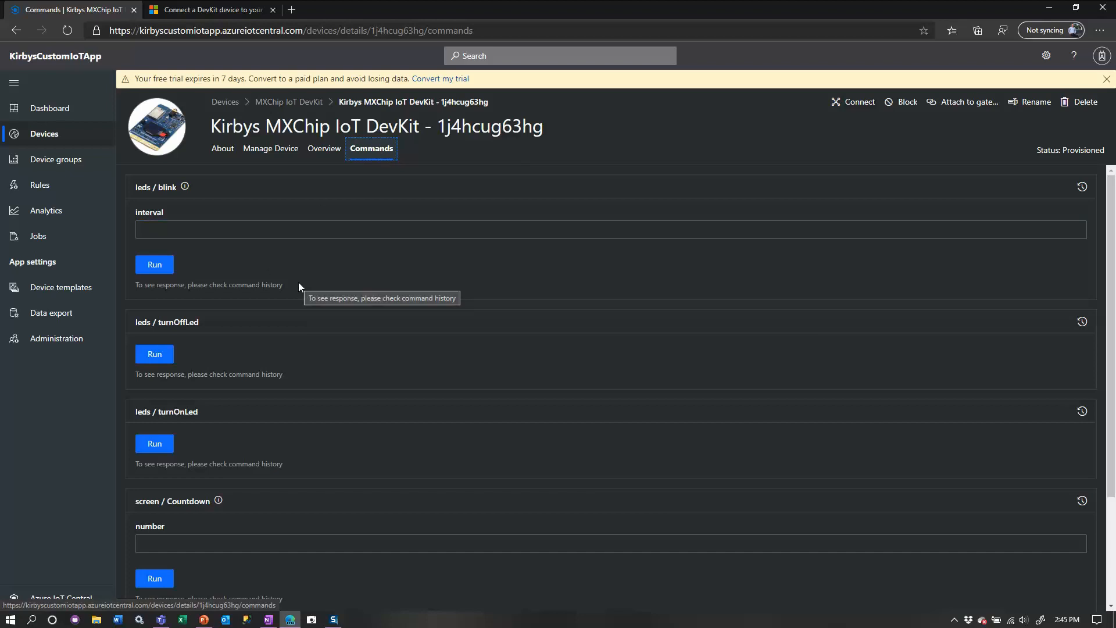
mouse_move(59, 286)
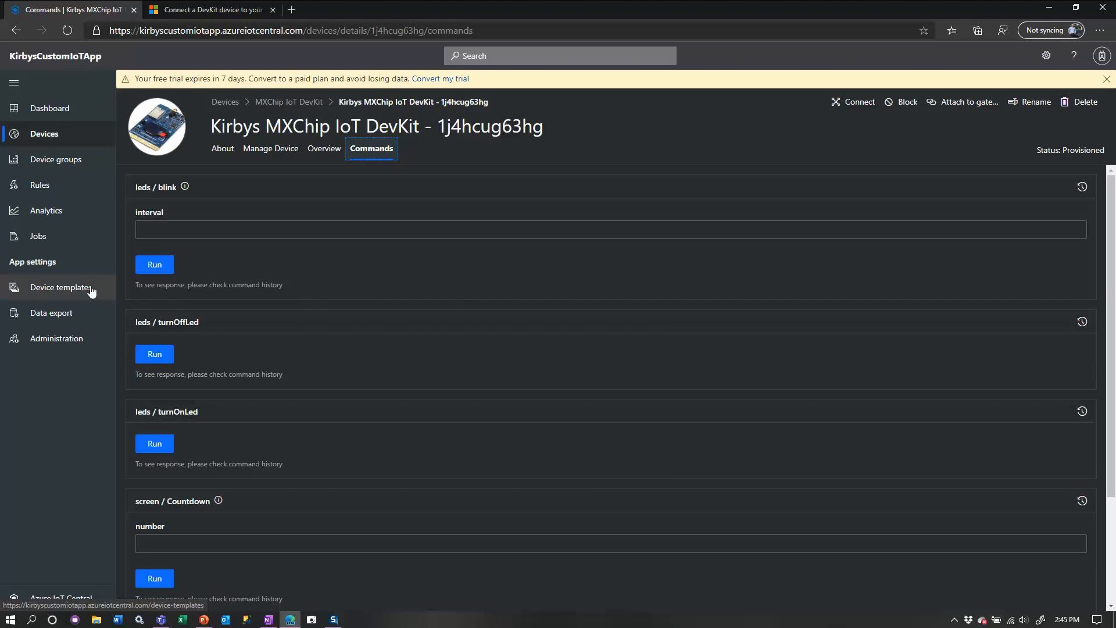
mouse_move(394, 306)
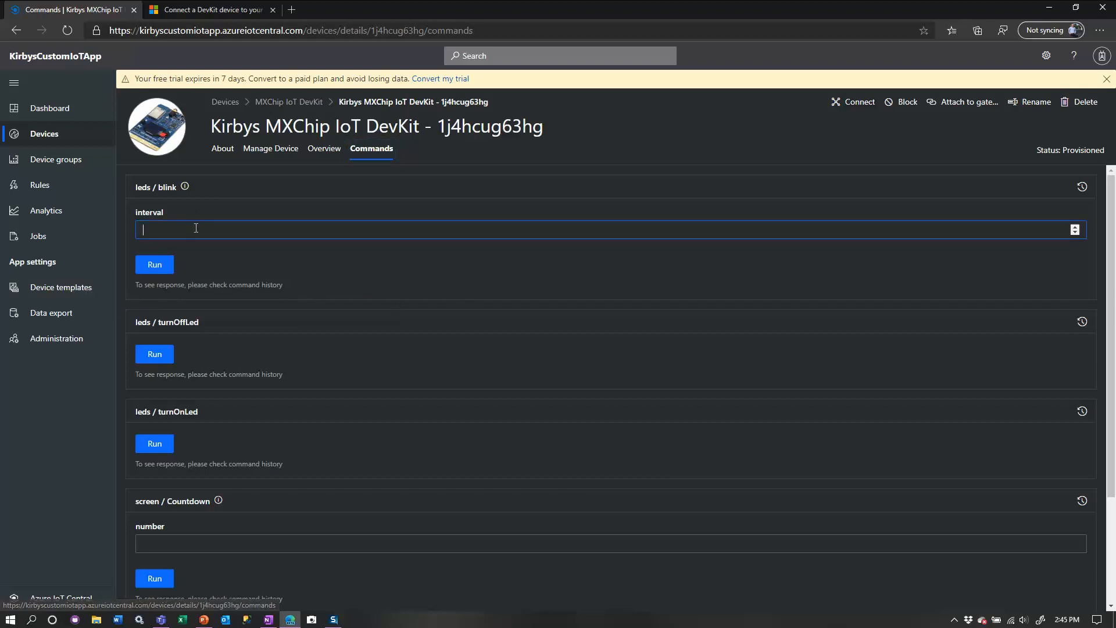
Step: Scroll through the DevKit's commands and focus the Echo and Countdown input fields
scroll("down", 3)
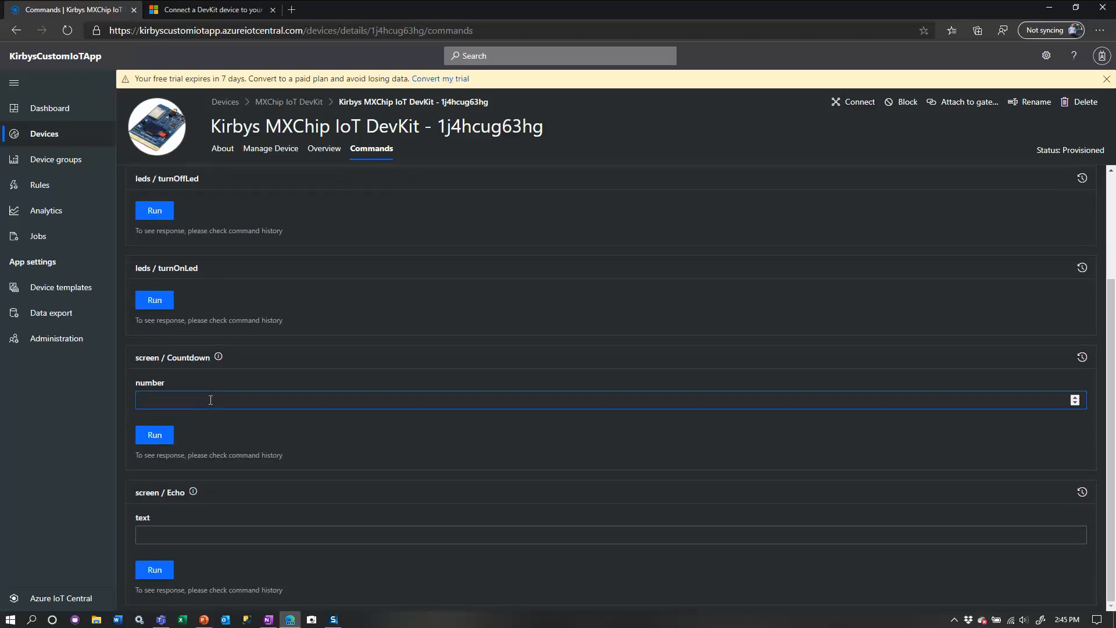
left_click(190, 534)
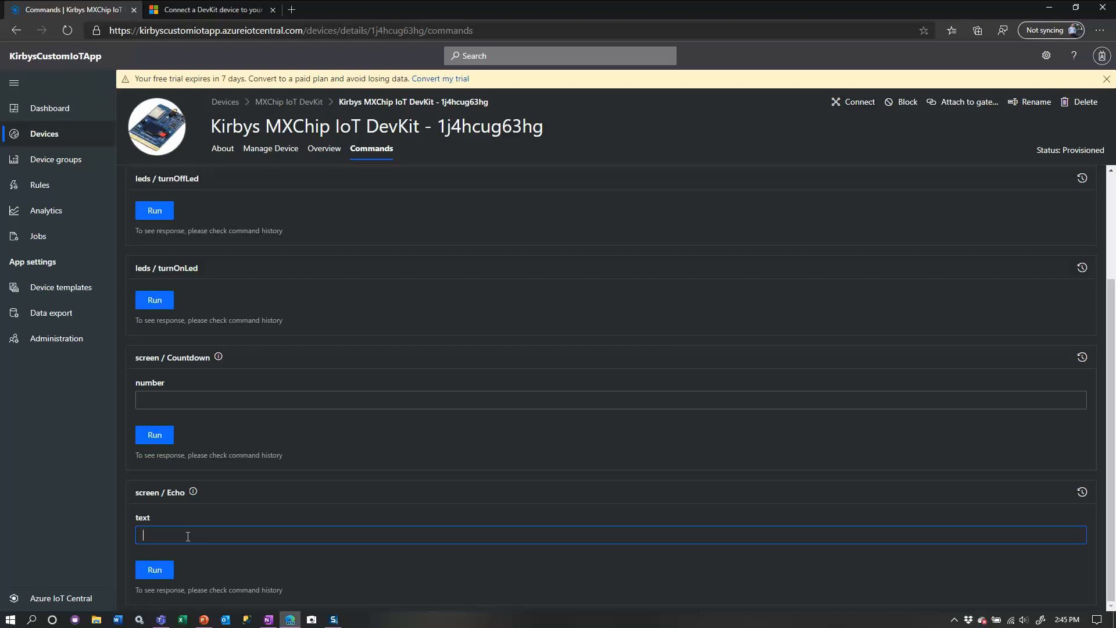
left_click(611, 400)
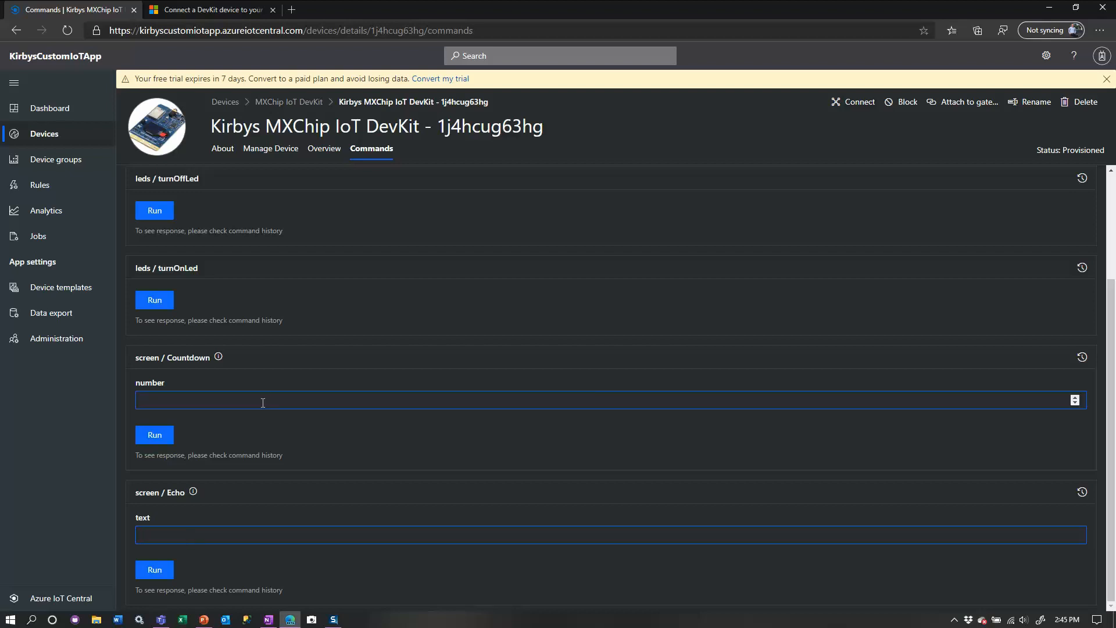